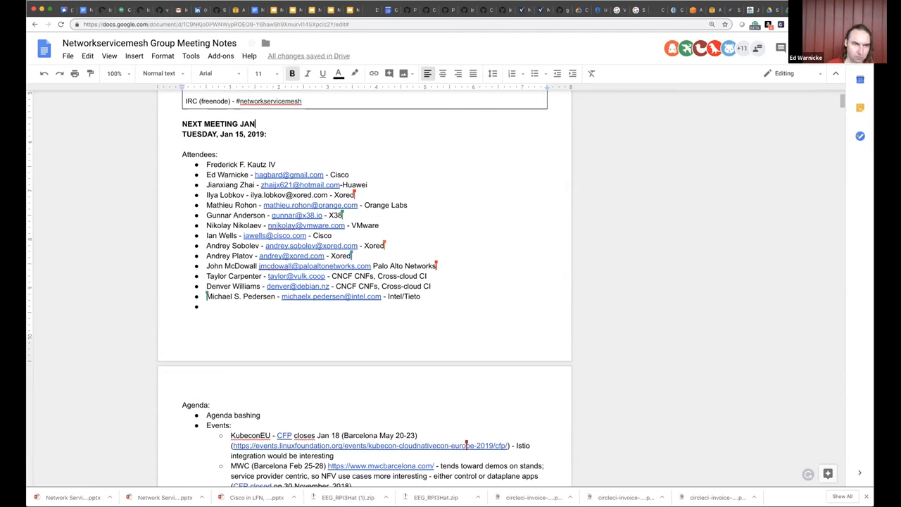
{"action": "type", "text": "22"}
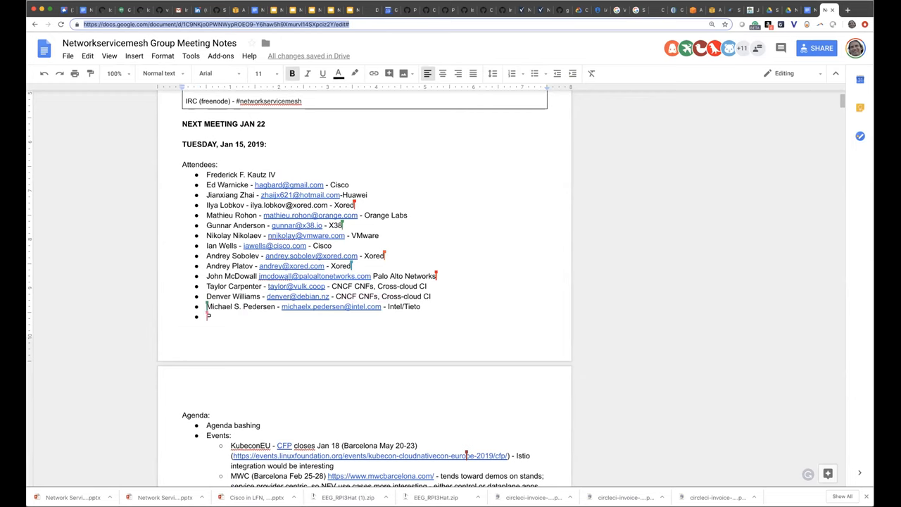
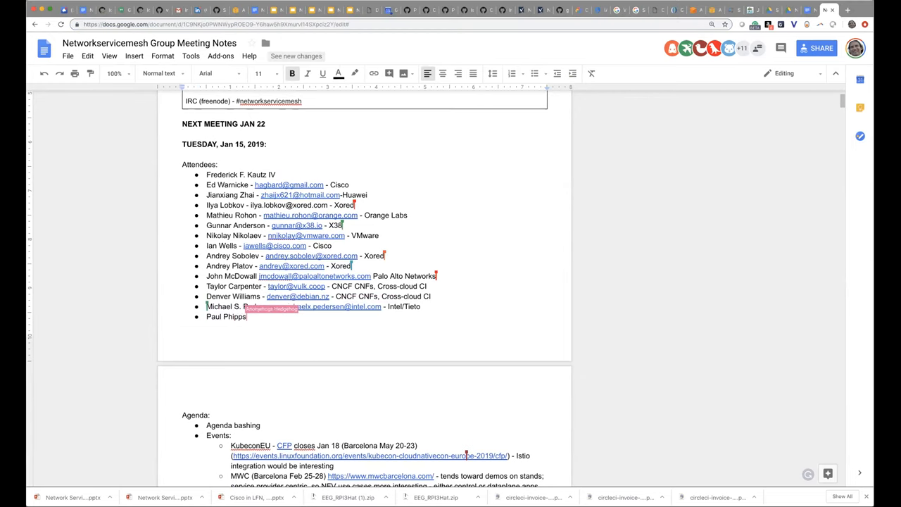
{"action": "type", "text": "- p"}
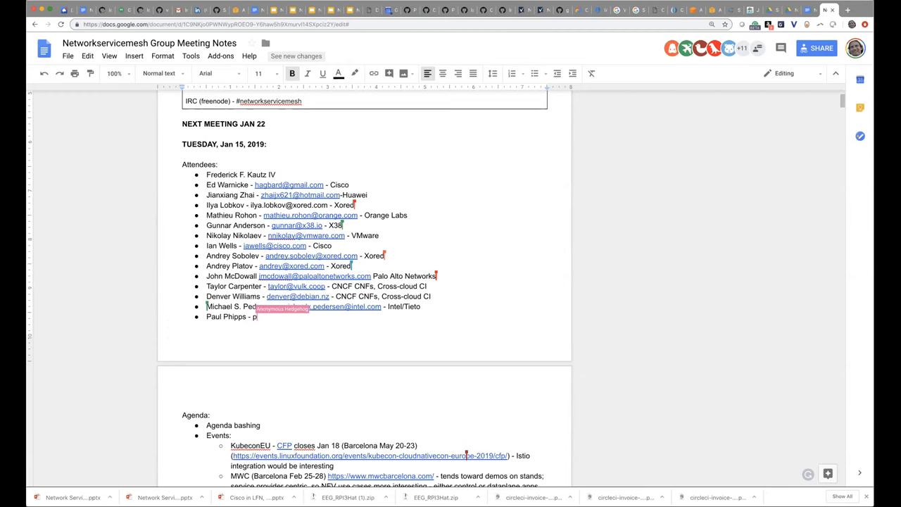
{"action": "type", "text": "aul"}
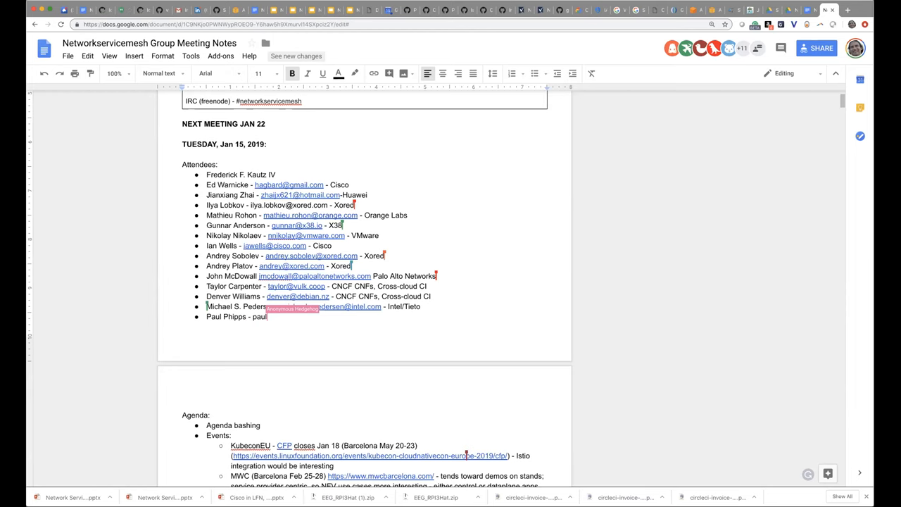
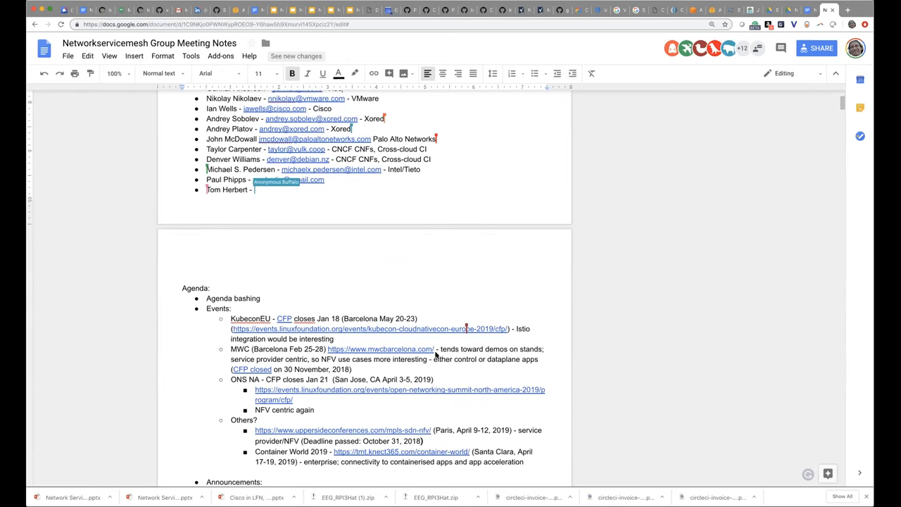
{"action": "scroll", "scroll_direction": "down", "scroll_amount": 3}
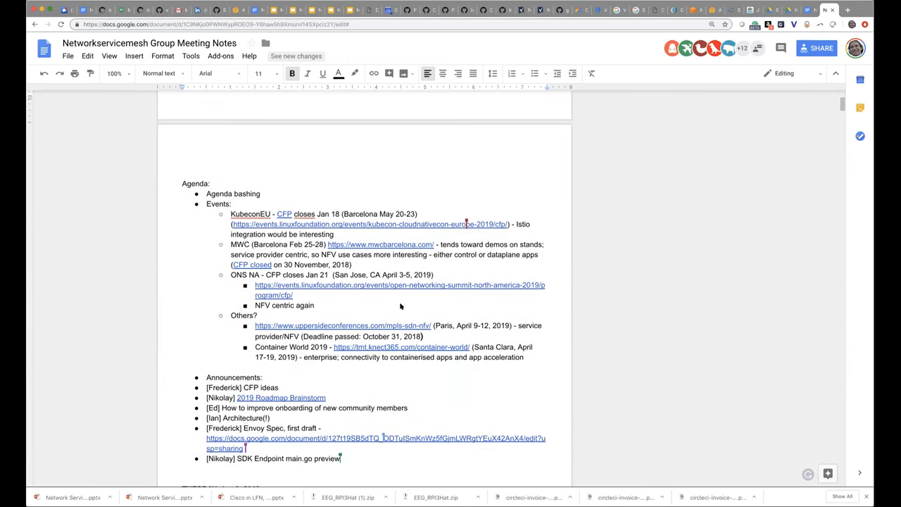
{"action": "scroll", "scroll_direction": "down", "scroll_amount": 3}
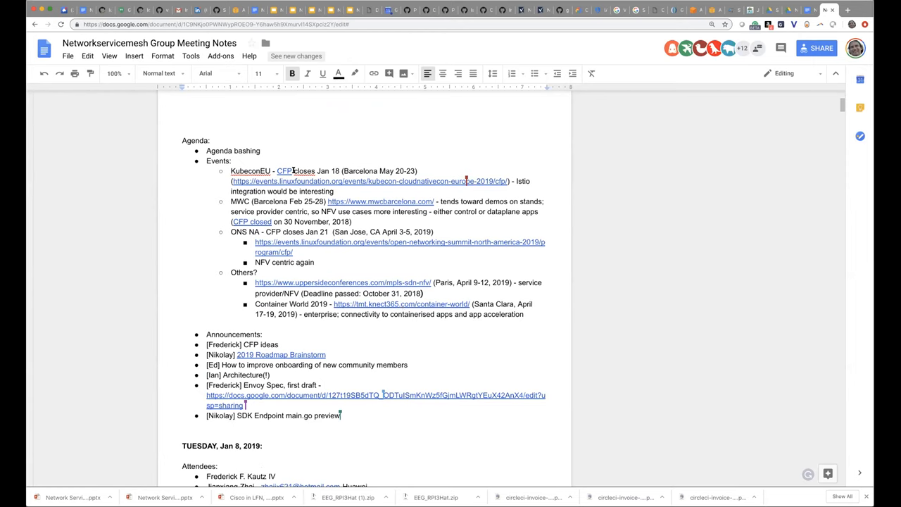
{"action": "left_click_drag", "start_coordinate": [295, 171], "coordinate": [415, 171]}
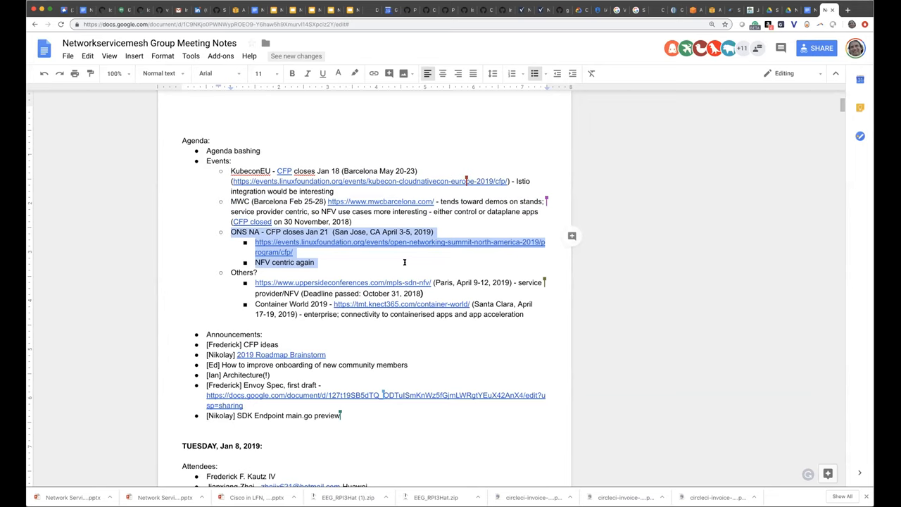
{"action": "mouse_move", "coordinate": [435, 276]}
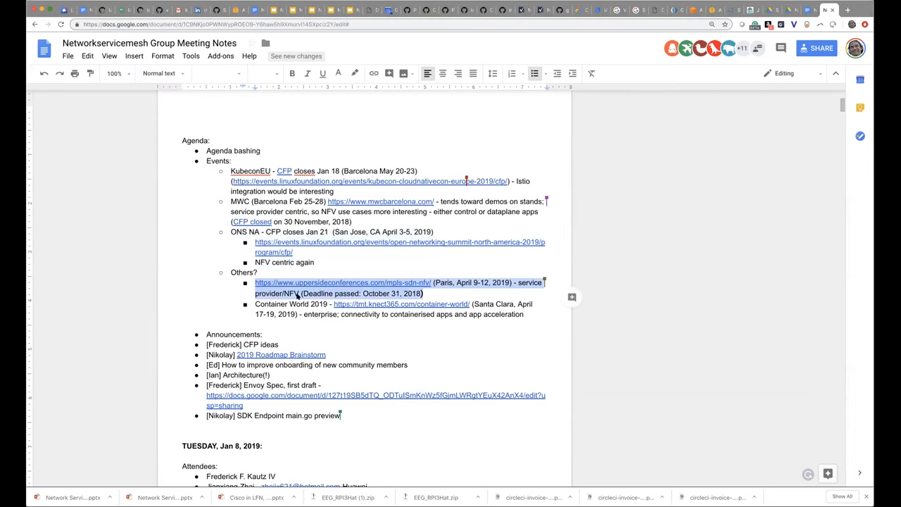
{"action": "mouse_move", "coordinate": [281, 302]}
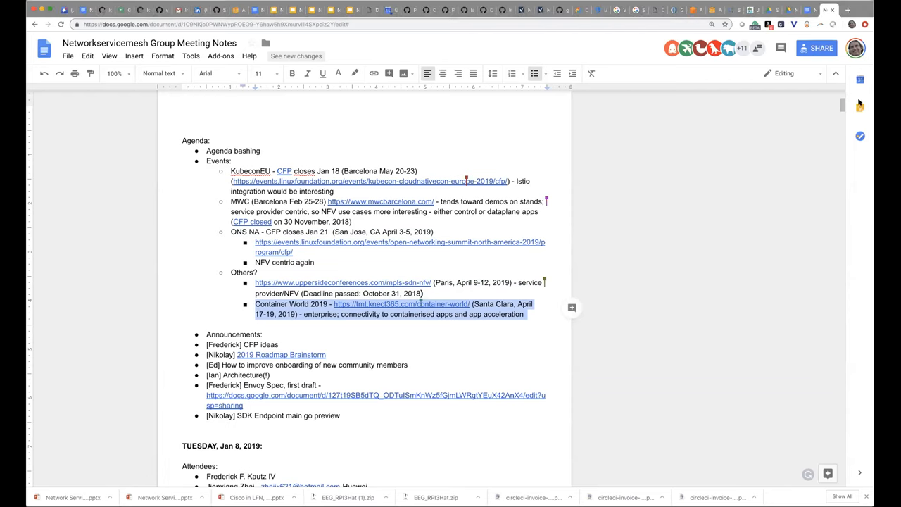
{"action": "mouse_move", "coordinate": [793, 299]}
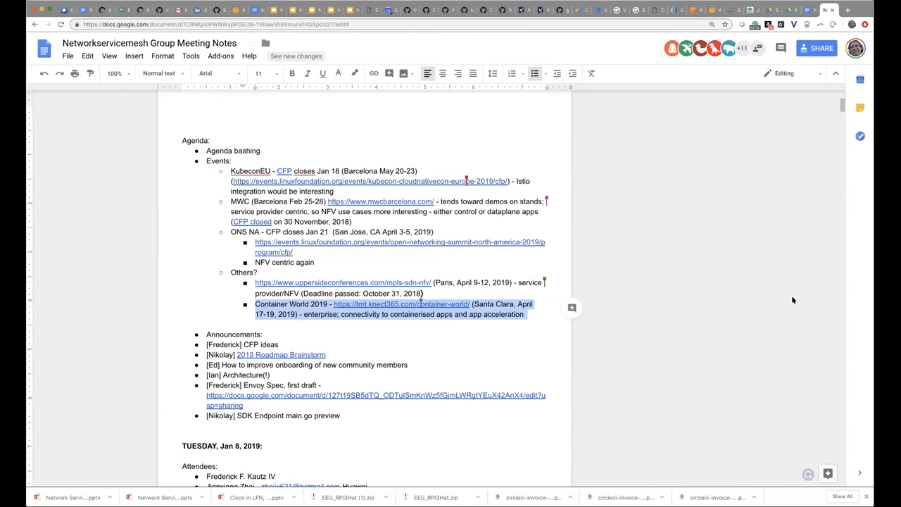
{"action": "mouse_move", "coordinate": [458, 344]}
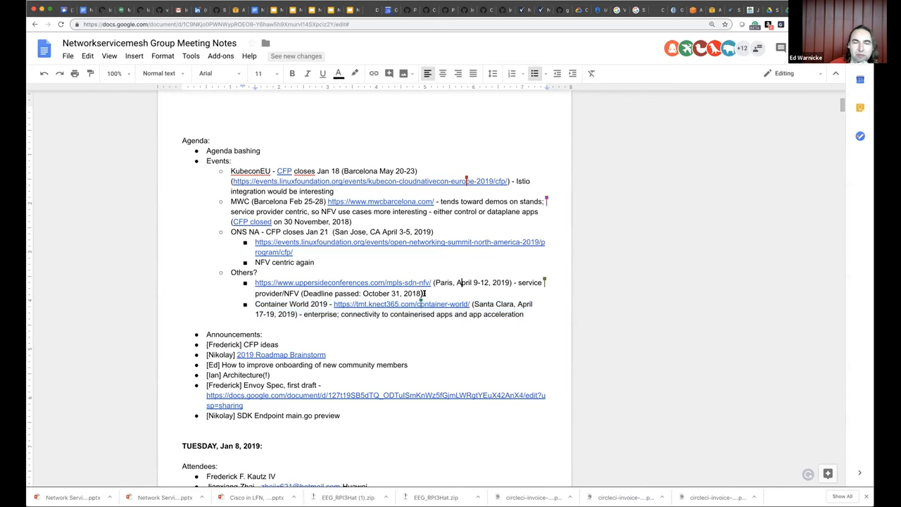
{"action": "left_click_drag", "start_coordinate": [254, 282], "coordinate": [422, 293]}
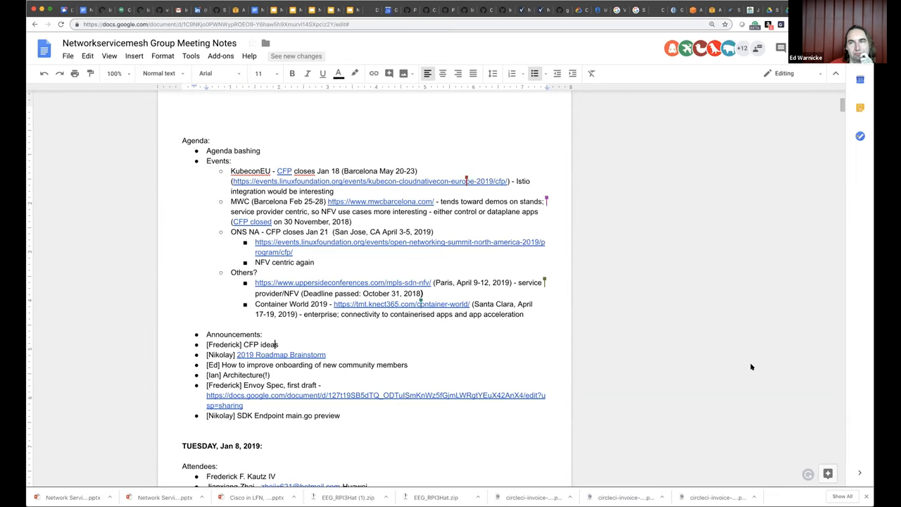
{"action": "mouse_move", "coordinate": [754, 355]}
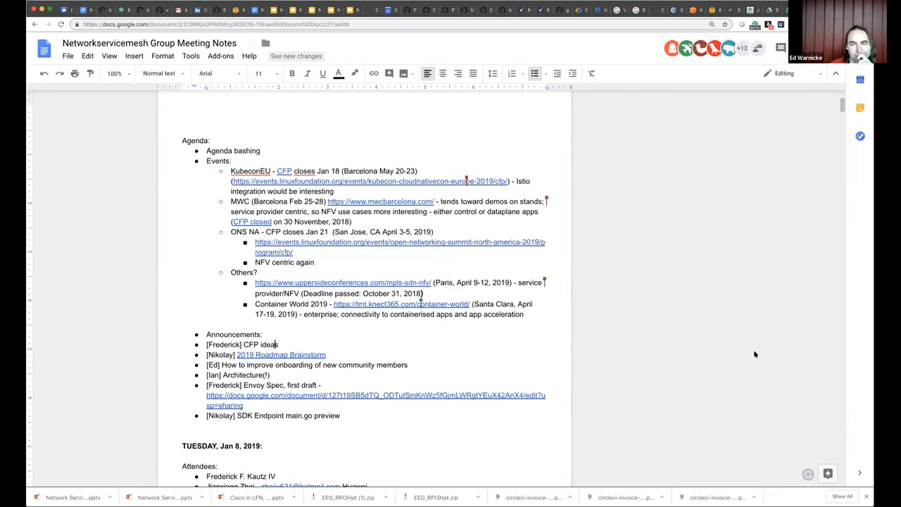
{"action": "mouse_move", "coordinate": [765, 306]}
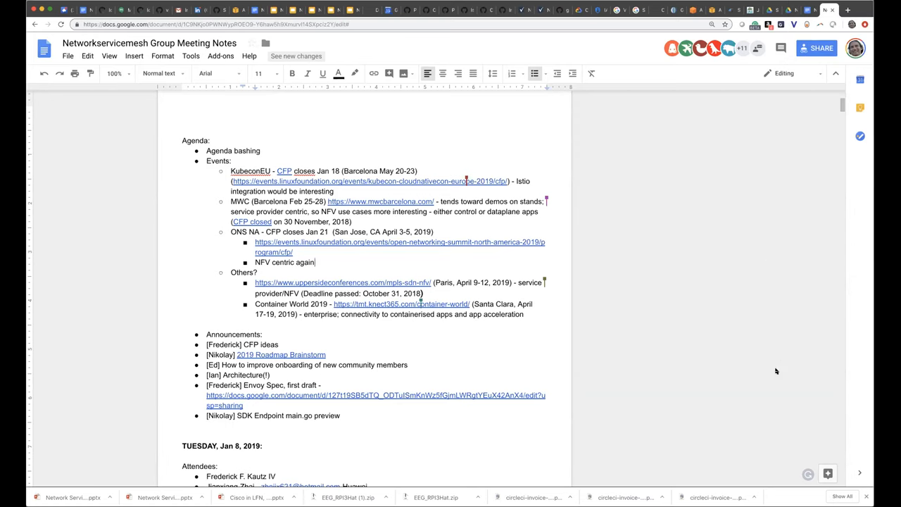
{"action": "mouse_move", "coordinate": [776, 326]}
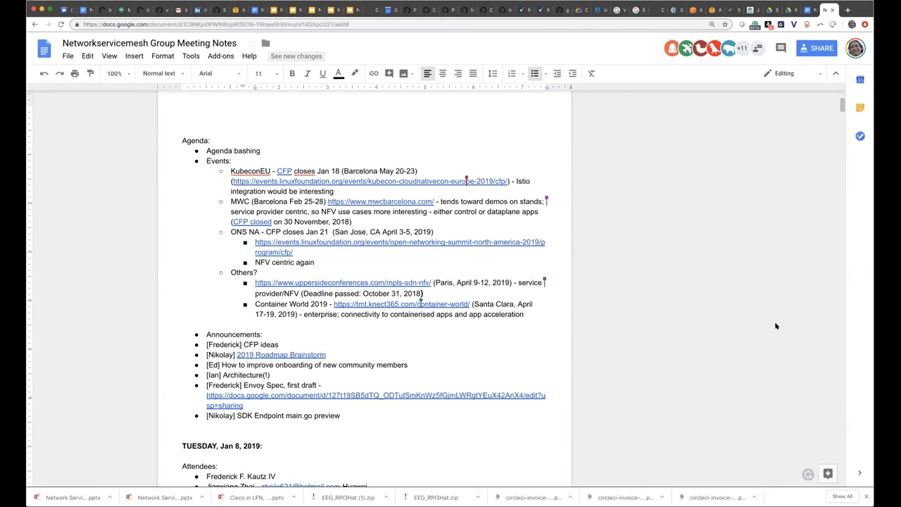
{"action": "mouse_move", "coordinate": [324, 363]}
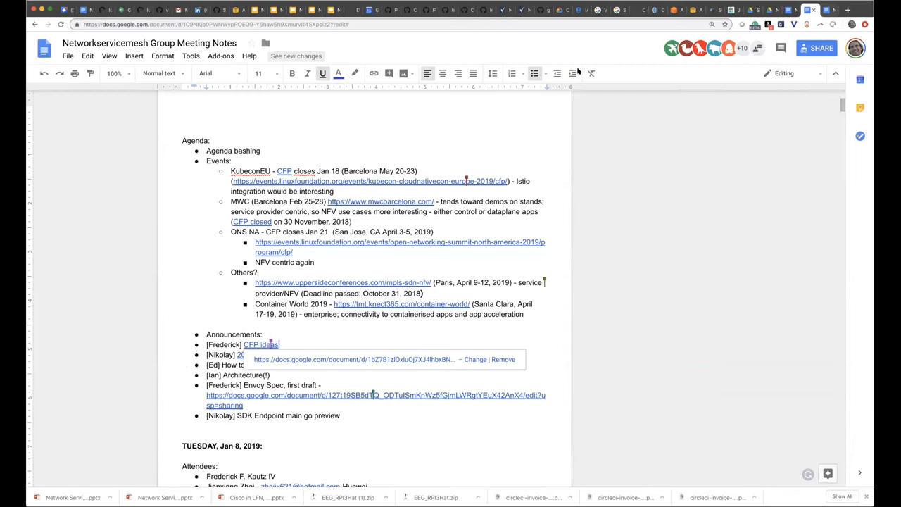
Scroll the submissions doc down until the Code a Network Service (tutorial) proposal is visible.
{"action": "left_click", "coordinate": [352, 359]}
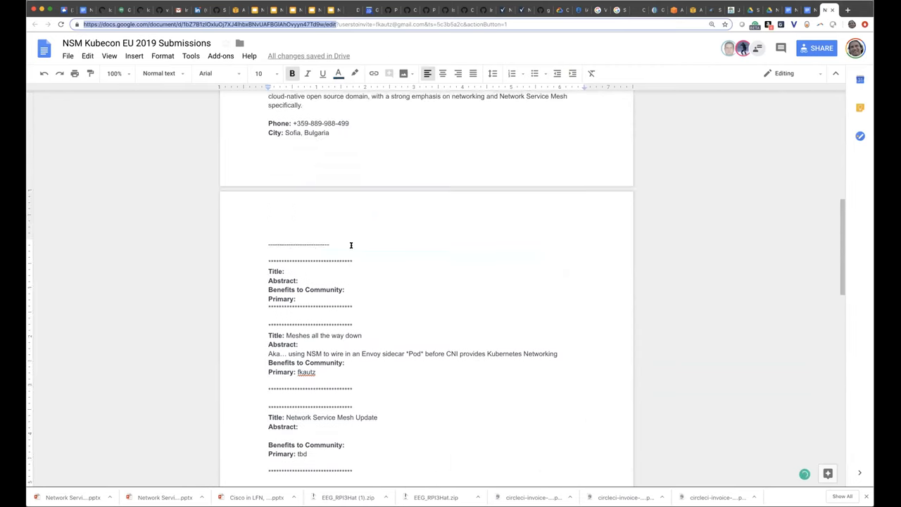
{"action": "scroll", "scroll_direction": "down", "scroll_amount": 3}
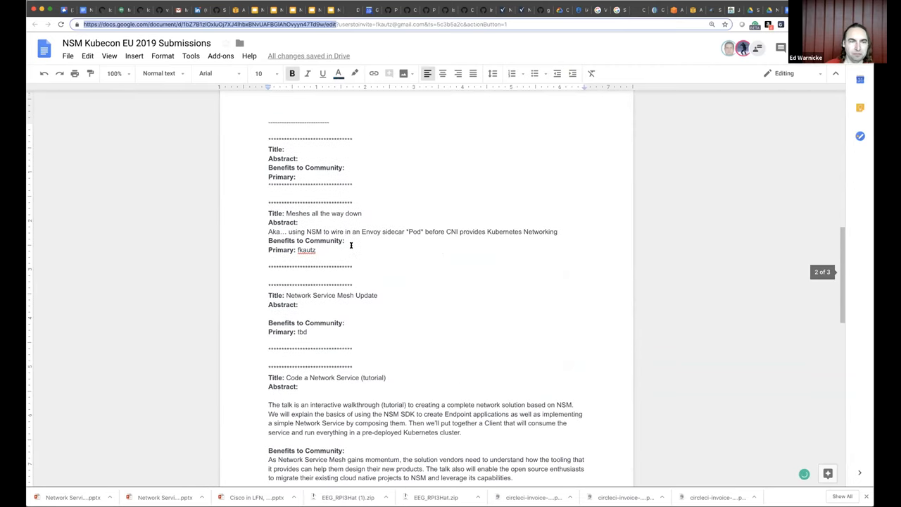
{"action": "scroll", "scroll_direction": "down", "scroll_amount": 3}
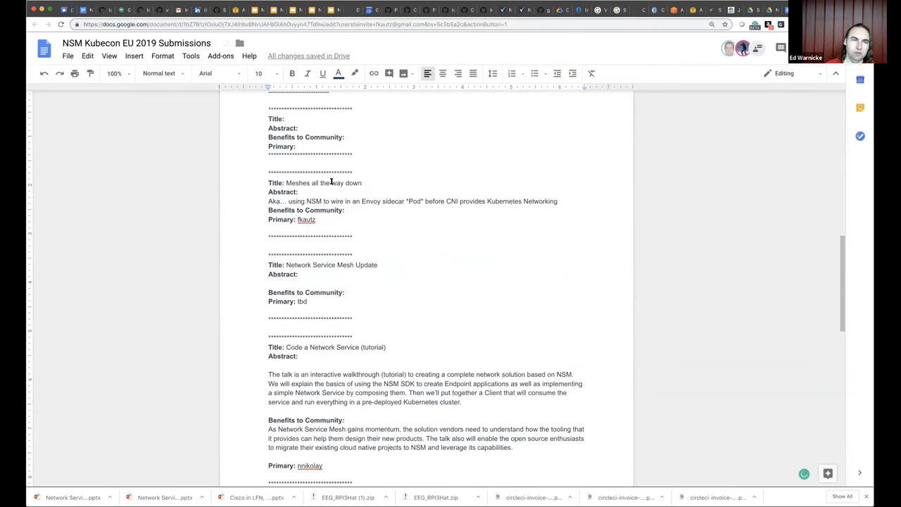
{"action": "scroll", "scroll_direction": "down", "scroll_amount": 3}
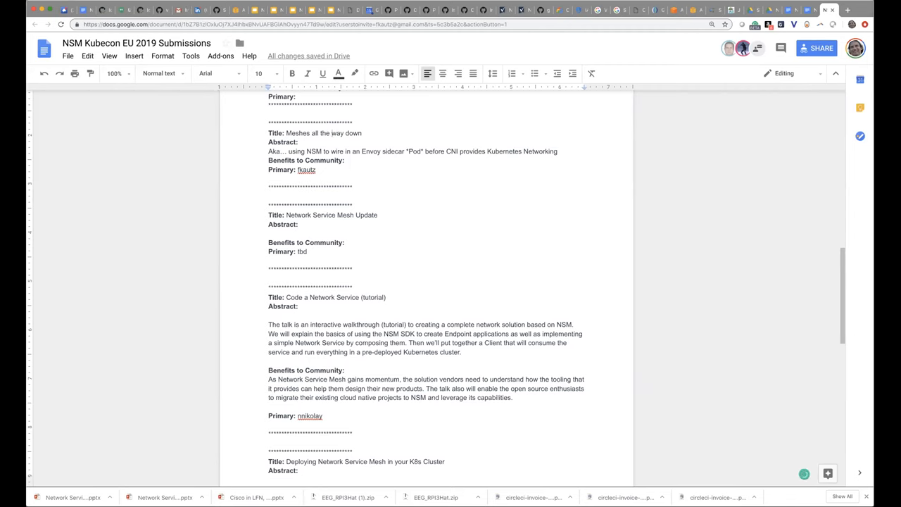
{"action": "mouse_move", "coordinate": [418, 304]}
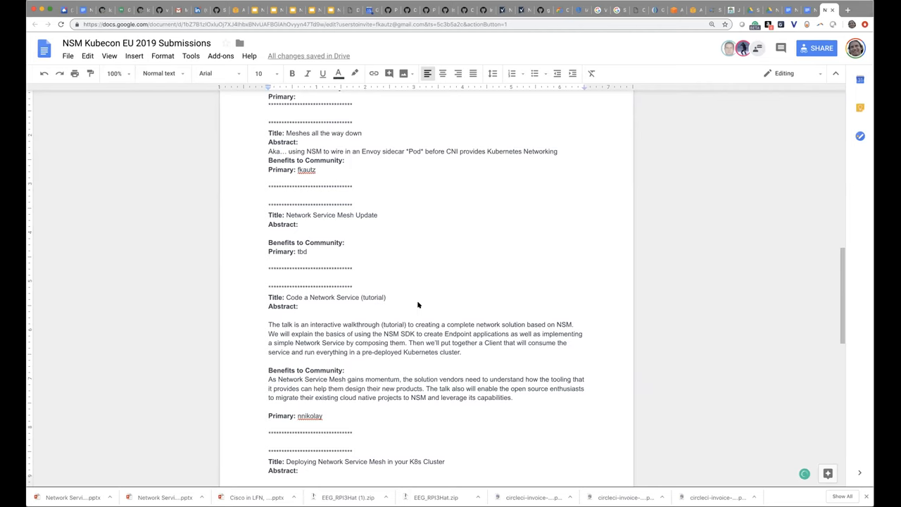
{"action": "scroll", "scroll_direction": "down", "scroll_amount": 3}
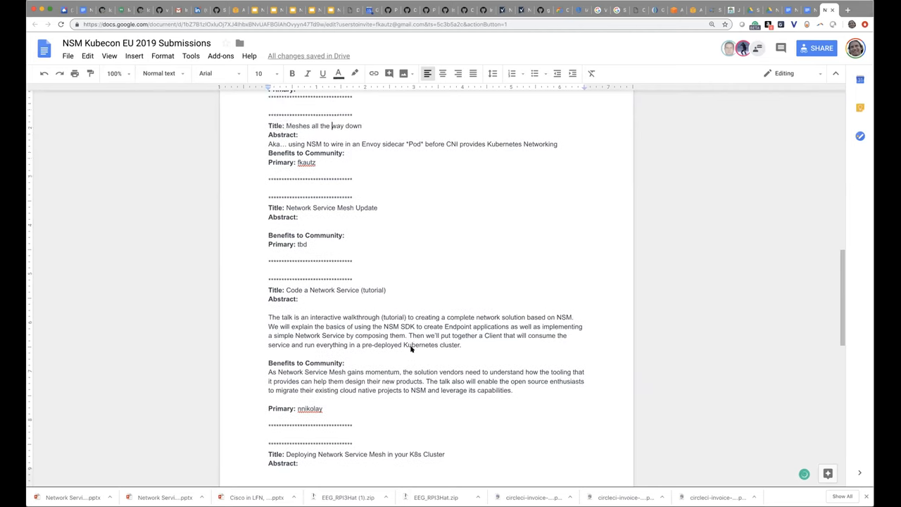
{"action": "scroll", "scroll_direction": "down", "scroll_amount": 3}
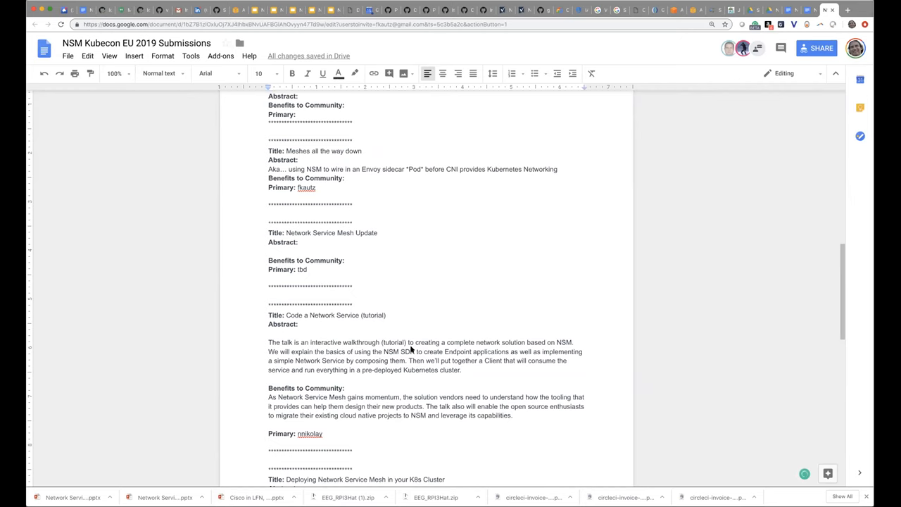
{"action": "mouse_move", "coordinate": [444, 228]}
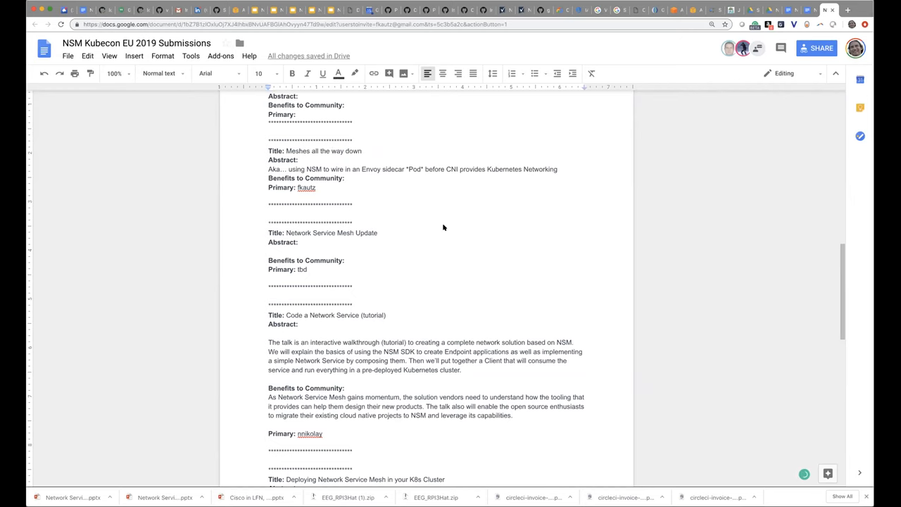
{"action": "scroll", "scroll_direction": "down", "scroll_amount": 3}
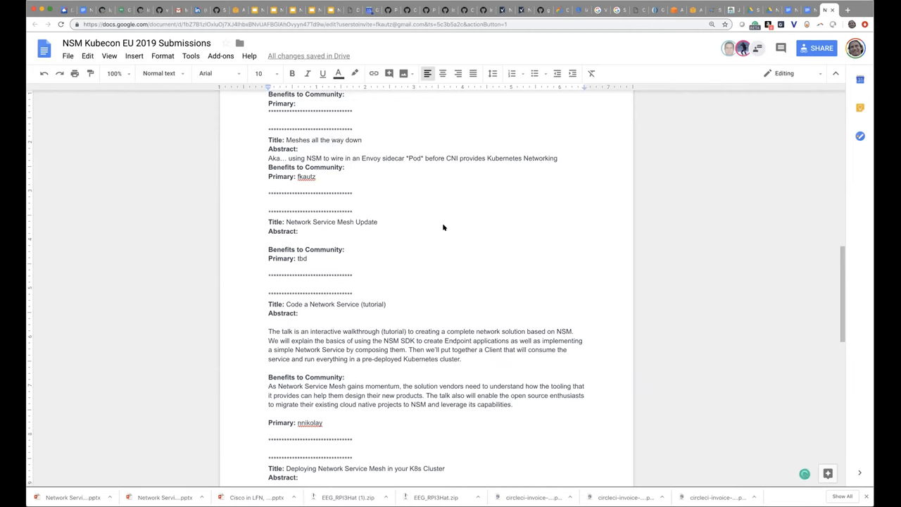
{"action": "left_click", "coordinate": [329, 139]}
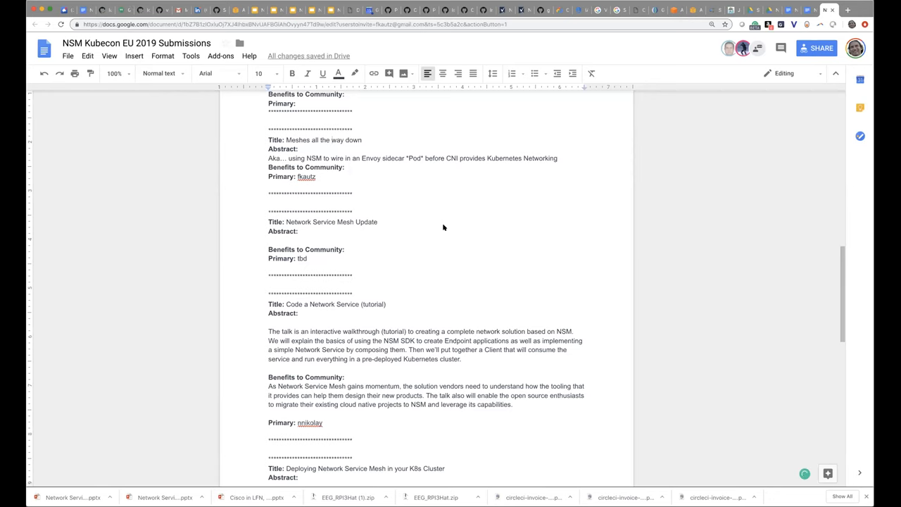
{"action": "mouse_move", "coordinate": [438, 320]}
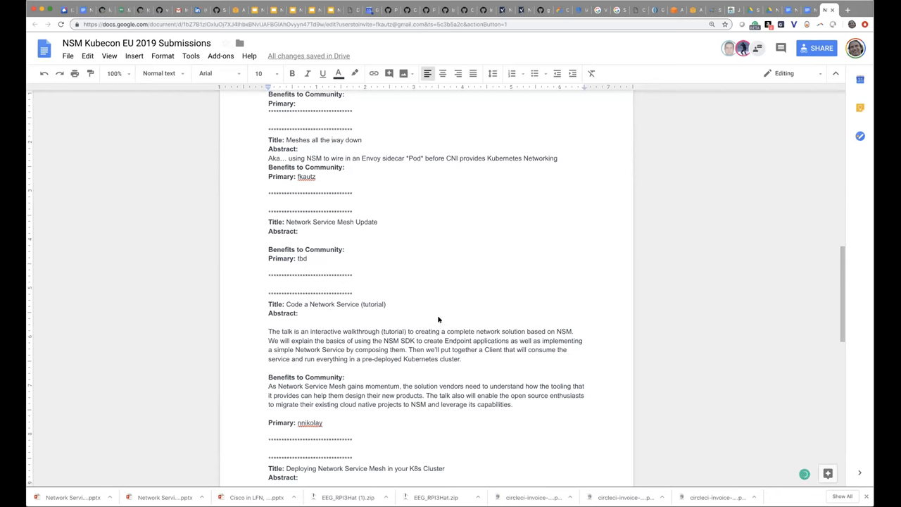
{"action": "mouse_move", "coordinate": [481, 266]}
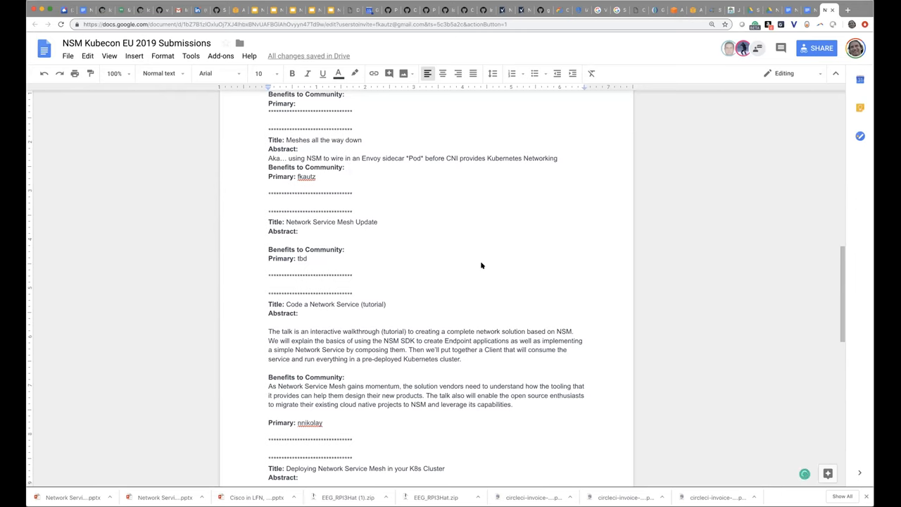
{"action": "mouse_move", "coordinate": [452, 291]}
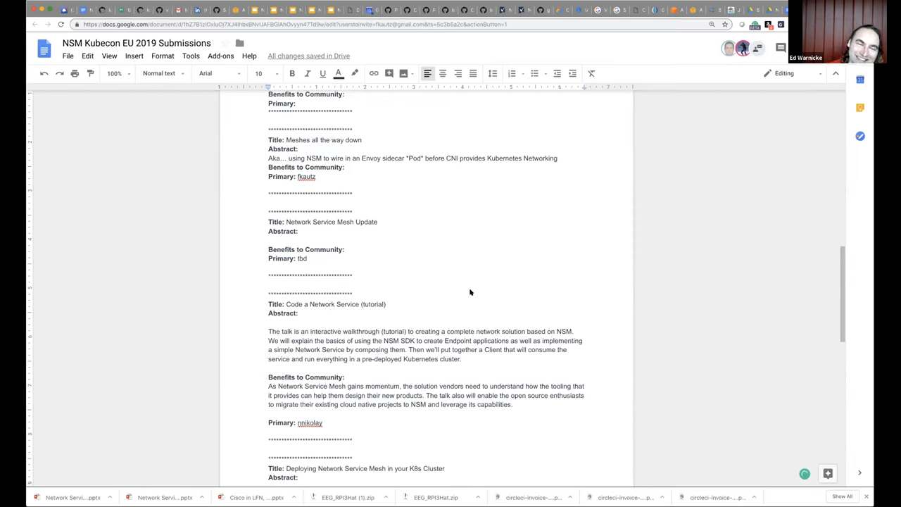
{"action": "mouse_move", "coordinate": [309, 146]}
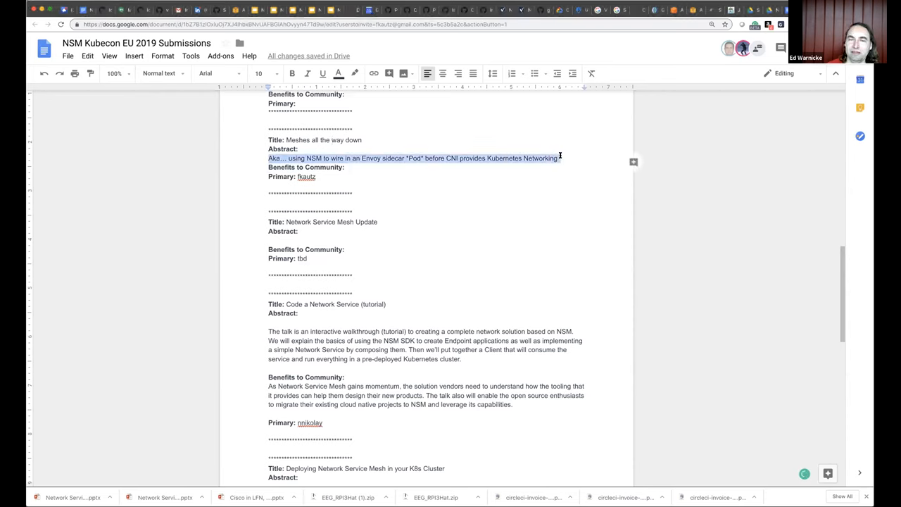
{"action": "mouse_move", "coordinate": [454, 277]}
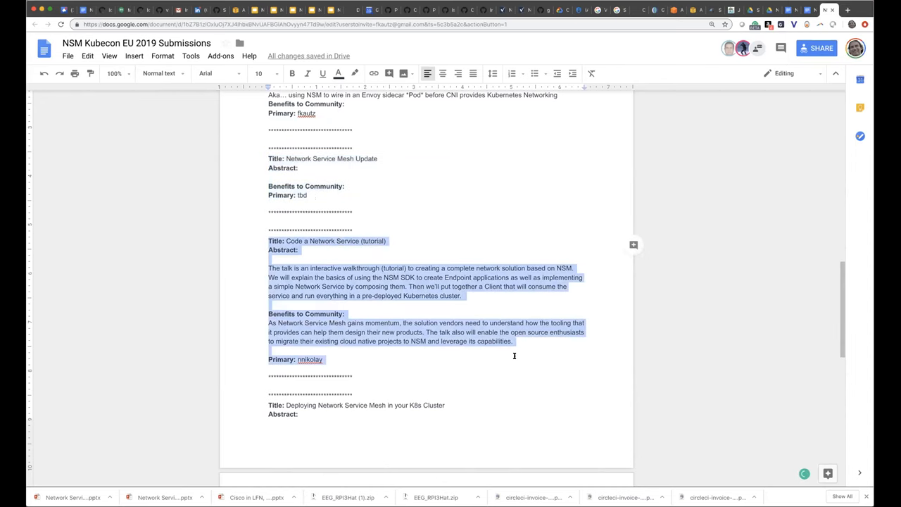
Scroll past the Code a Network Service tutorial to the Deploying NSM in your K8s Cluster entry.
{"action": "scroll", "scroll_direction": "down", "scroll_amount": 3}
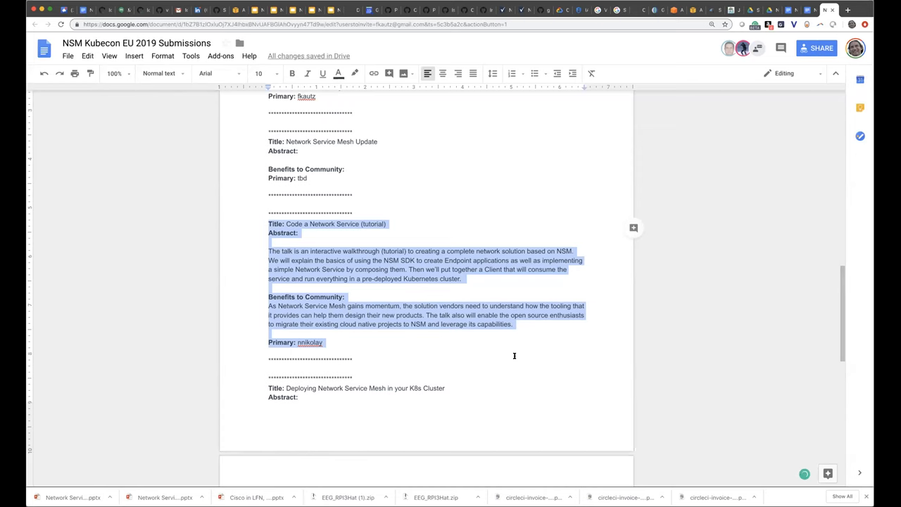
{"action": "mouse_move", "coordinate": [507, 341]}
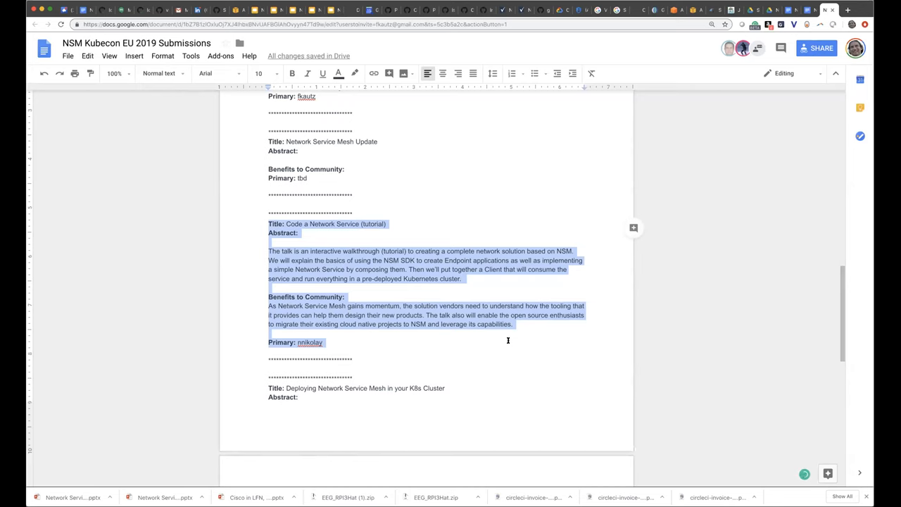
{"action": "scroll", "scroll_direction": "down", "scroll_amount": 3}
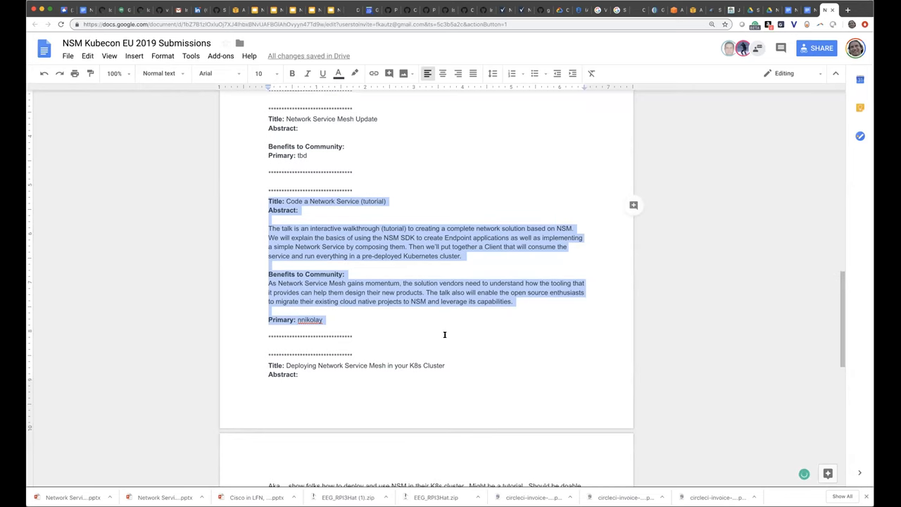
{"action": "mouse_move", "coordinate": [470, 328]}
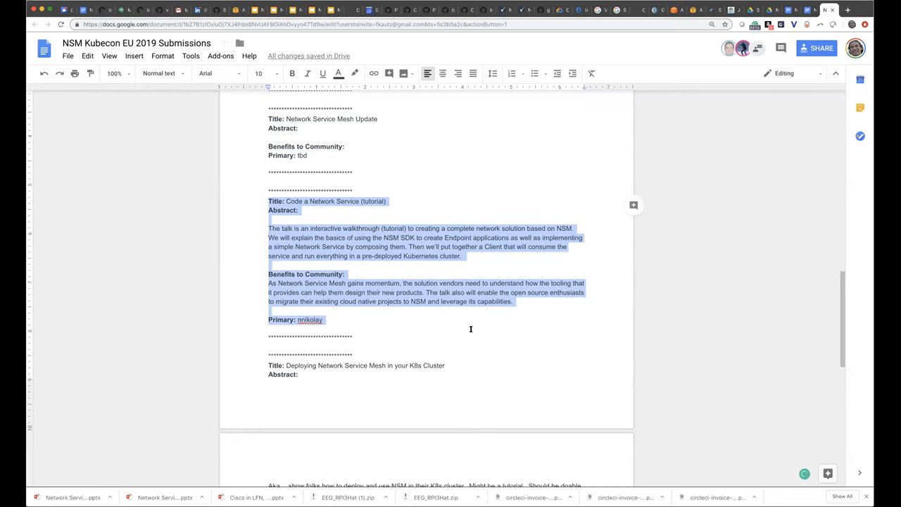
{"action": "mouse_move", "coordinate": [508, 325]}
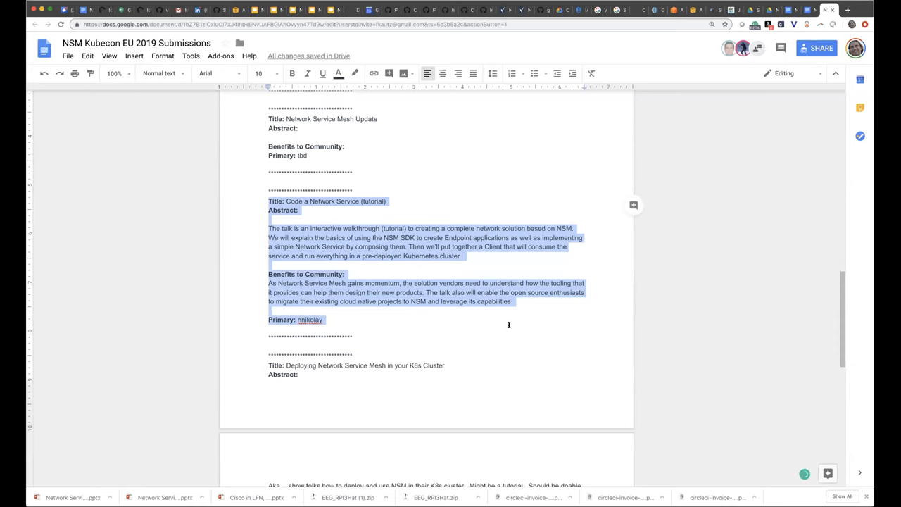
{"action": "scroll", "scroll_direction": "down", "scroll_amount": 3}
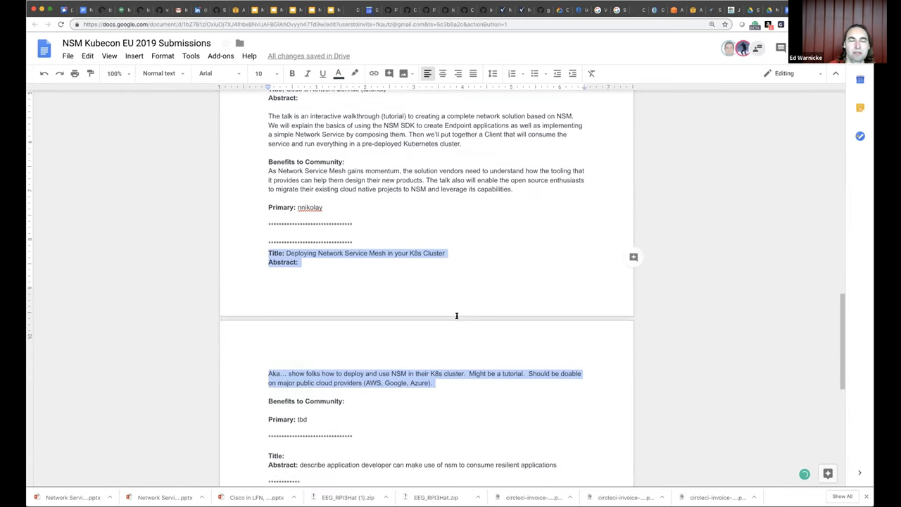
{"action": "scroll", "scroll_direction": "down", "scroll_amount": 3}
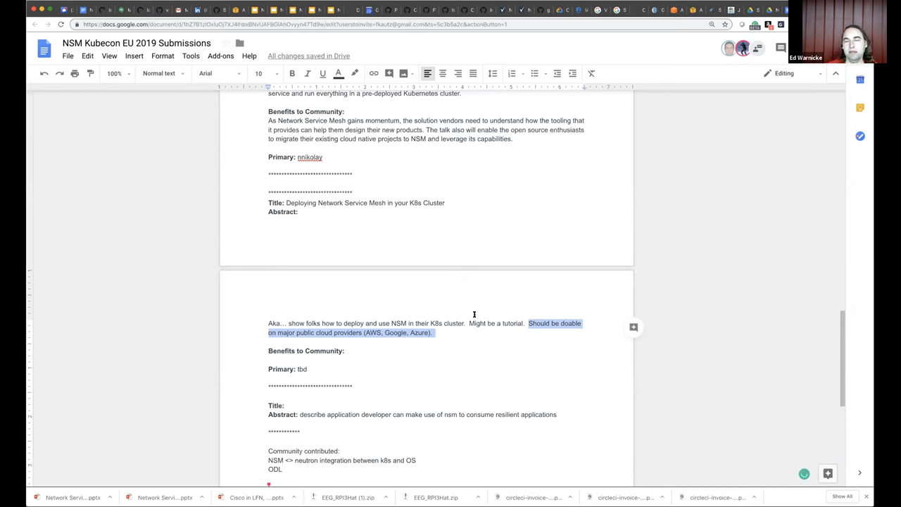
{"action": "left_click", "coordinate": [474, 323]}
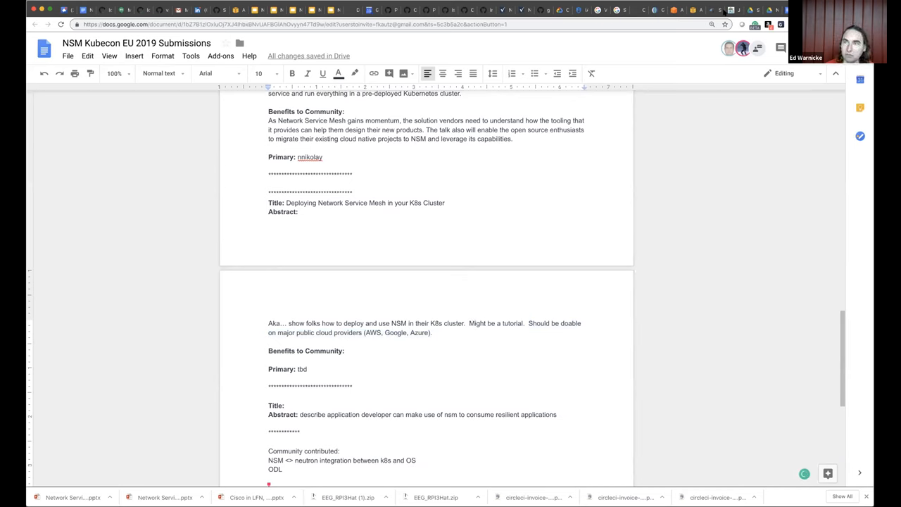
Switch to the Jaeger UI tab showing the nsc NetworkService Request trace.
{"action": "left_click", "coordinate": [734, 9]}
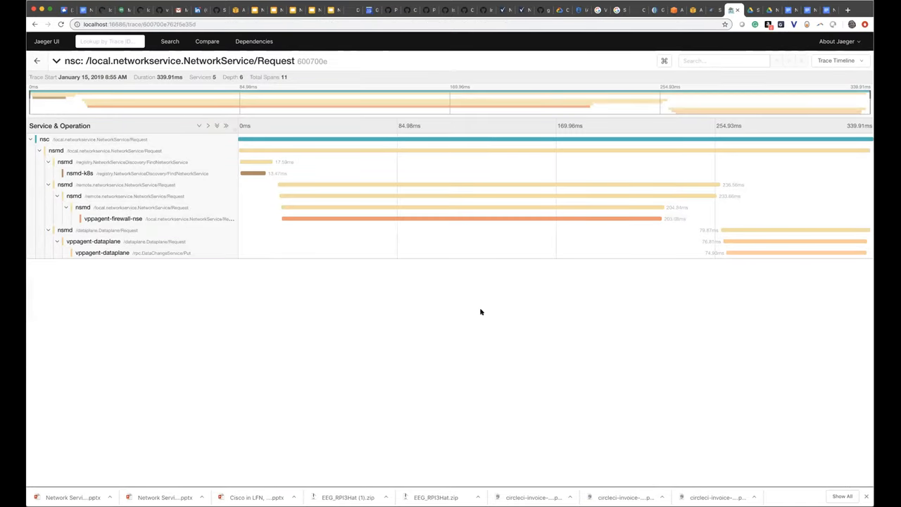
{"action": "mouse_move", "coordinate": [113, 218]}
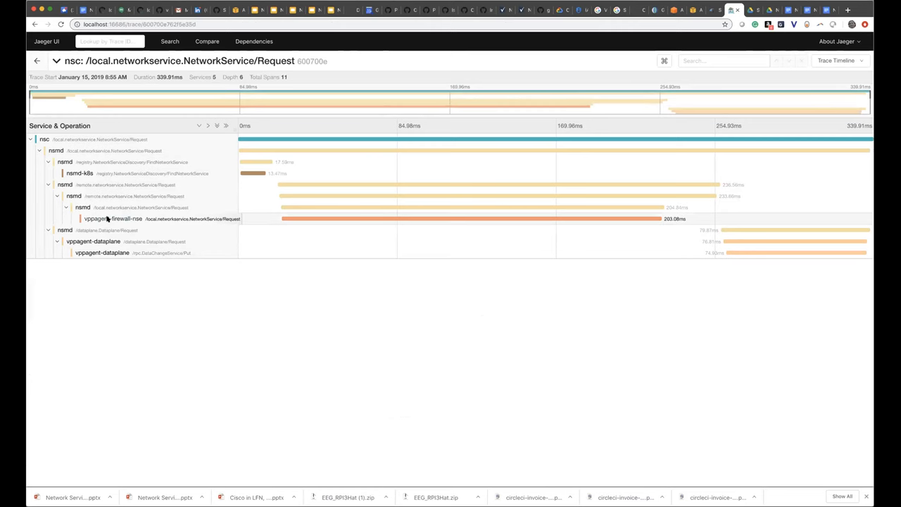
{"action": "mouse_move", "coordinate": [554, 205]}
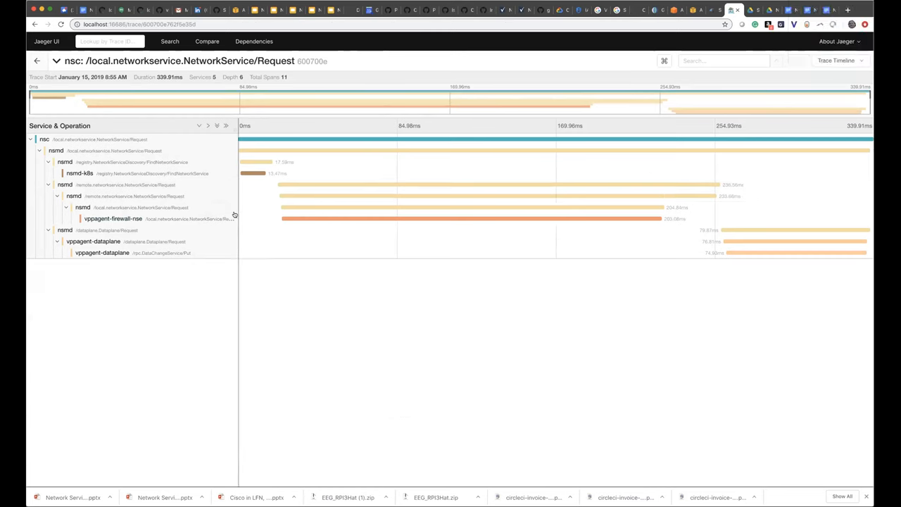
{"action": "mouse_move", "coordinate": [218, 218]}
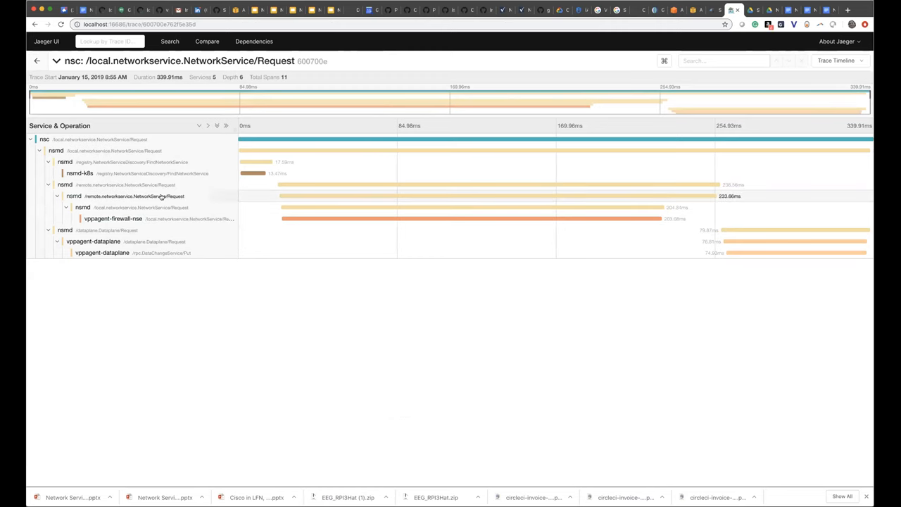
{"action": "mouse_move", "coordinate": [621, 195]}
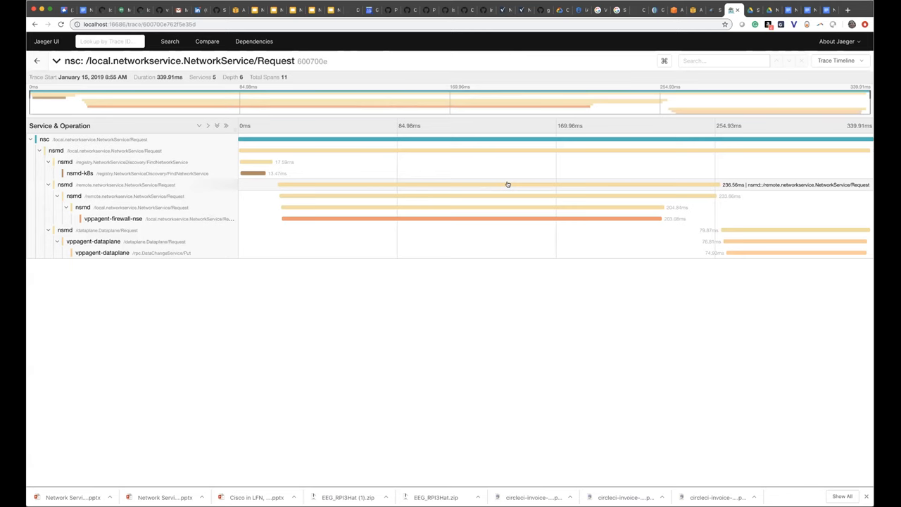
{"action": "mouse_move", "coordinate": [535, 203]}
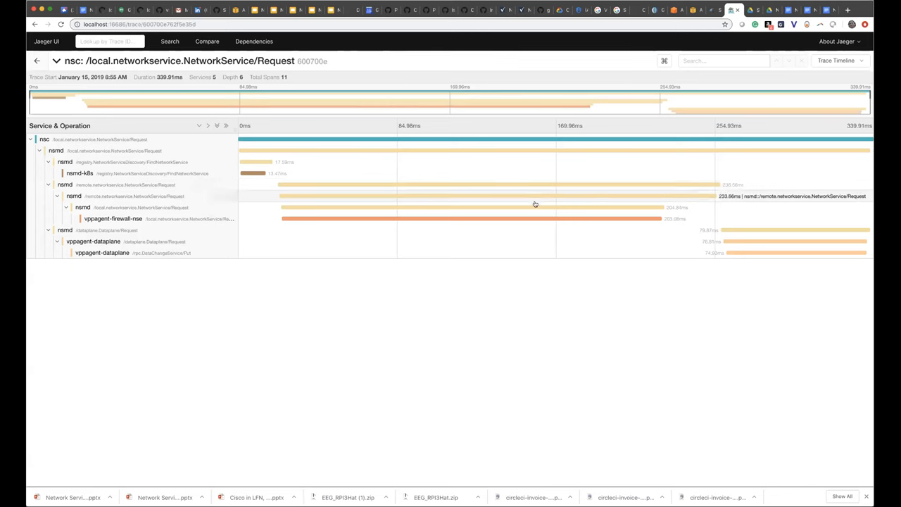
{"action": "mouse_move", "coordinate": [541, 204]}
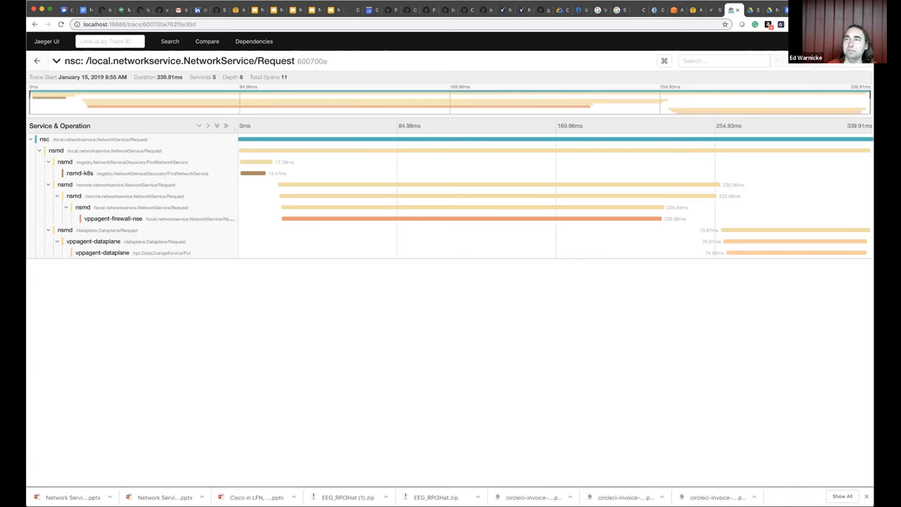
Switch back to Google Docs and scroll through the Deploying NSM in your K8s Cluster entry.
{"action": "left_click", "coordinate": [817, 10]}
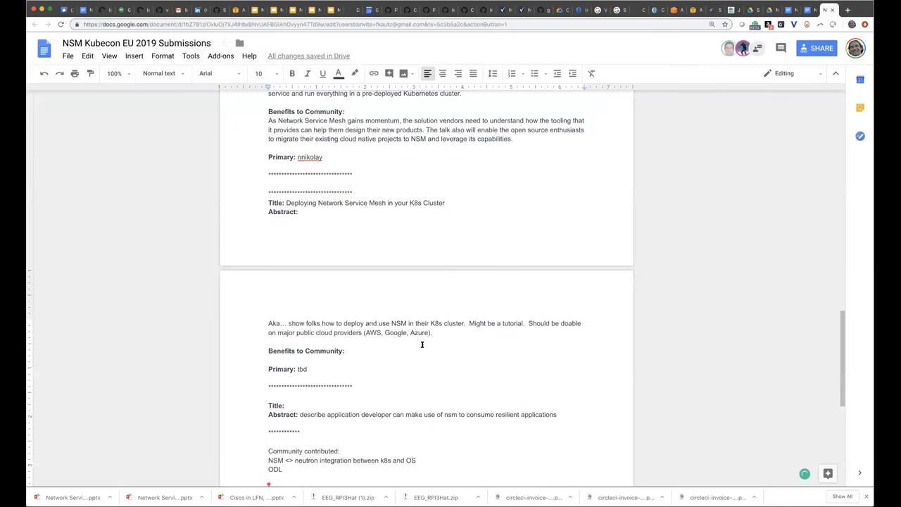
{"action": "scroll", "scroll_direction": "down", "scroll_amount": 3}
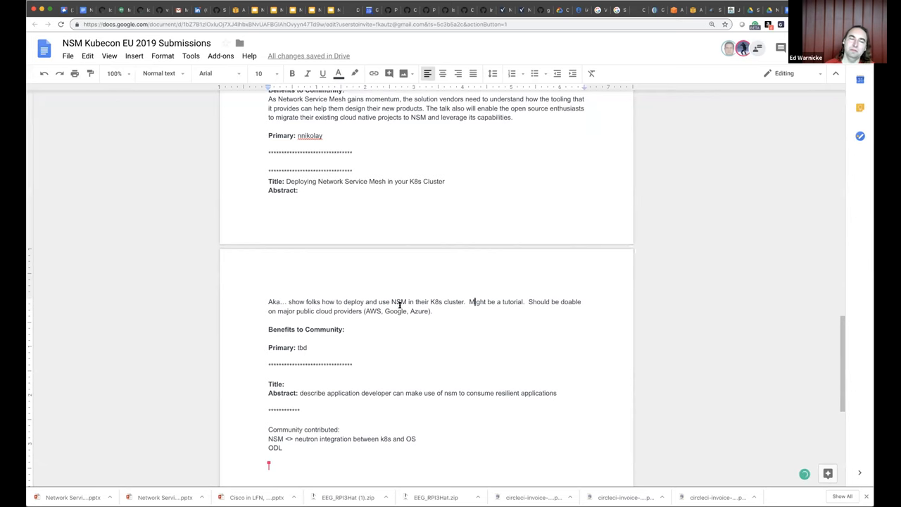
{"action": "scroll", "scroll_direction": "down", "scroll_amount": 3}
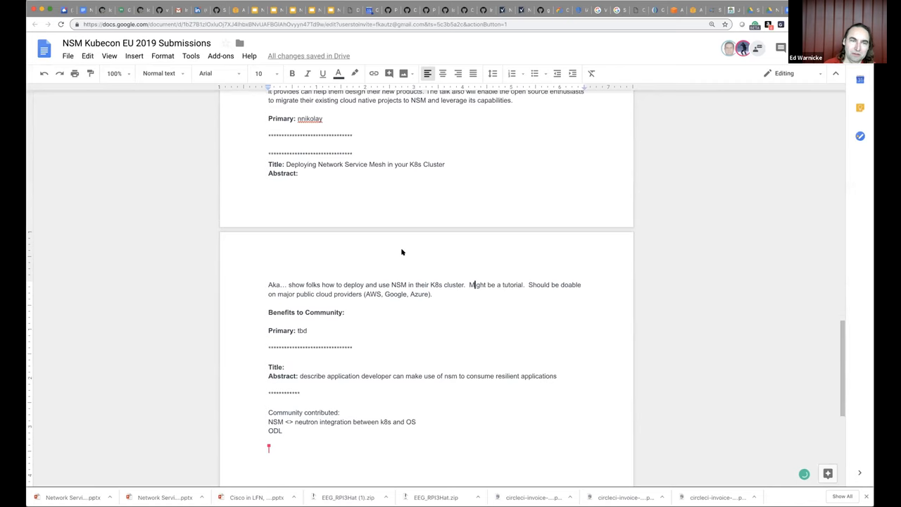
Select the Deploying NSM section, then select the next untitled submission's Title line.
{"action": "scroll", "scroll_direction": "down", "scroll_amount": 3}
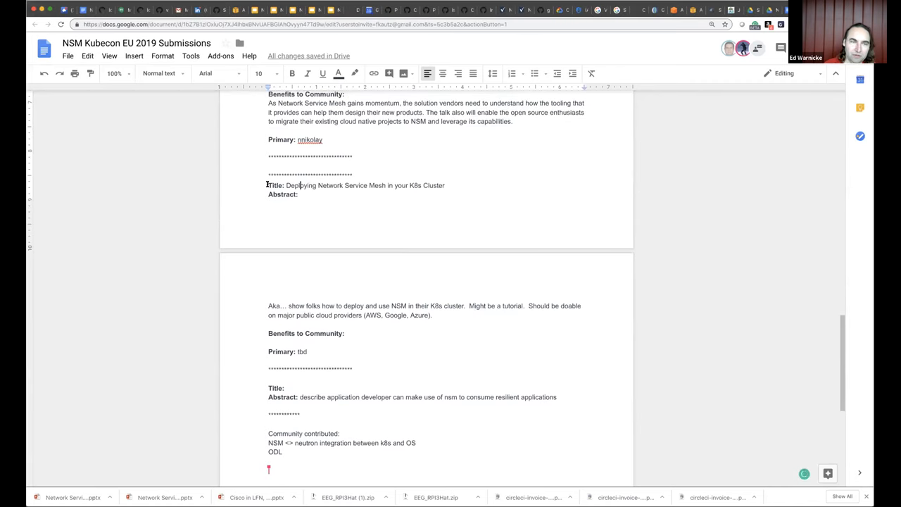
{"action": "left_click_drag", "start_coordinate": [268, 185], "coordinate": [434, 316]}
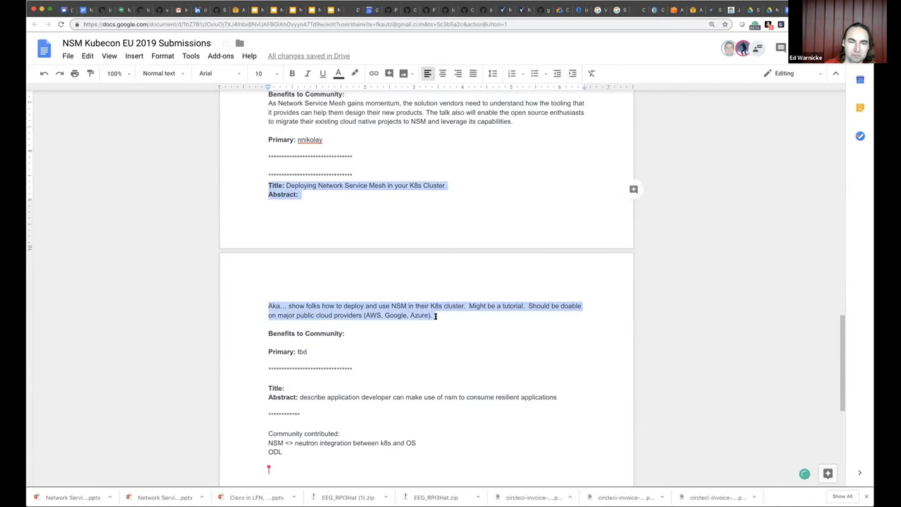
{"action": "scroll", "scroll_direction": "down", "scroll_amount": 3}
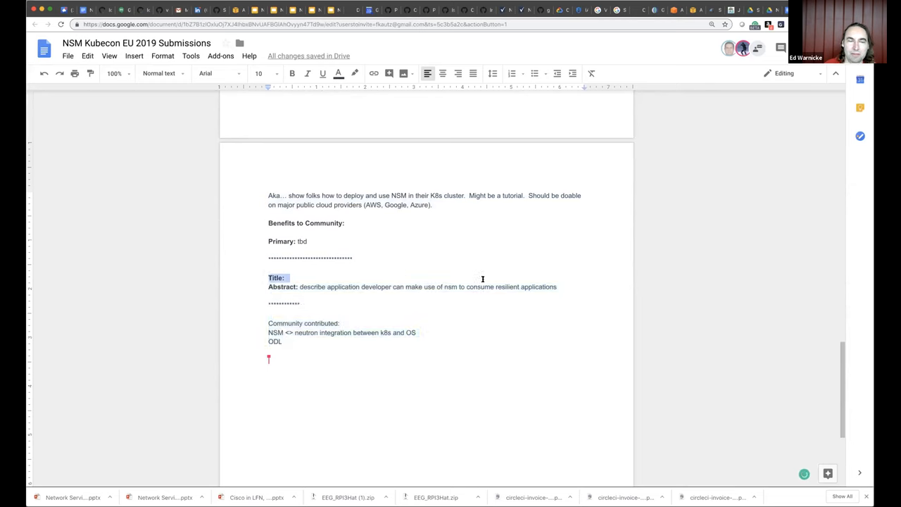
{"action": "left_click_drag", "start_coordinate": [300, 286], "coordinate": [557, 287]}
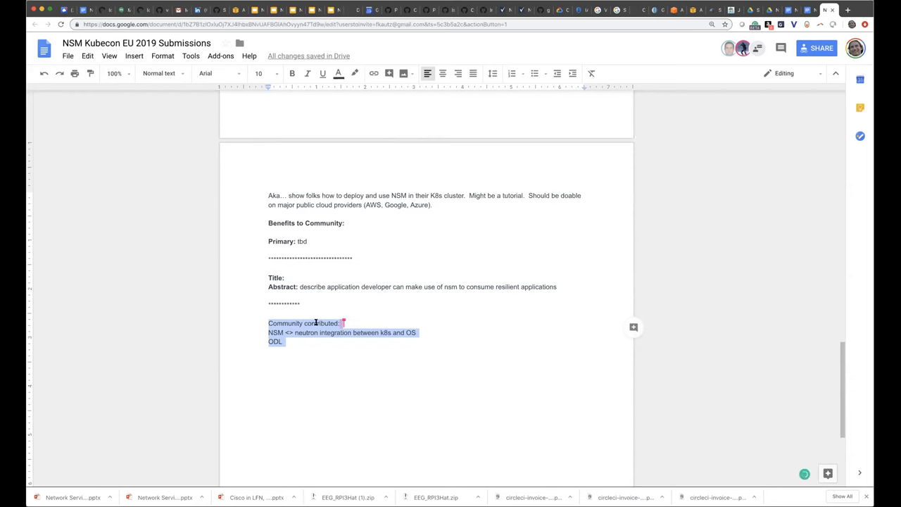
{"action": "mouse_move", "coordinate": [354, 332]}
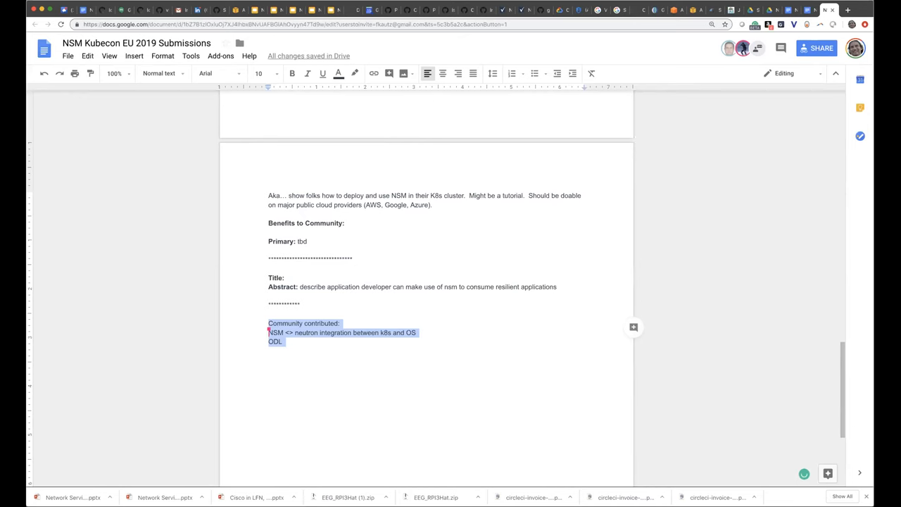
{"action": "mouse_move", "coordinate": [504, 224]}
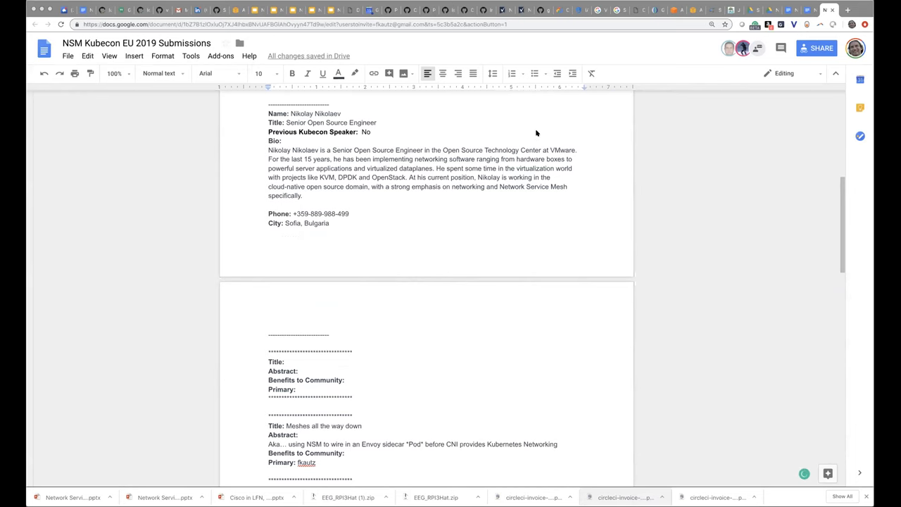
{"action": "mouse_move", "coordinate": [444, 202]}
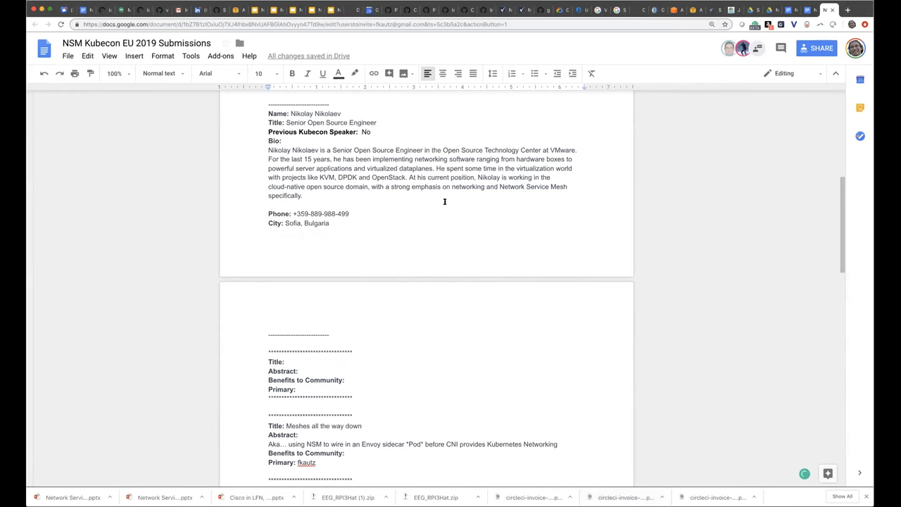
{"action": "mouse_move", "coordinate": [461, 206]}
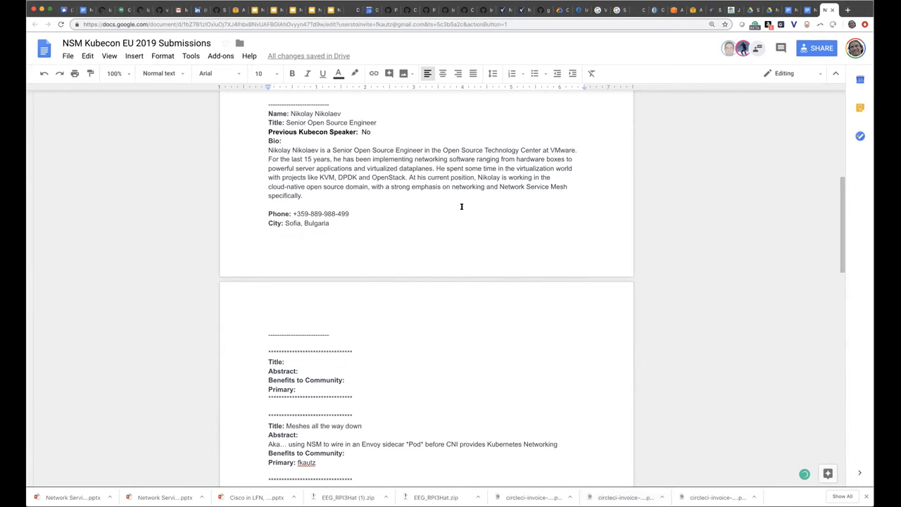
Scroll down past the last abstract to the Community contributed items.
{"action": "scroll", "scroll_direction": "down", "scroll_amount": 3}
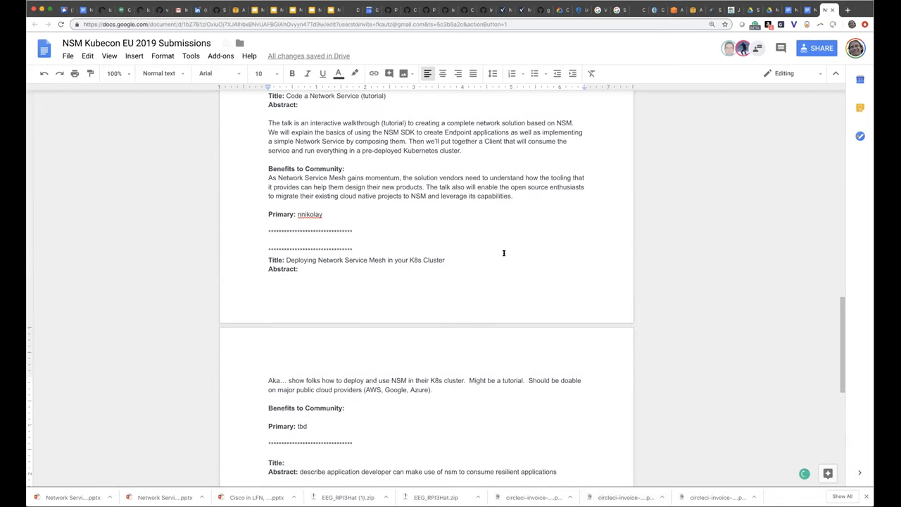
{"action": "scroll", "scroll_direction": "down", "scroll_amount": 3}
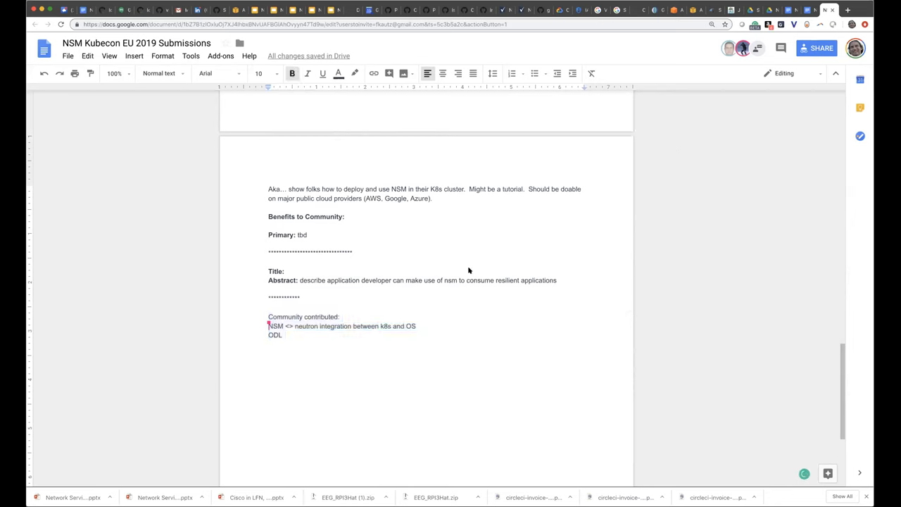
Put the cursor after ODL and insert a blank line beneath it.
{"action": "left_click", "coordinate": [286, 271]}
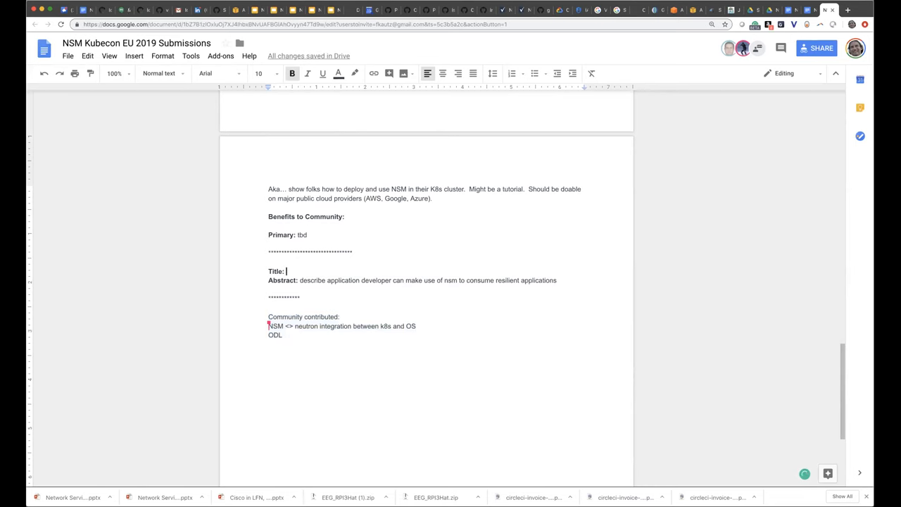
{"action": "mouse_move", "coordinate": [138, 380]}
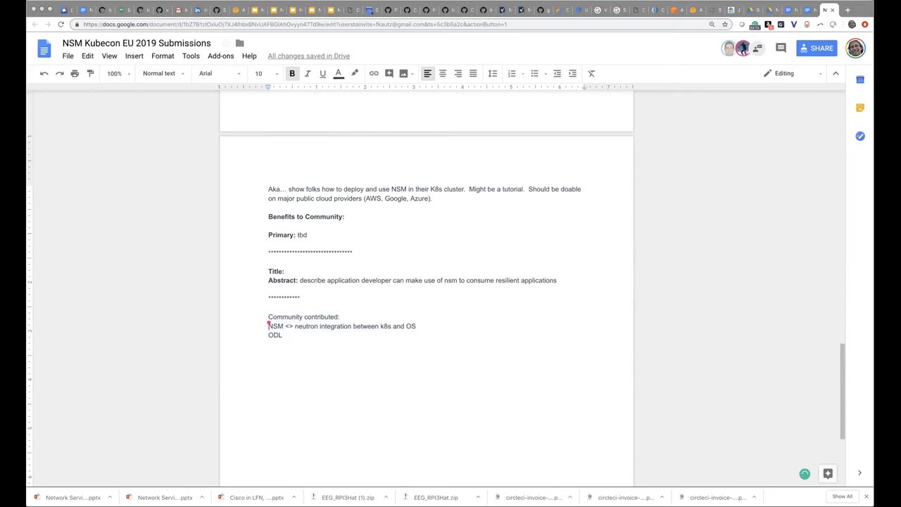
{"action": "mouse_move", "coordinate": [192, 341]}
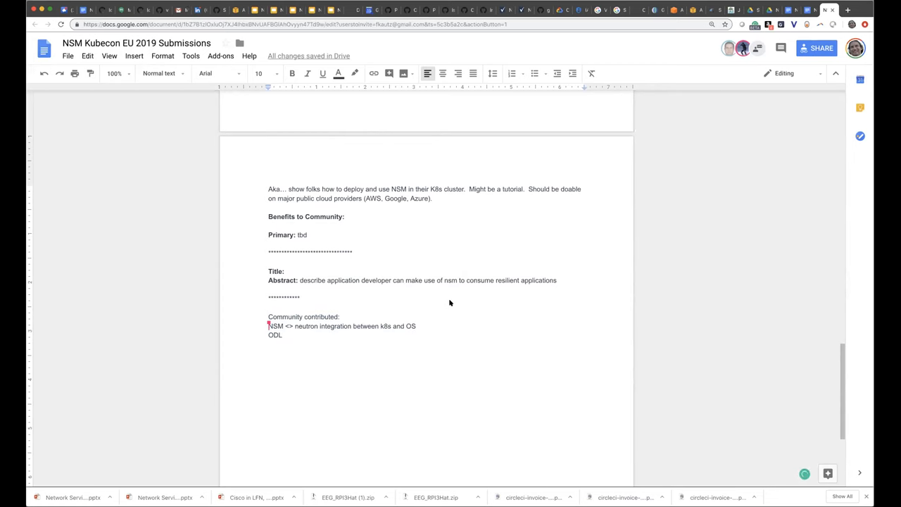
{"action": "mouse_move", "coordinate": [472, 308]}
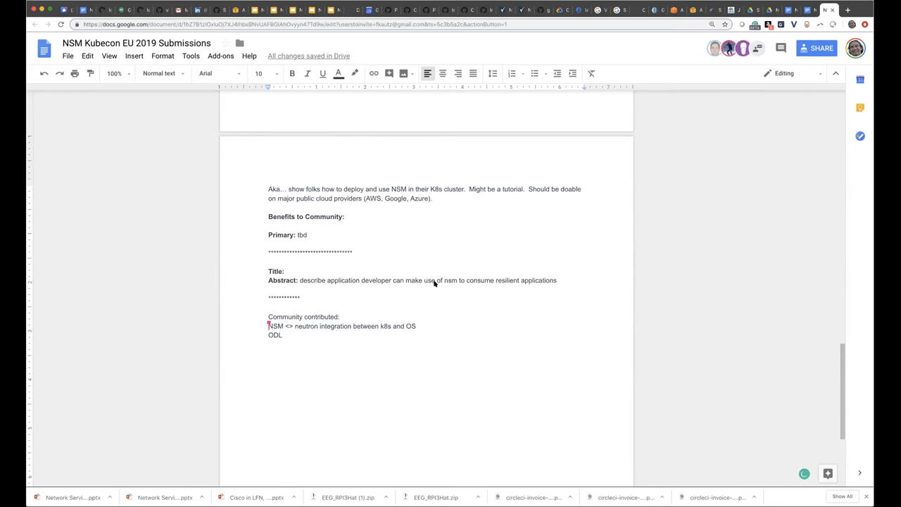
{"action": "key", "text": "enter"}
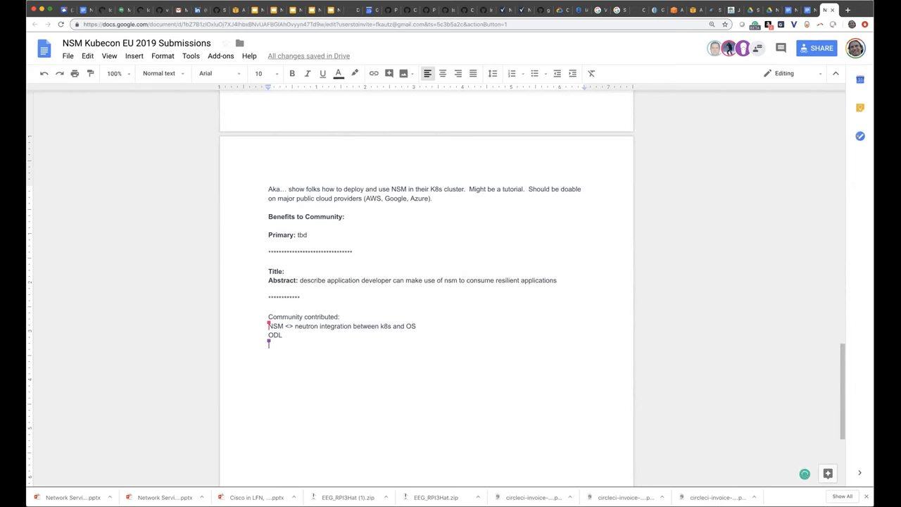
{"action": "mouse_move", "coordinate": [490, 267]}
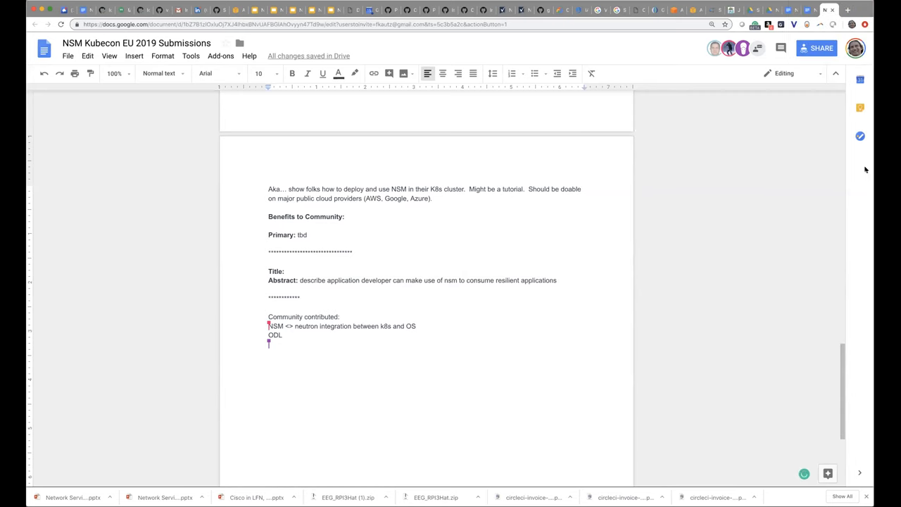
{"action": "mouse_move", "coordinate": [842, 297]}
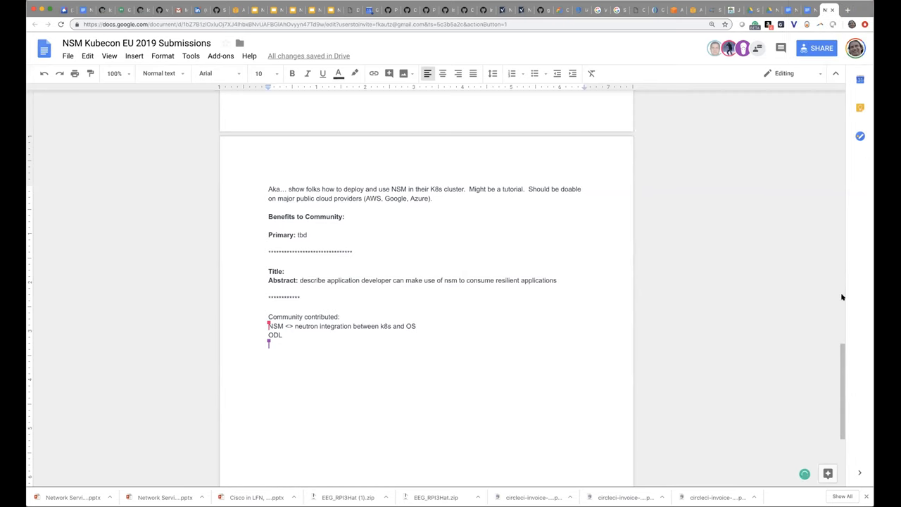
{"action": "mouse_move", "coordinate": [867, 139]}
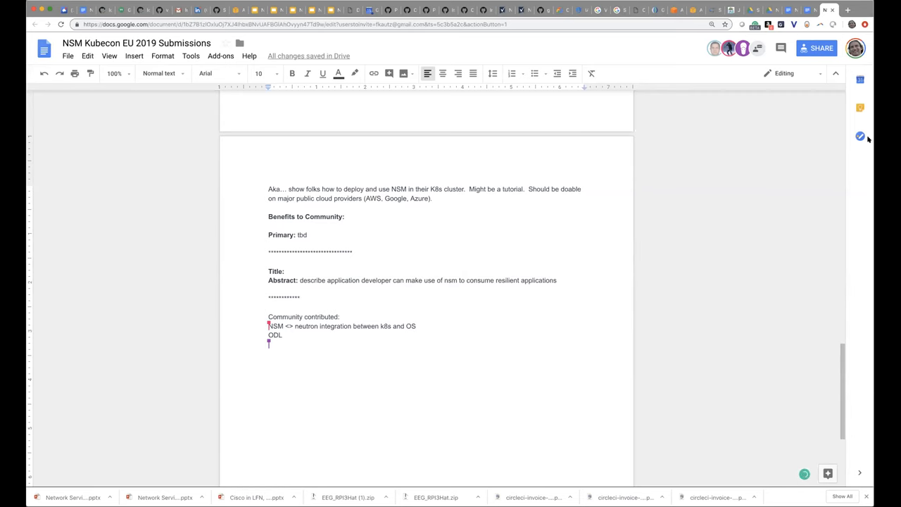
{"action": "mouse_move", "coordinate": [867, 143]}
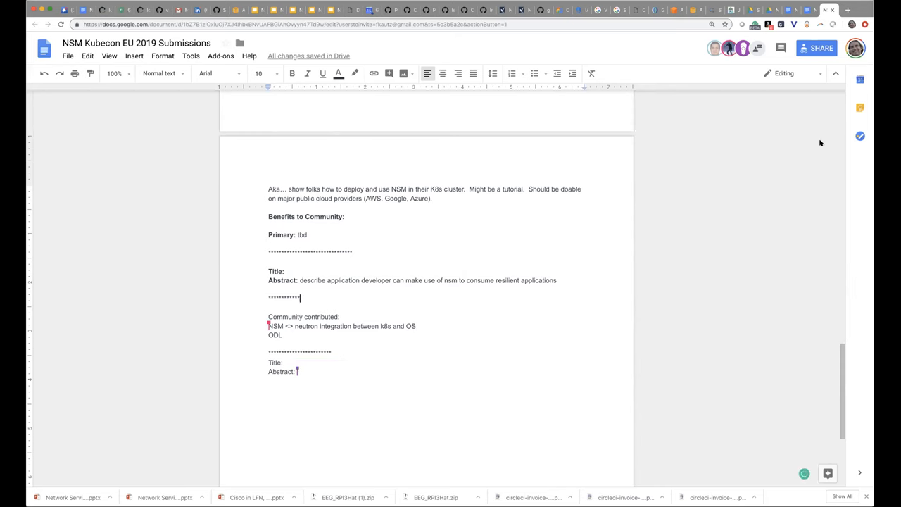
{"action": "type", "text": "Describe"}
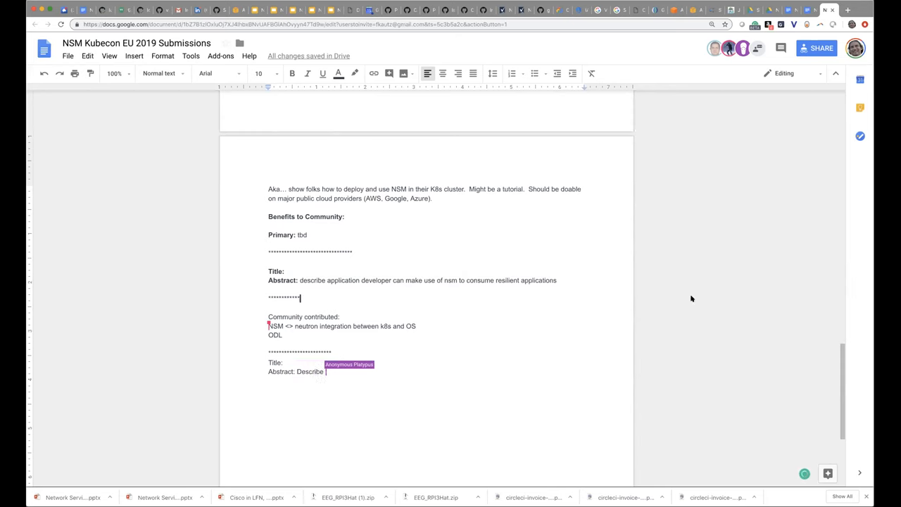
{"action": "type", "text": "how"}
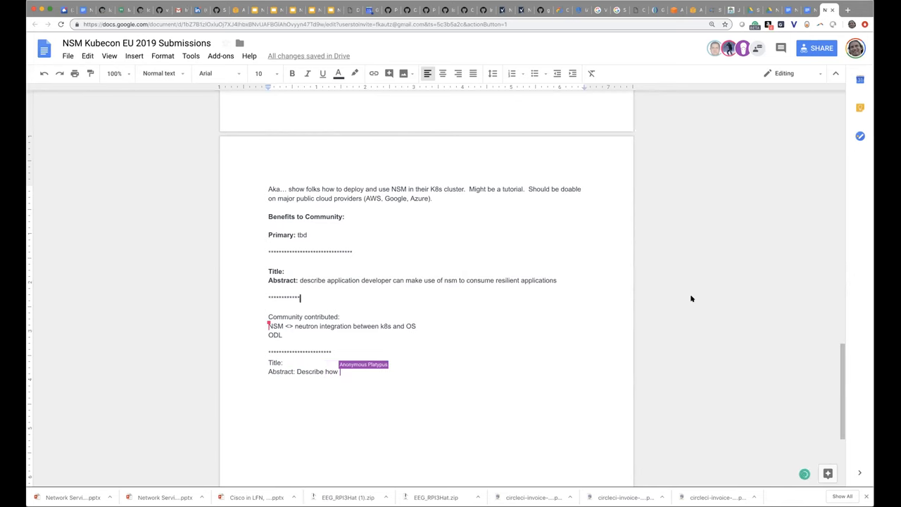
{"action": "type", "text": "NSM"}
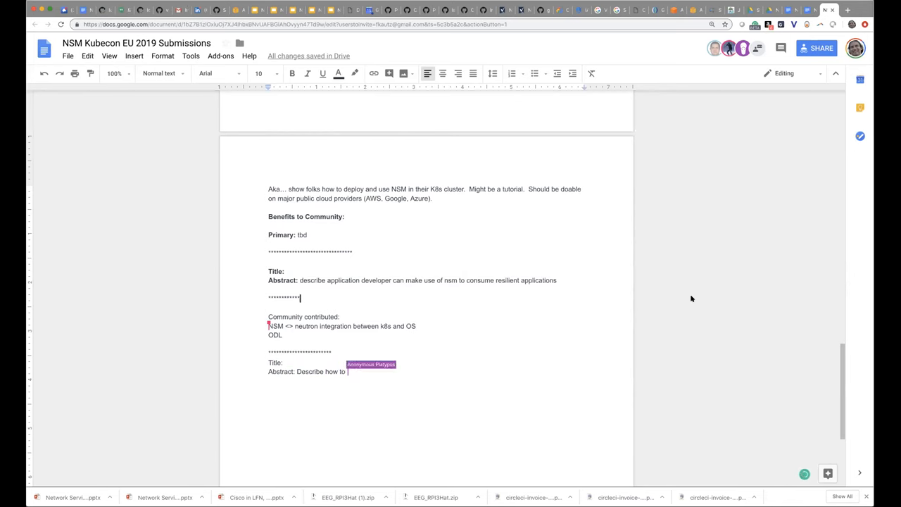
{"action": "type", "text": "us"}
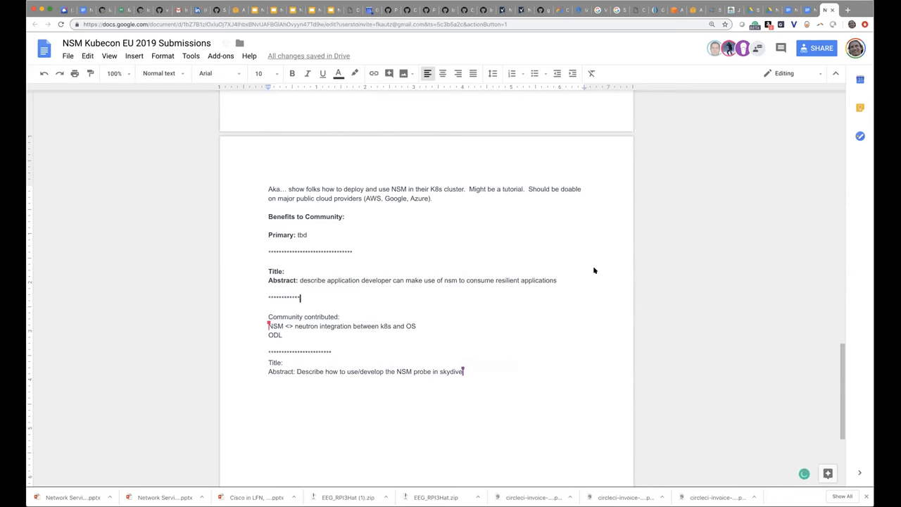
{"action": "type", "text": "Pro"}
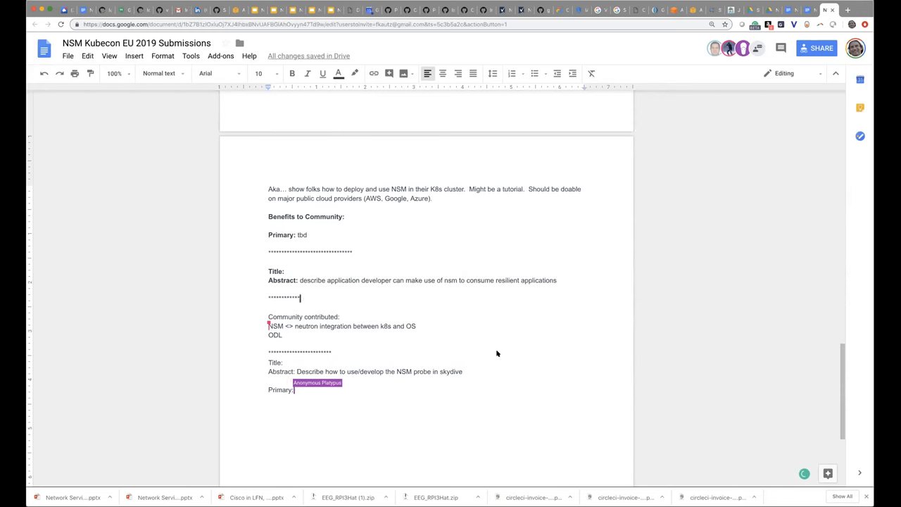
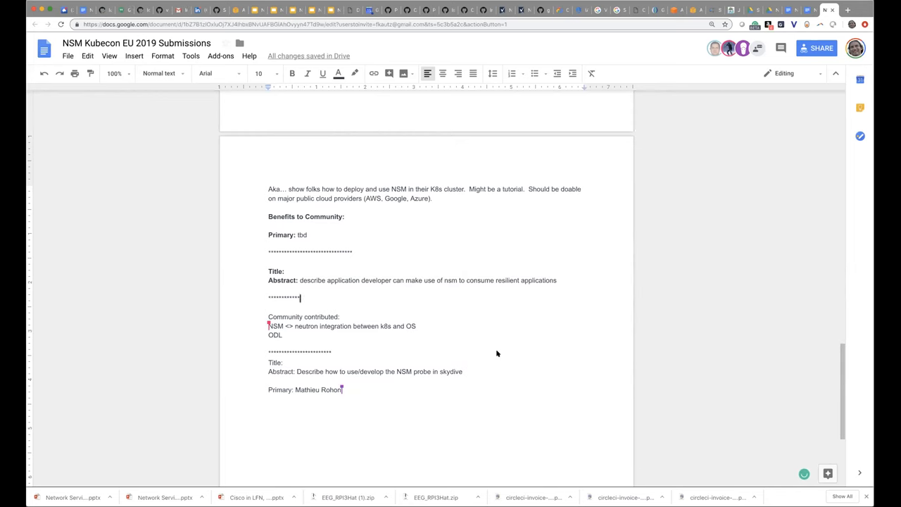
{"action": "mouse_move", "coordinate": [840, 248]}
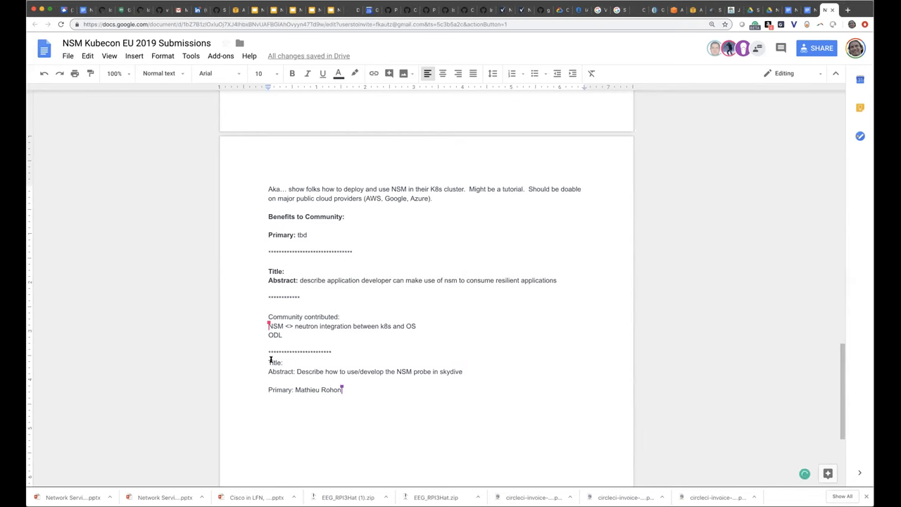
{"action": "left_click_drag", "start_coordinate": [269, 361], "coordinate": [343, 390]}
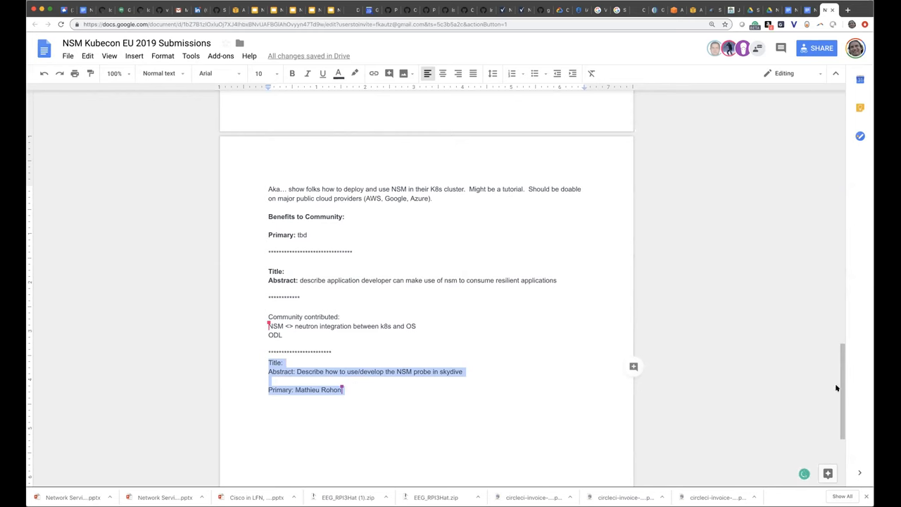
{"action": "mouse_move", "coordinate": [847, 265]}
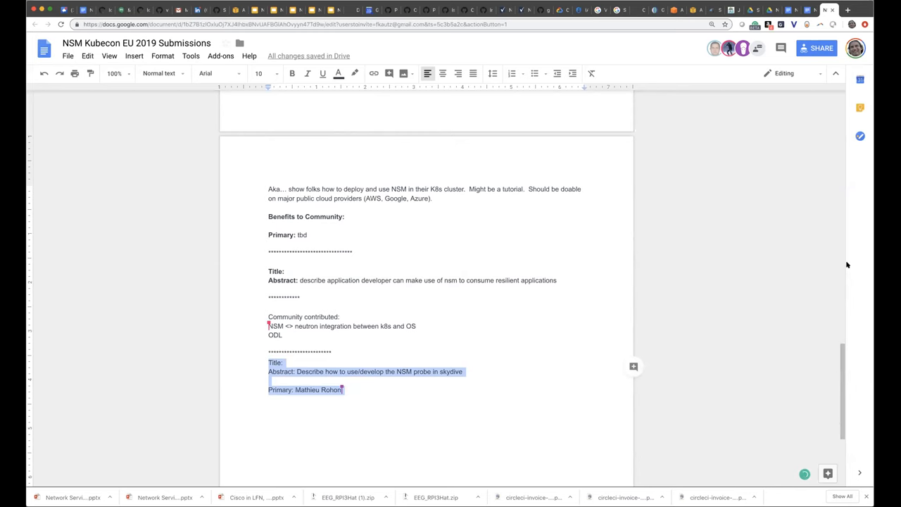
{"action": "mouse_move", "coordinate": [620, 284]}
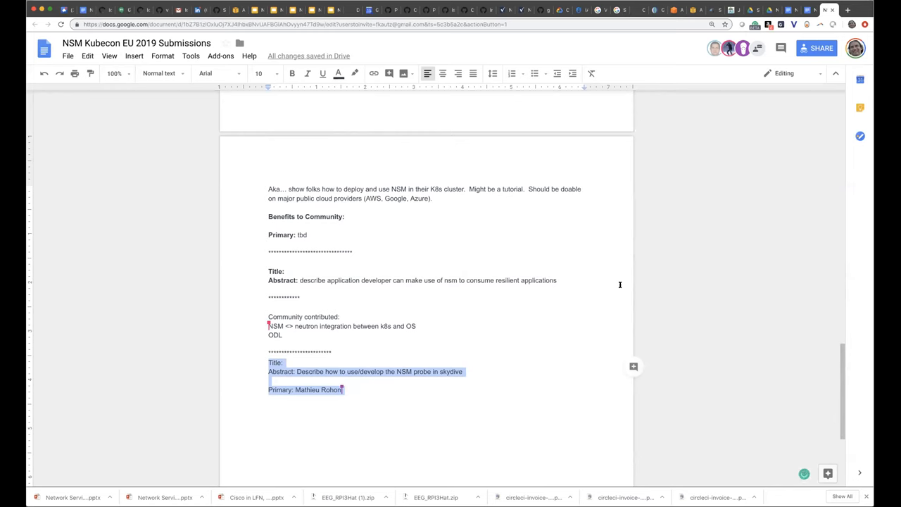
{"action": "mouse_move", "coordinate": [527, 477]}
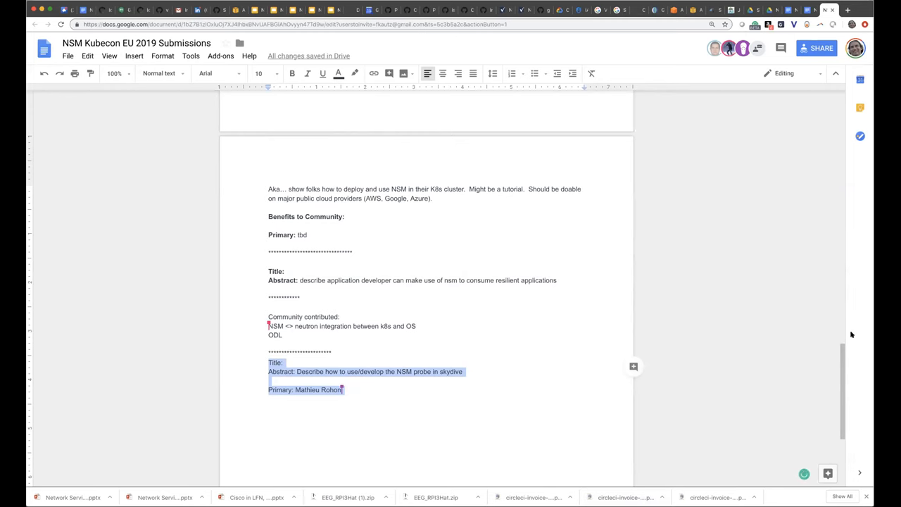
{"action": "mouse_move", "coordinate": [366, 352]}
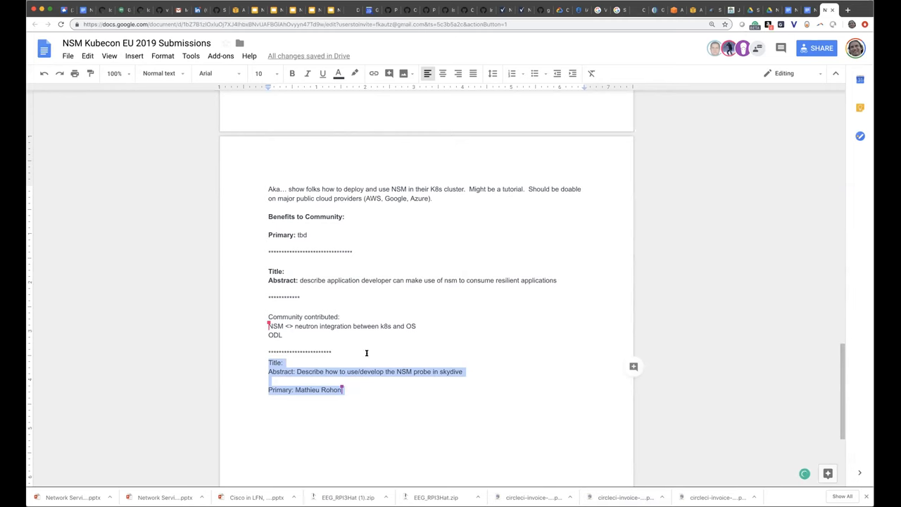
{"action": "mouse_move", "coordinate": [352, 369]}
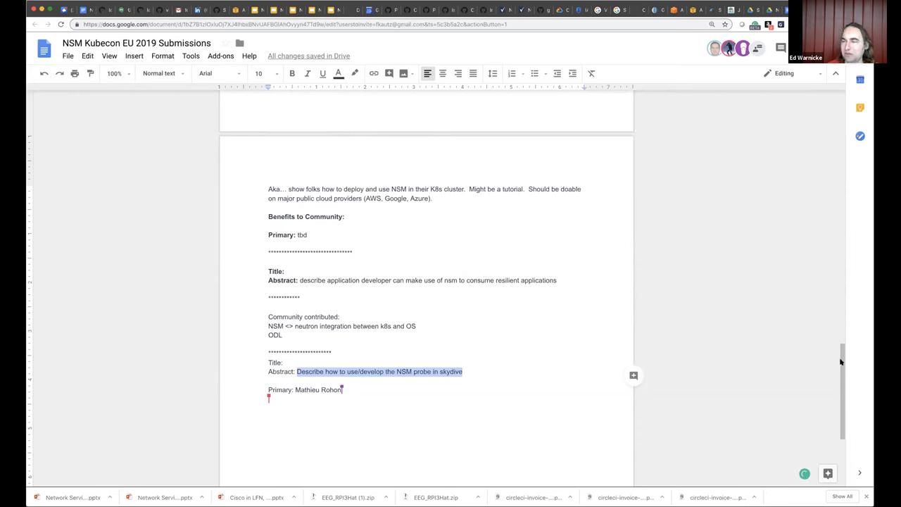
{"action": "mouse_move", "coordinate": [472, 363]}
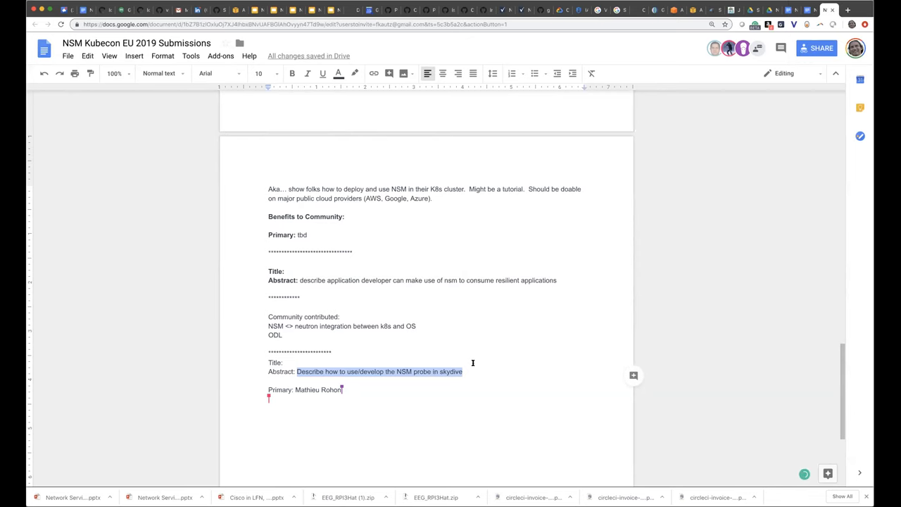
{"action": "mouse_move", "coordinate": [806, 12]}
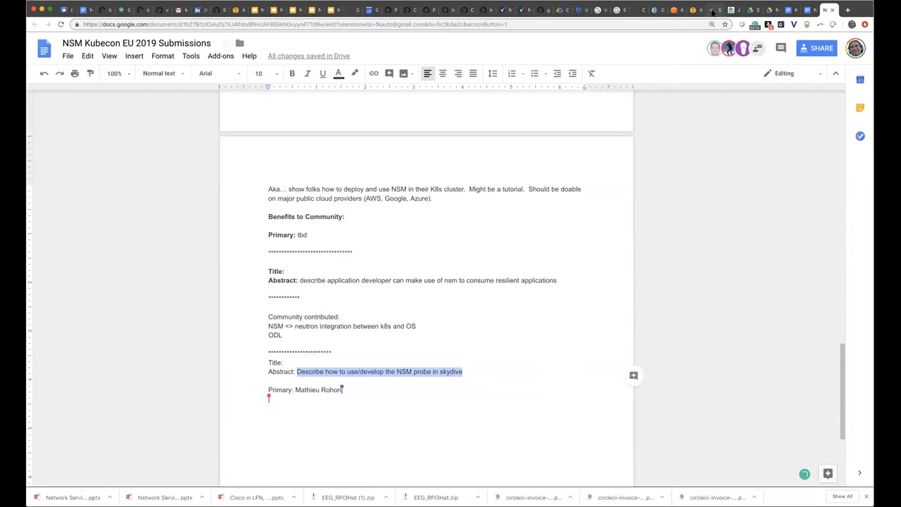
Switch to the Skydive tab showing NSM pods linked across kube-master and kube-worker.
{"action": "left_click", "coordinate": [714, 9]}
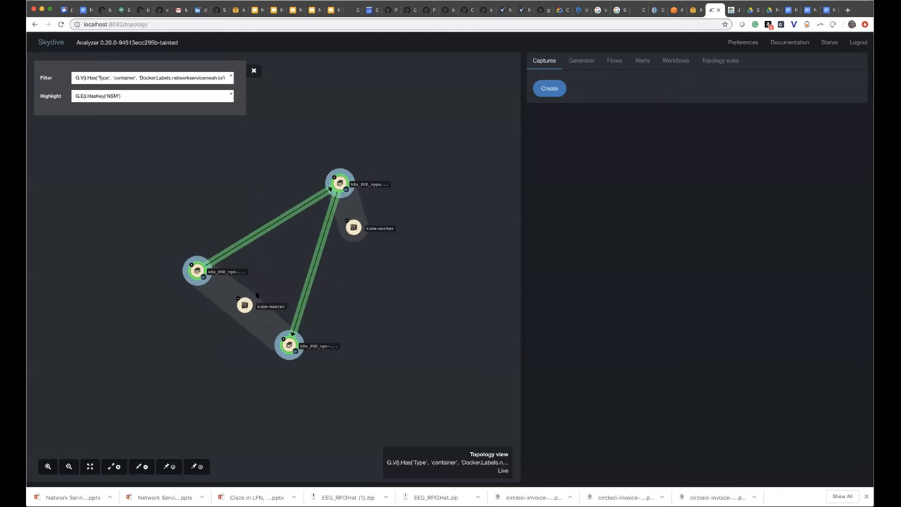
{"action": "mouse_move", "coordinate": [259, 232]}
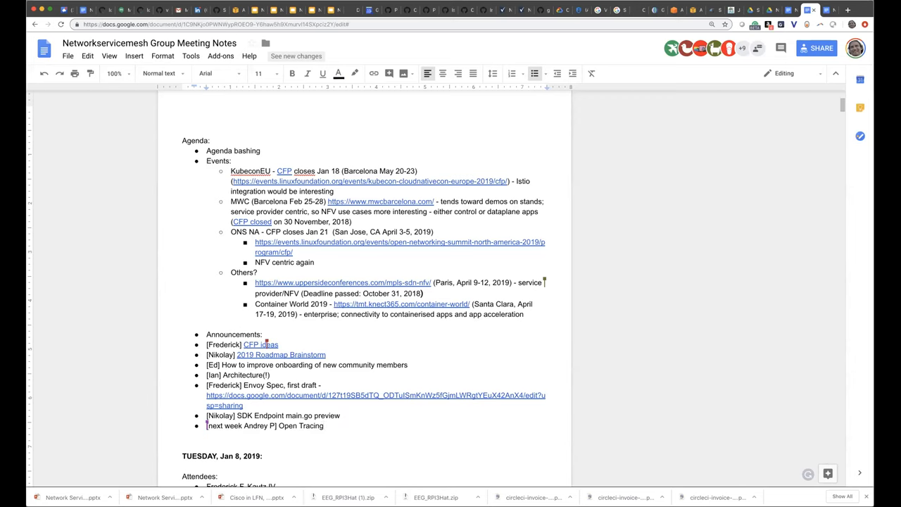
Type the '[Ed] Monitor* metrics' agenda item above next week's Open Tracing item.
{"action": "type", "text": "[Ed]"}
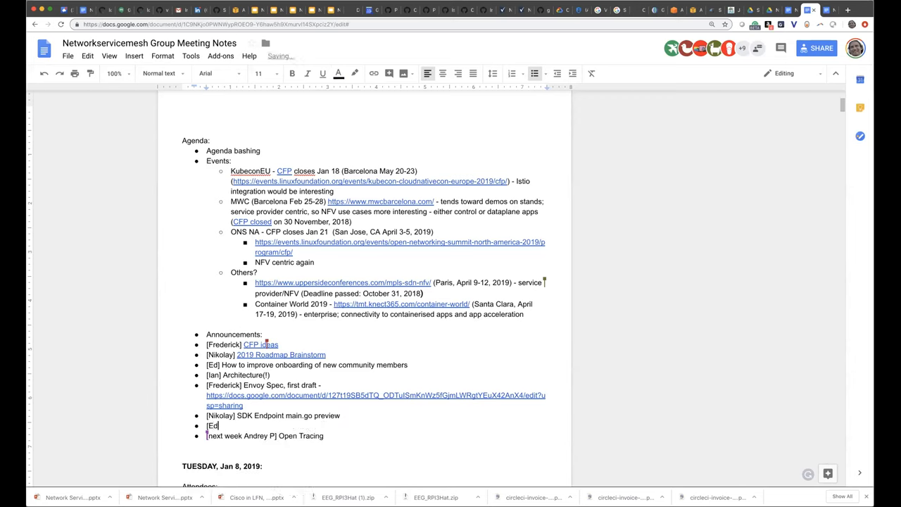
{"action": "type", "text": "M"}
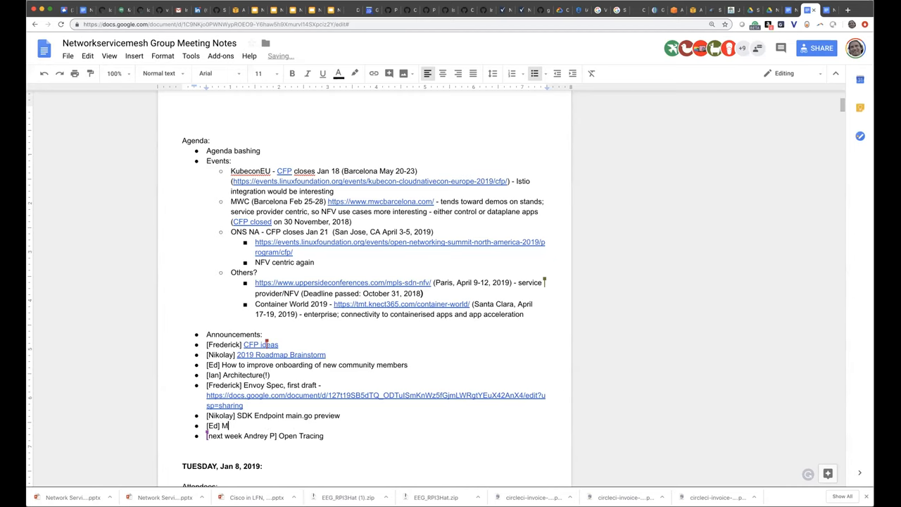
{"action": "type", "text": "onitorC"}
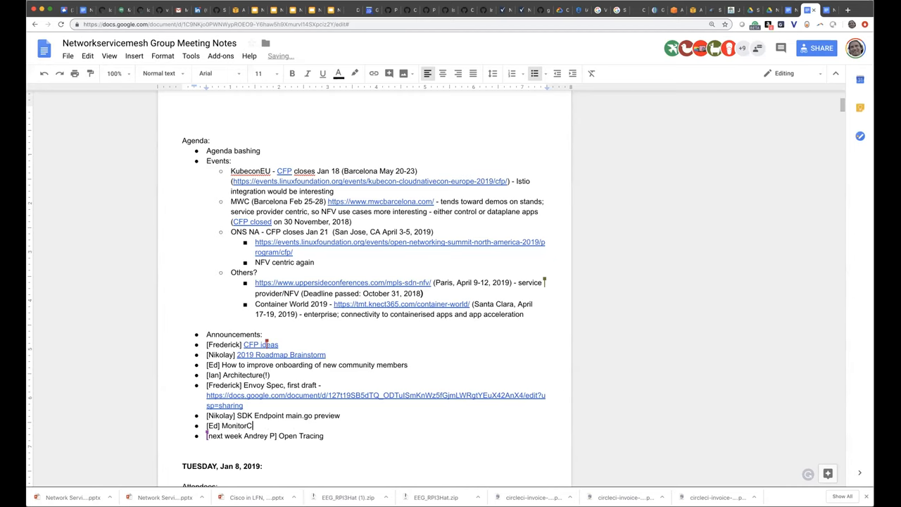
{"action": "key", "text": "Backspace"}
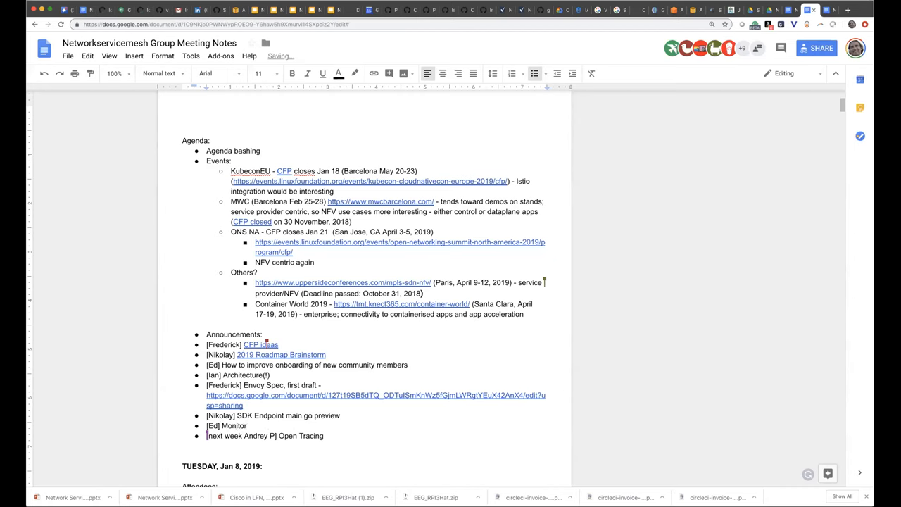
{"action": "type", "text": "* metrics"}
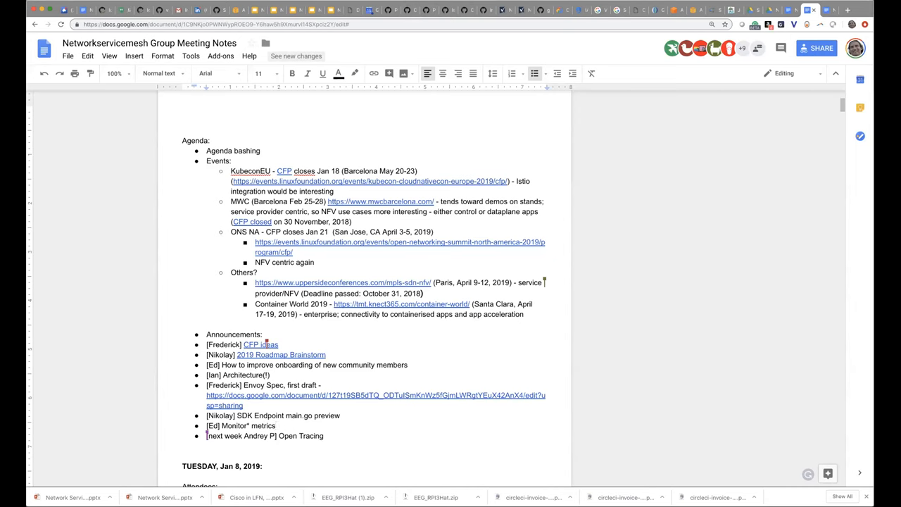
{"action": "mouse_move", "coordinate": [871, 297]}
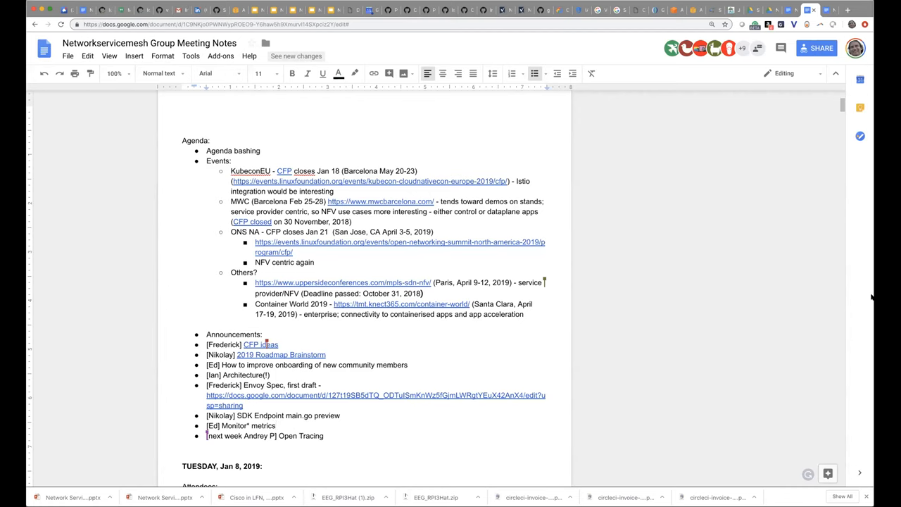
{"action": "mouse_move", "coordinate": [858, 143]}
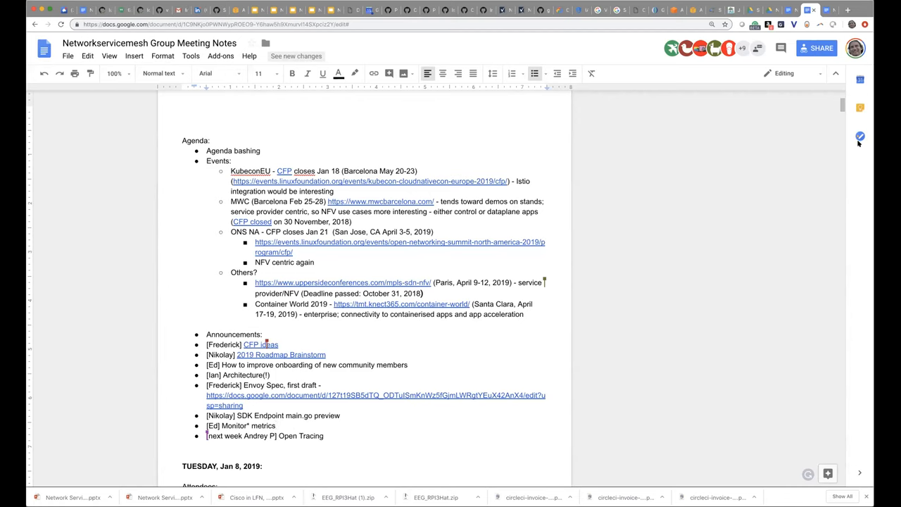
{"action": "mouse_move", "coordinate": [794, 131]}
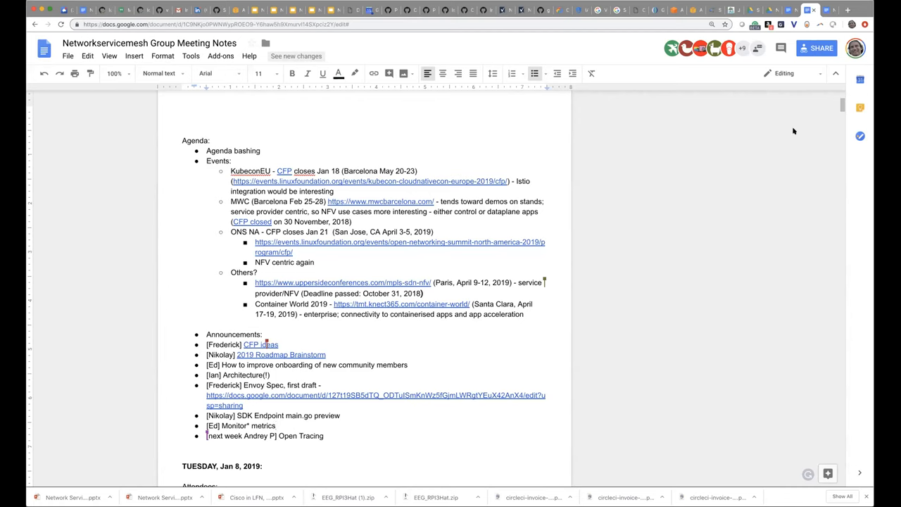
{"action": "mouse_move", "coordinate": [816, 141]}
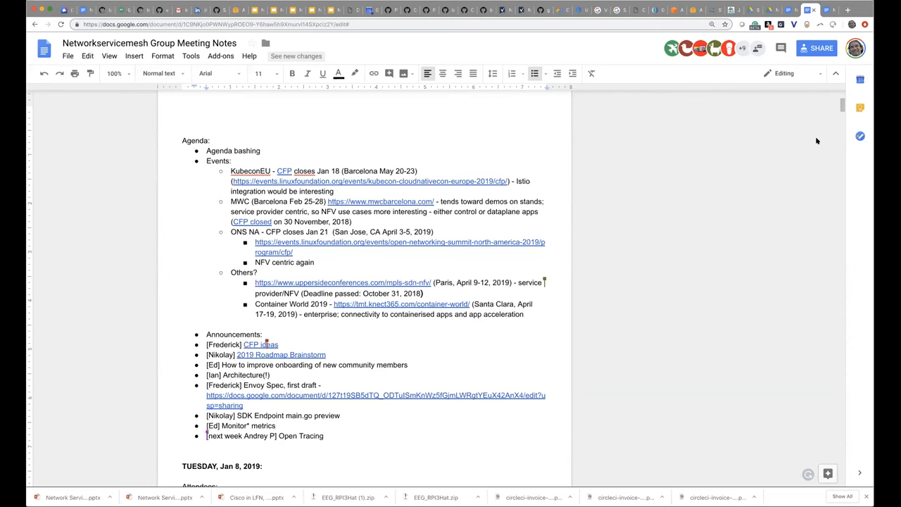
{"action": "mouse_move", "coordinate": [807, 134]}
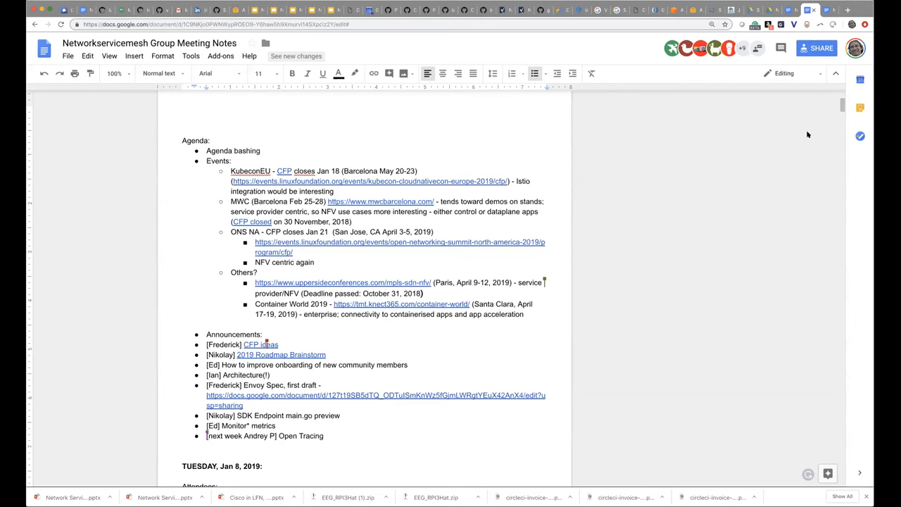
{"action": "mouse_move", "coordinate": [796, 133]}
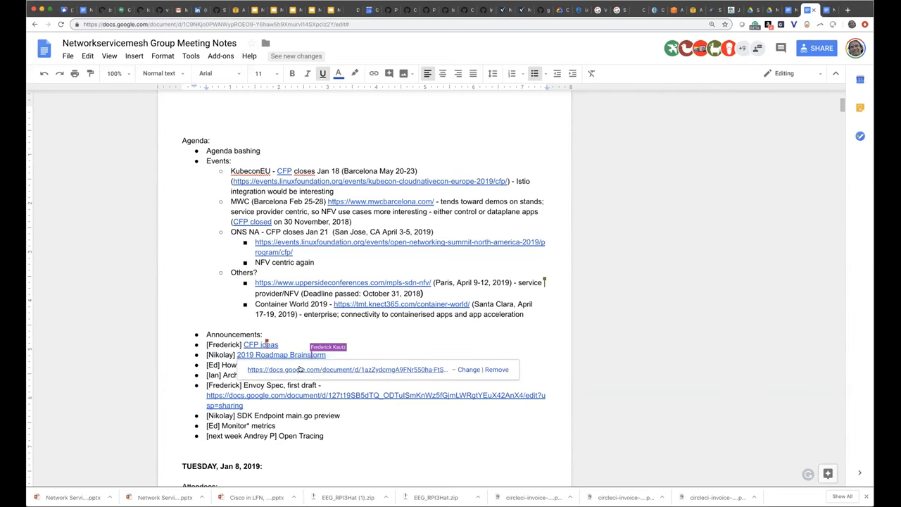
Open the 2019 Roadmap Brainstorm link and scroll through its executive summary, brainstorm list and comments.
{"action": "left_click", "coordinate": [281, 354]}
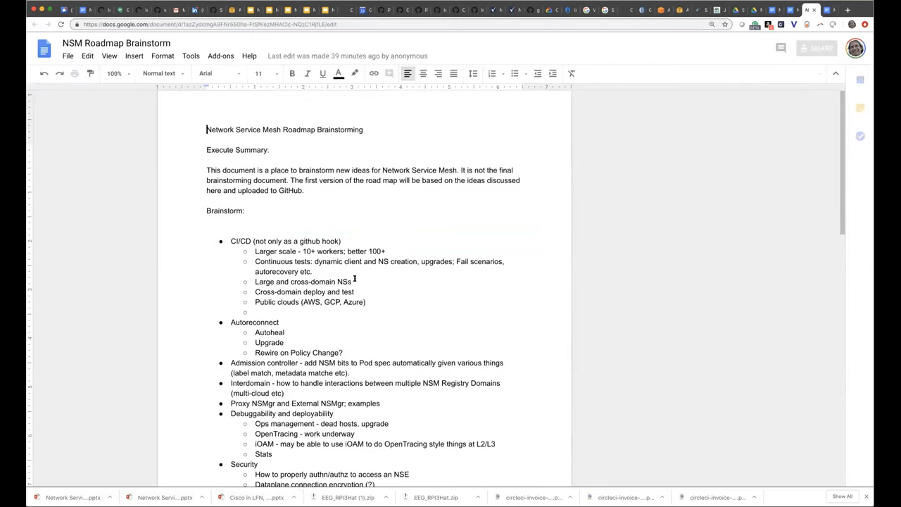
{"action": "mouse_move", "coordinate": [381, 327]}
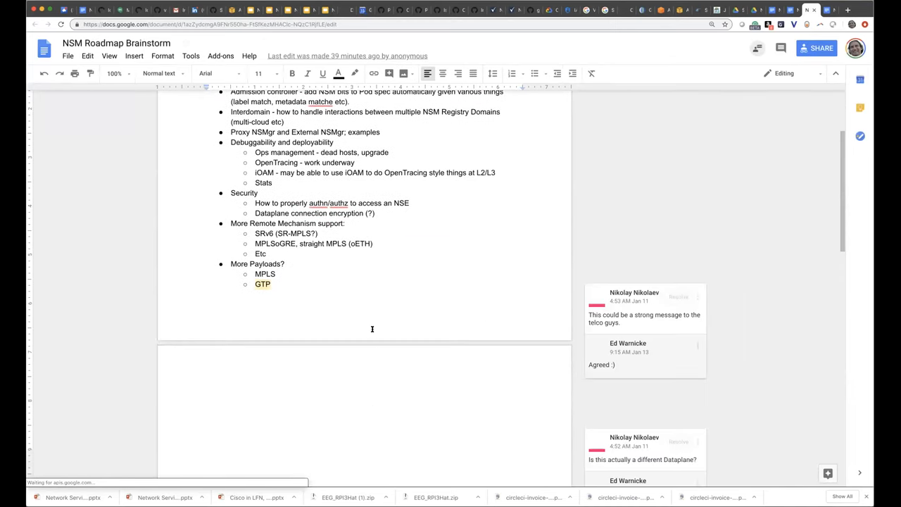
{"action": "scroll", "scroll_direction": "down", "scroll_amount": 3}
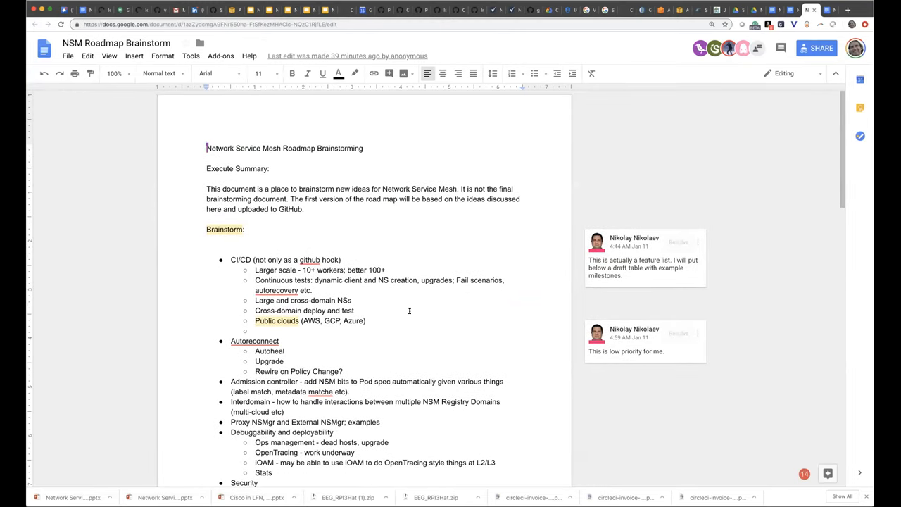
{"action": "scroll", "scroll_direction": "down", "scroll_amount": 3}
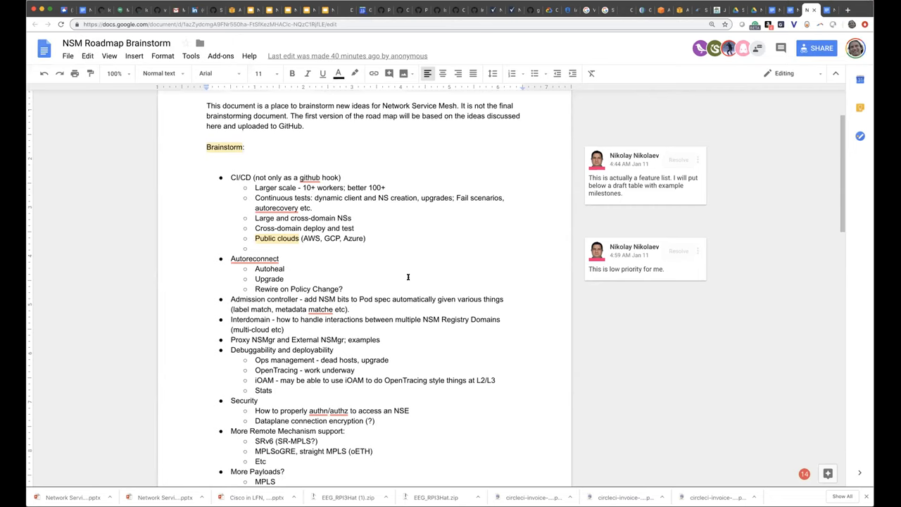
{"action": "scroll", "scroll_direction": "down", "scroll_amount": 3}
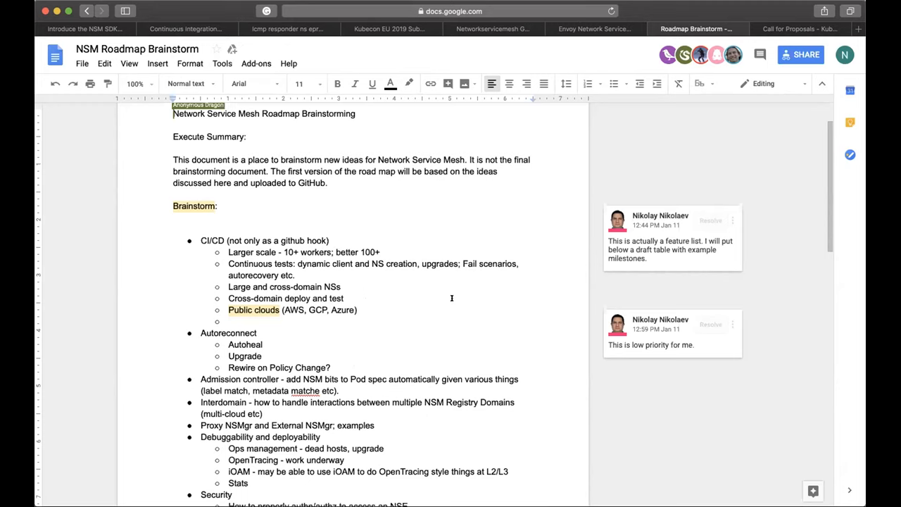
Scroll past the feature list to the table with April 2019 0.1 and August 2019 0.9 releases.
{"action": "scroll", "scroll_direction": "down", "scroll_amount": 3}
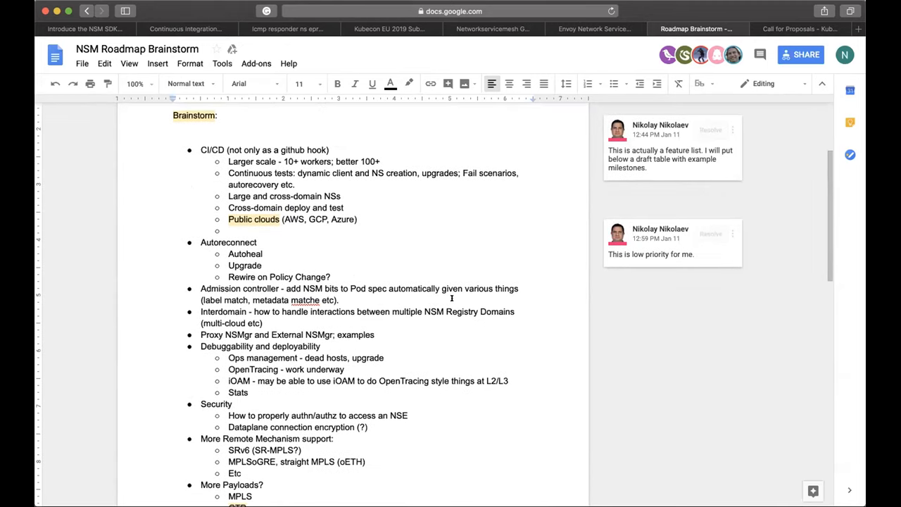
{"action": "scroll", "scroll_direction": "down", "scroll_amount": 3}
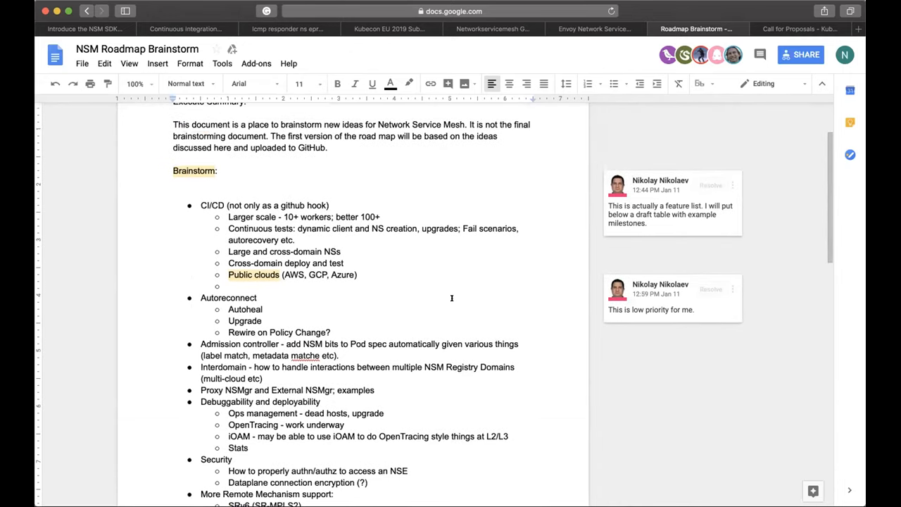
{"action": "scroll", "scroll_direction": "down", "scroll_amount": 3}
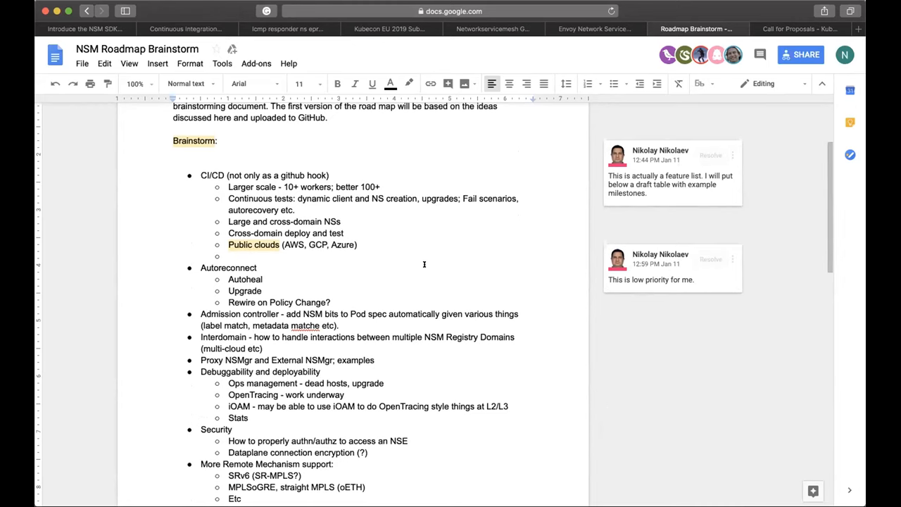
{"action": "scroll", "scroll_direction": "down", "scroll_amount": 3}
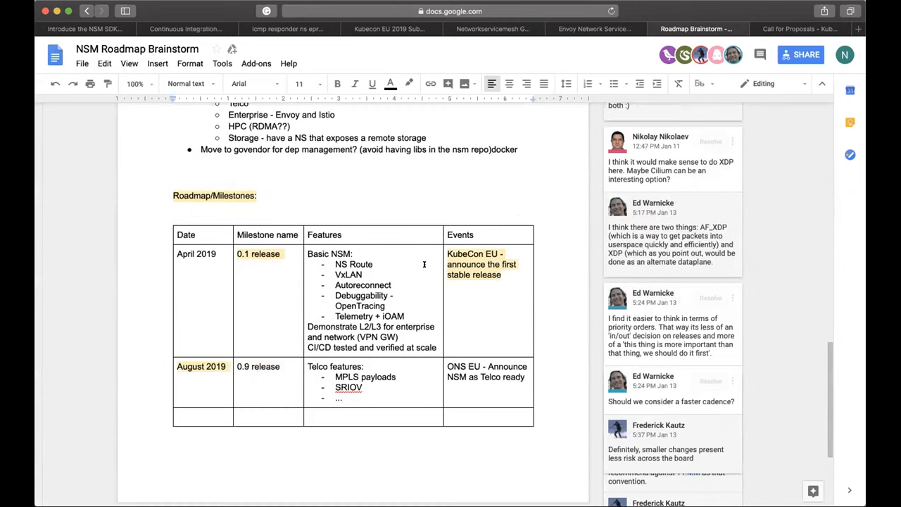
{"action": "scroll", "scroll_direction": "down", "scroll_amount": 3}
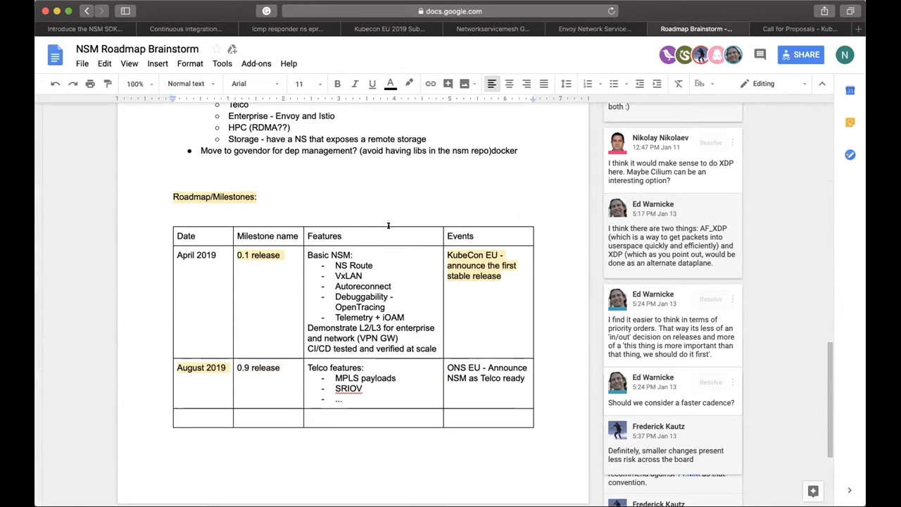
{"action": "scroll", "scroll_direction": "up", "scroll_amount": 3}
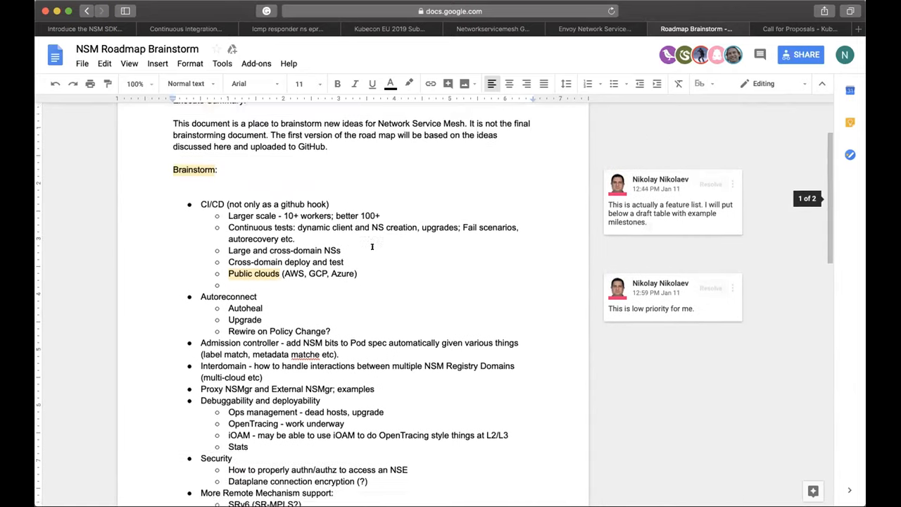
{"action": "scroll", "scroll_direction": "down", "scroll_amount": 3}
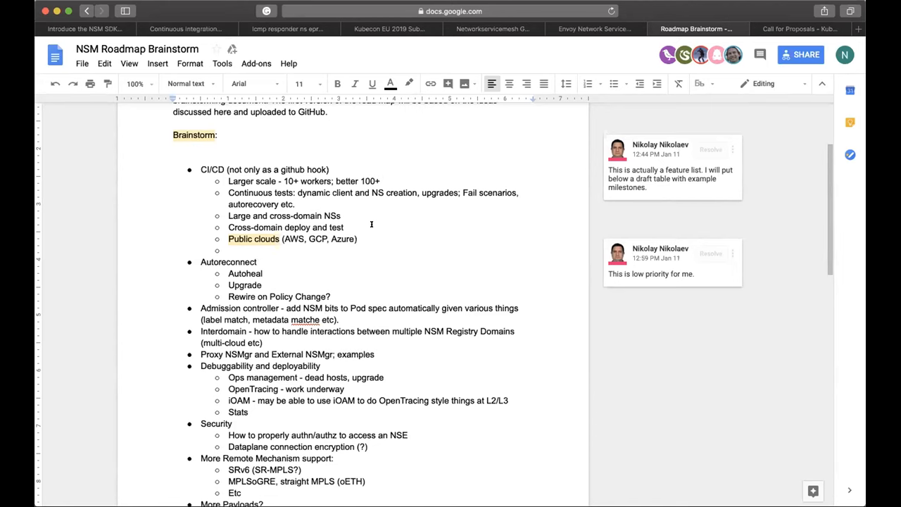
{"action": "scroll", "scroll_direction": "down", "scroll_amount": 3}
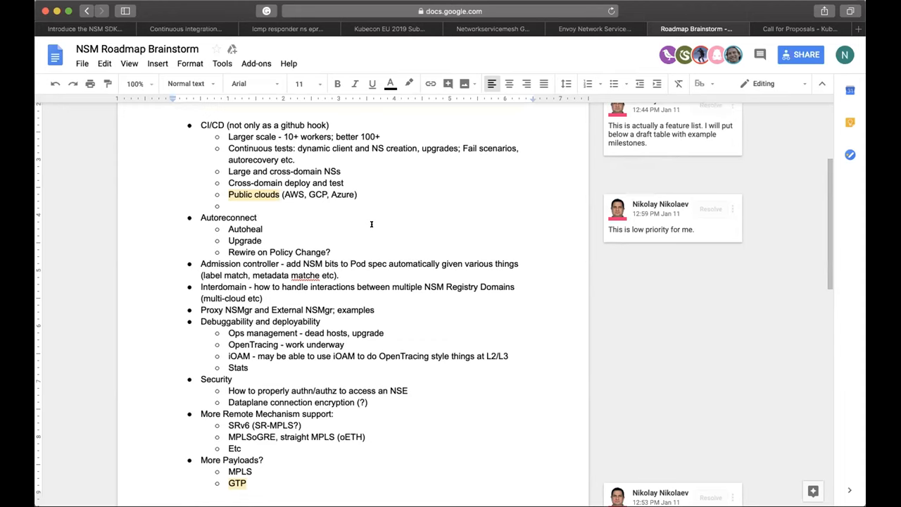
{"action": "scroll", "scroll_direction": "down", "scroll_amount": 3}
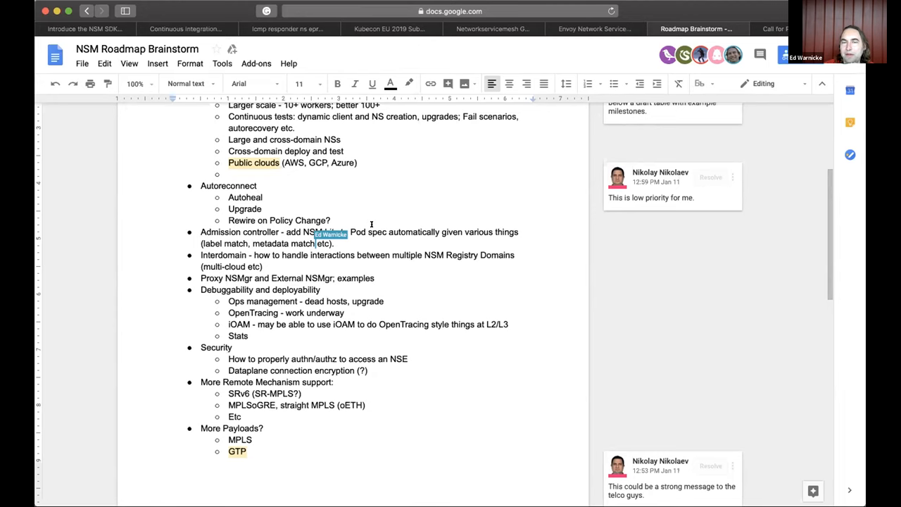
{"action": "scroll", "scroll_direction": "down", "scroll_amount": 3}
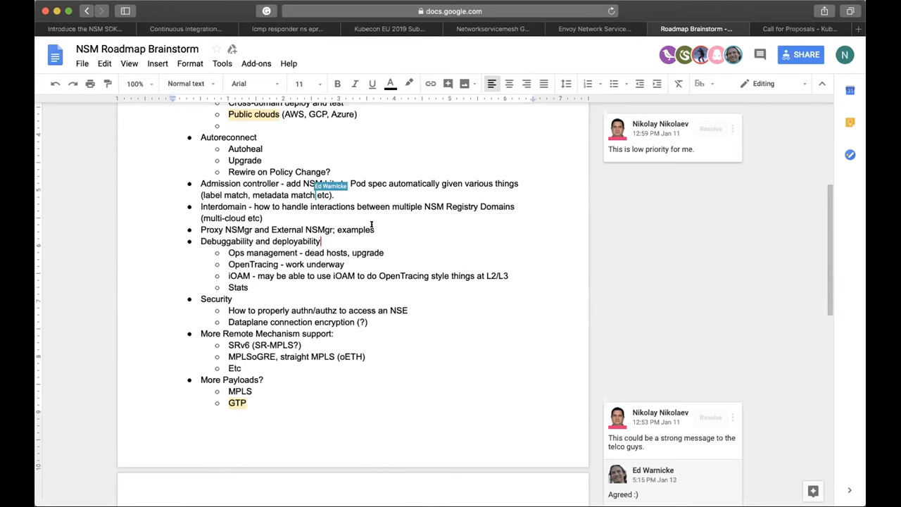
{"action": "left_click", "coordinate": [375, 230]}
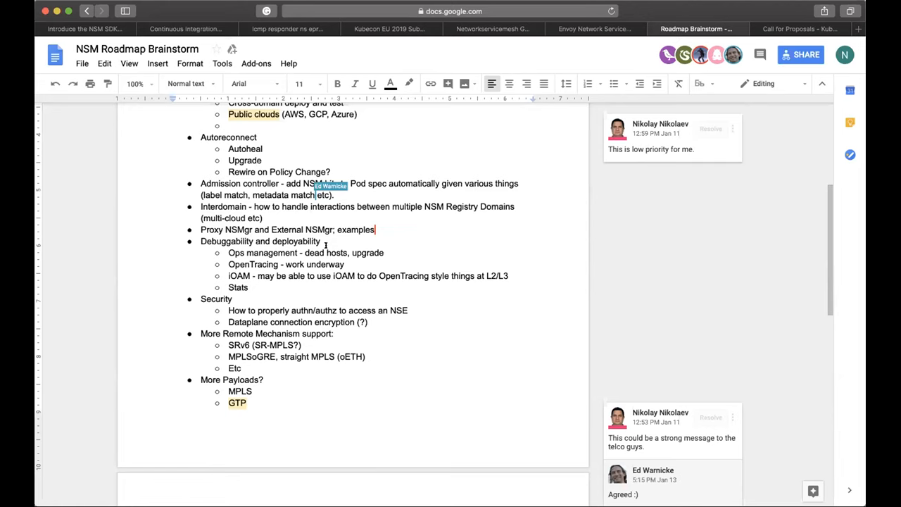
{"action": "scroll", "scroll_direction": "down", "scroll_amount": 3}
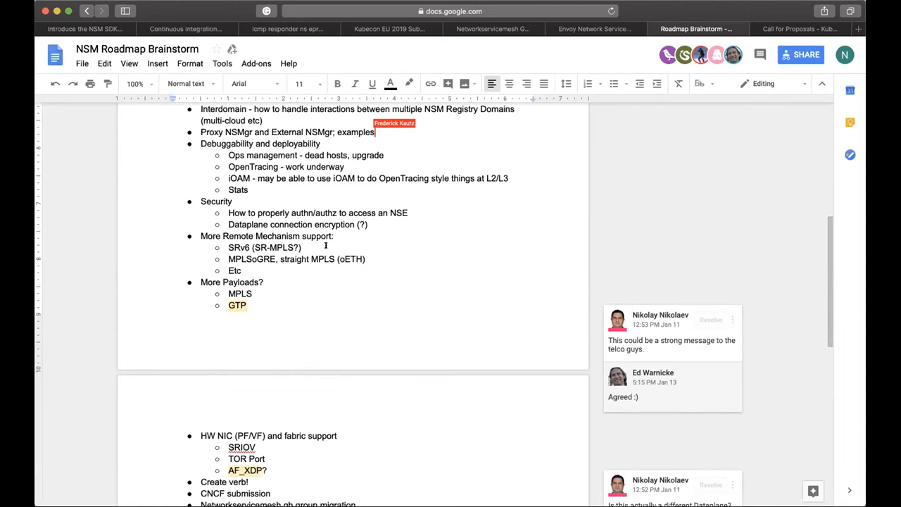
{"action": "mouse_move", "coordinate": [360, 247]}
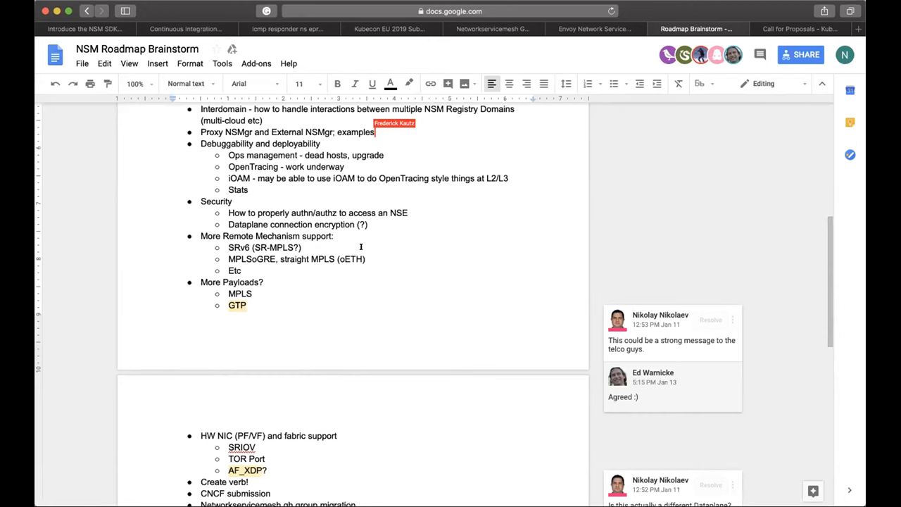
Scroll to the page listing HW NIC (PF/VF) support through 'Develop an alternative dataplane (OVS, Kernel)'.
{"action": "scroll", "scroll_direction": "down", "scroll_amount": 3}
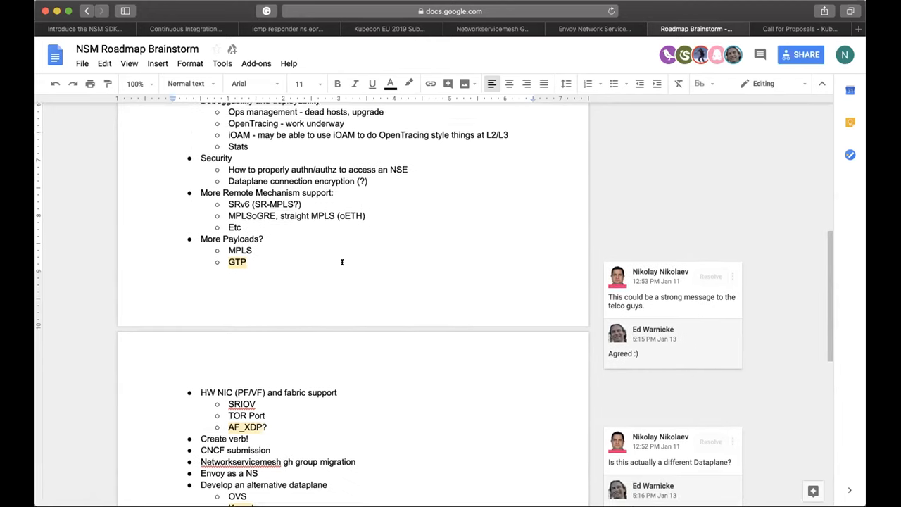
{"action": "scroll", "scroll_direction": "down", "scroll_amount": 3}
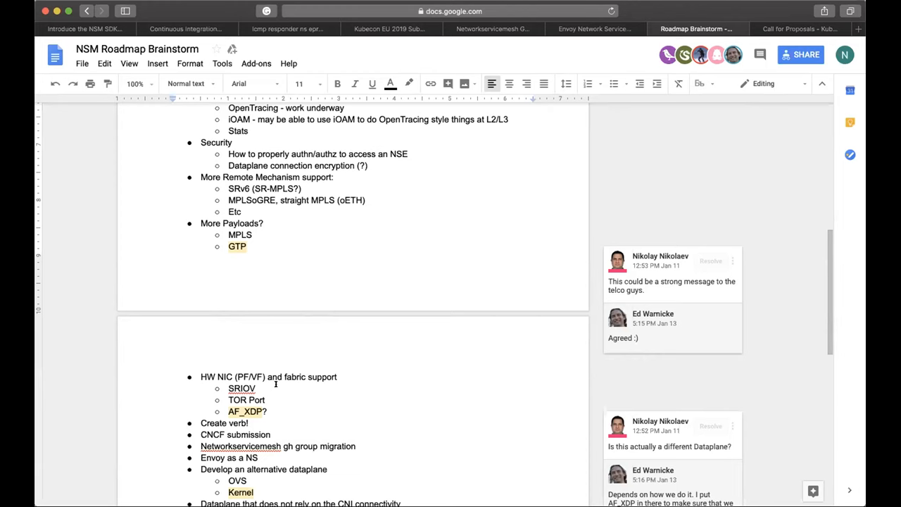
{"action": "mouse_move", "coordinate": [67, 493]}
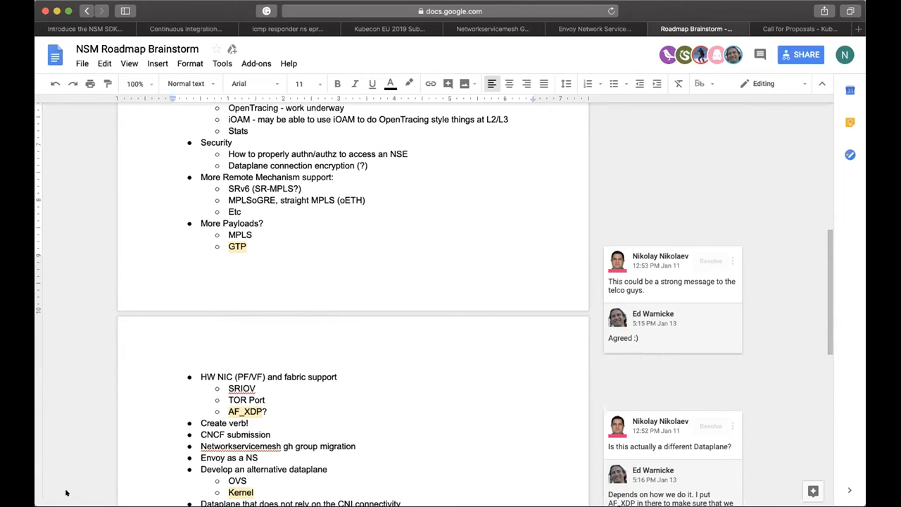
{"action": "mouse_move", "coordinate": [277, 319]}
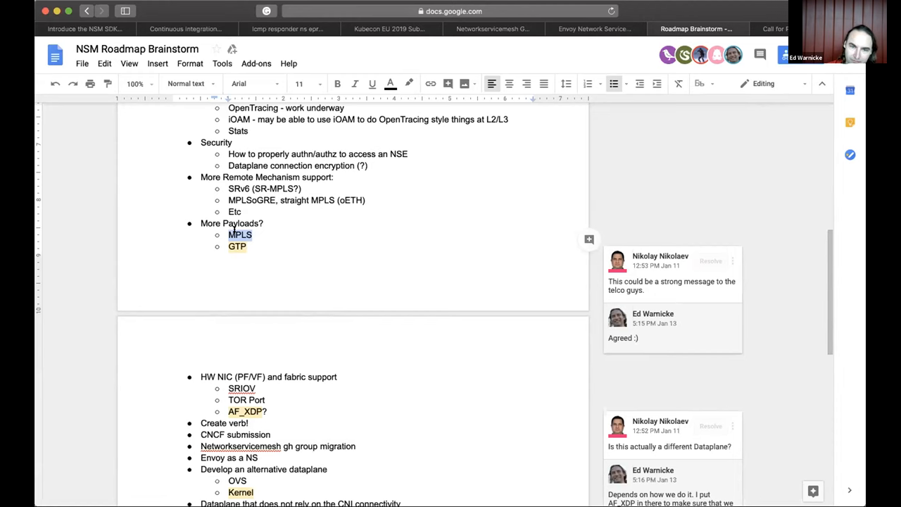
{"action": "scroll", "scroll_direction": "down", "scroll_amount": 3}
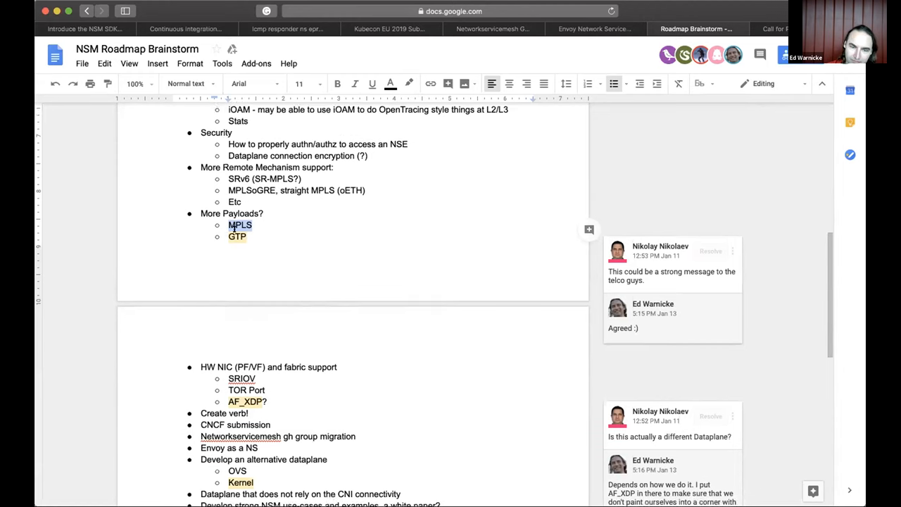
{"action": "scroll", "scroll_direction": "down", "scroll_amount": 3}
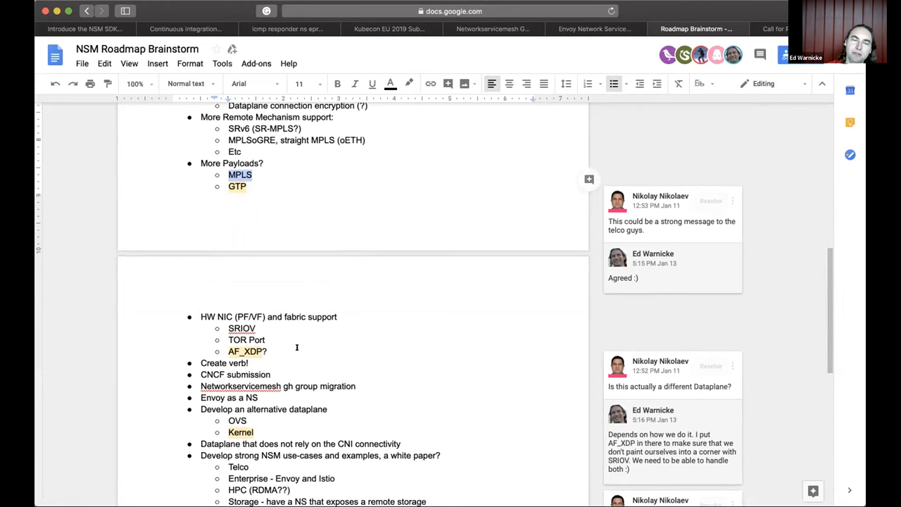
Link the Create verb! item to a GitHub issue and reword the CNCF bullet as 'Become CNCF project'.
{"action": "scroll", "scroll_direction": "down", "scroll_amount": 3}
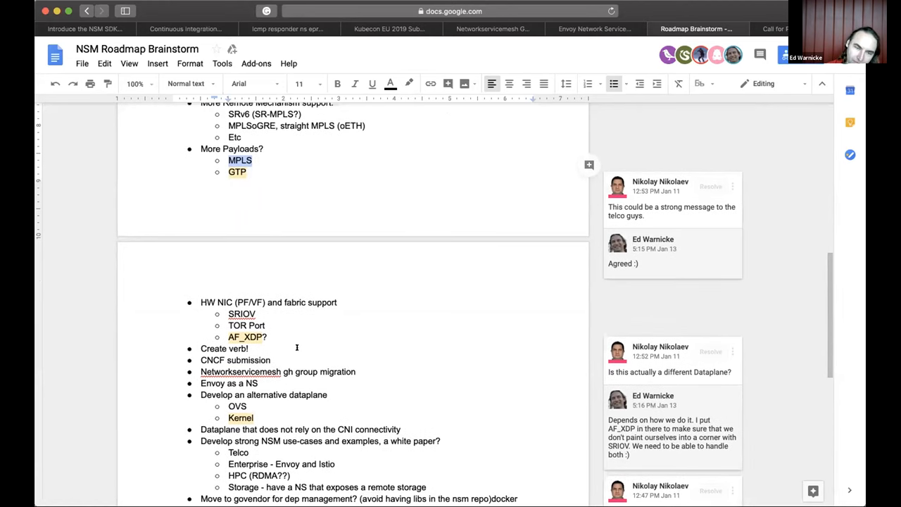
{"action": "scroll", "scroll_direction": "down", "scroll_amount": 3}
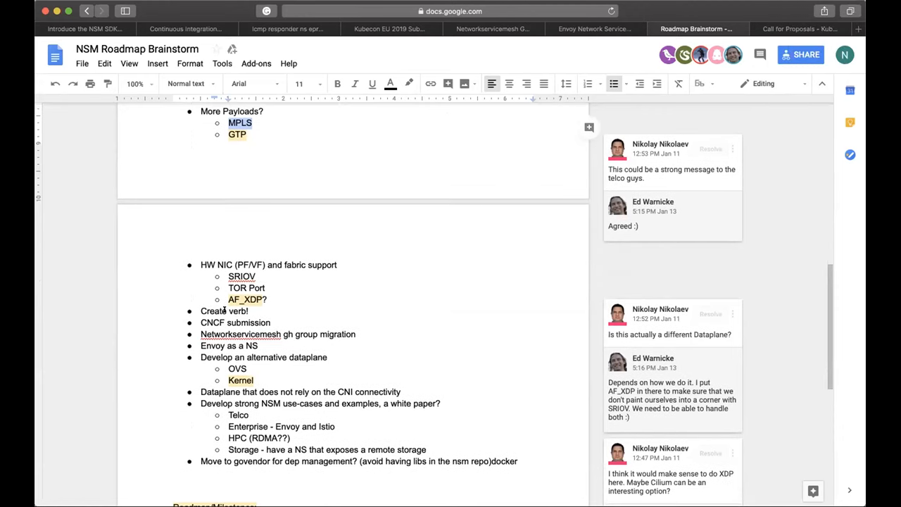
{"action": "double_click", "coordinate": [212, 310]}
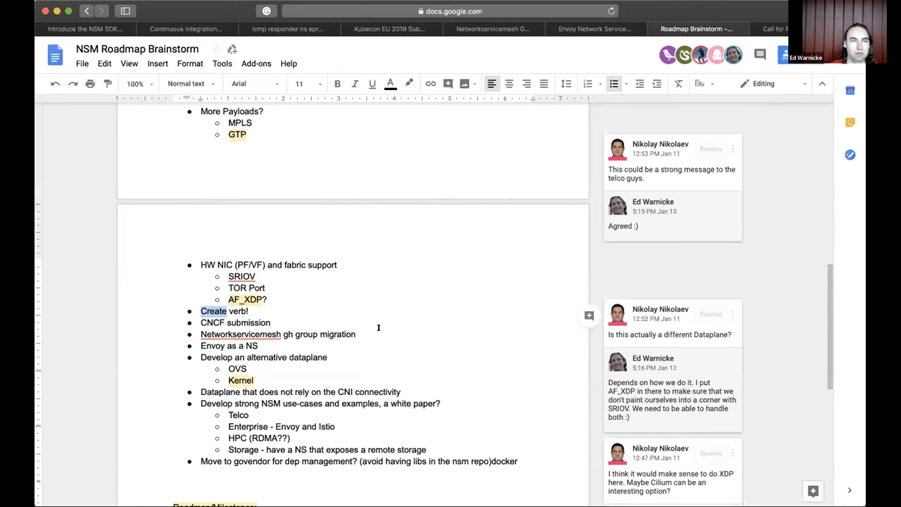
{"action": "scroll", "scroll_direction": "down", "scroll_amount": 3}
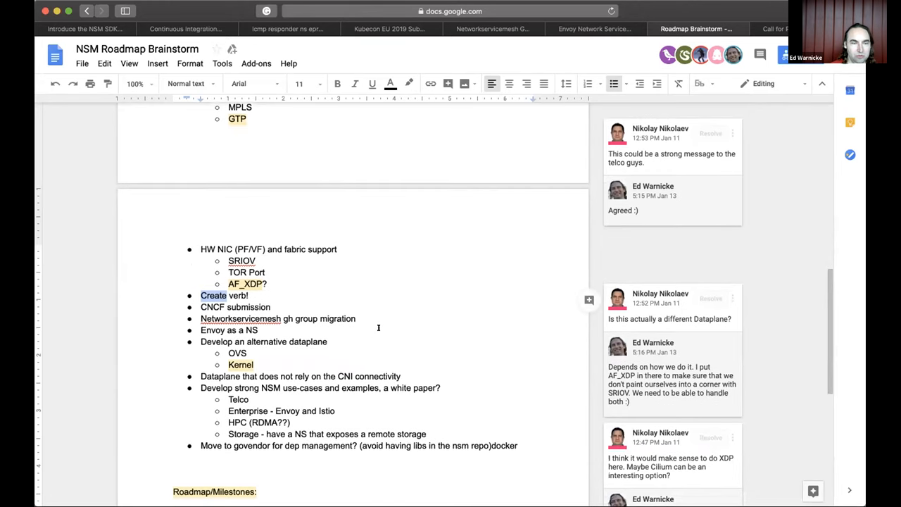
{"action": "double_click", "coordinate": [213, 295]}
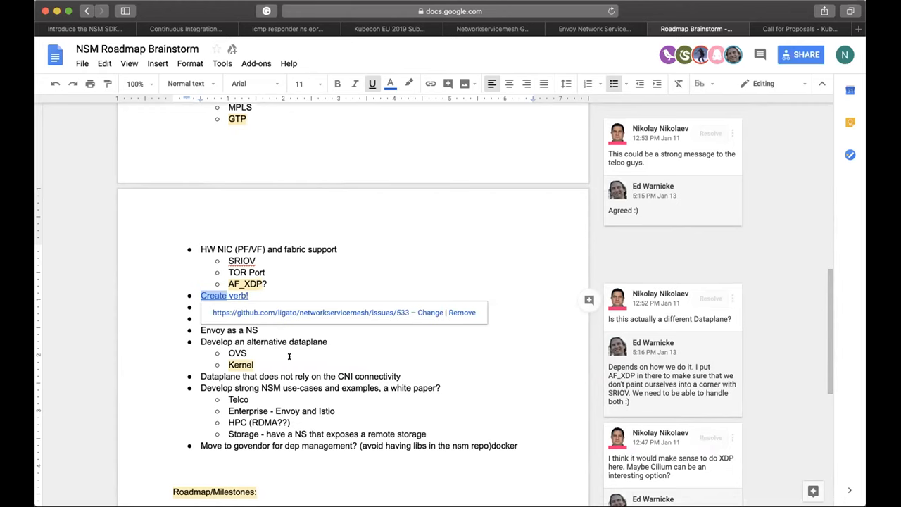
{"action": "mouse_move", "coordinate": [305, 356]}
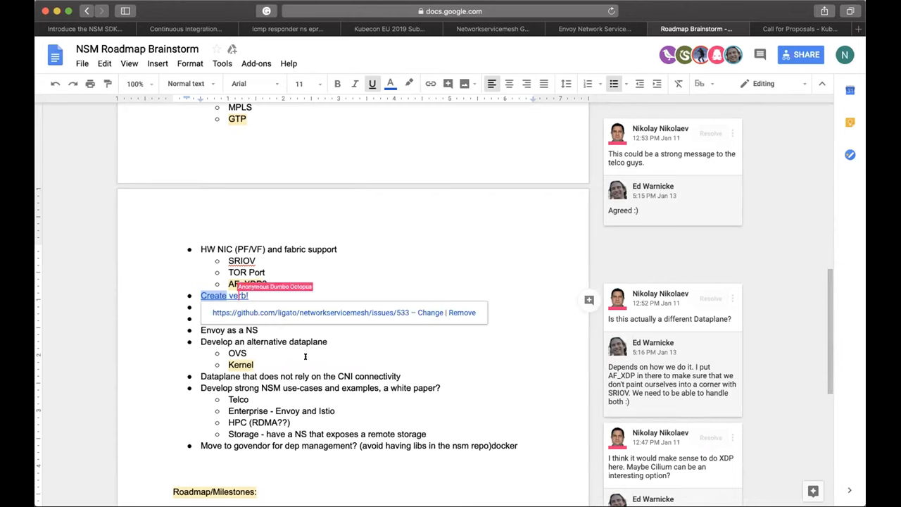
{"action": "type", "text": "Become CNCF project"}
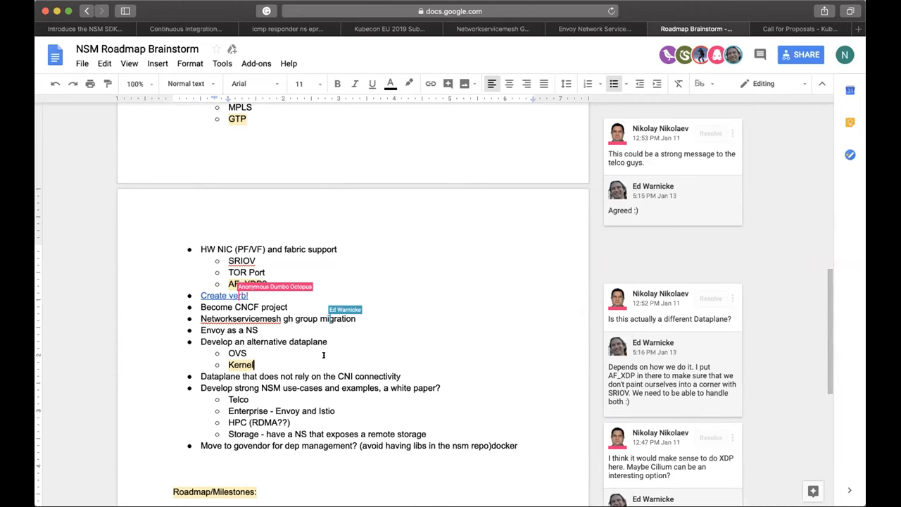
{"action": "mouse_move", "coordinate": [287, 339]}
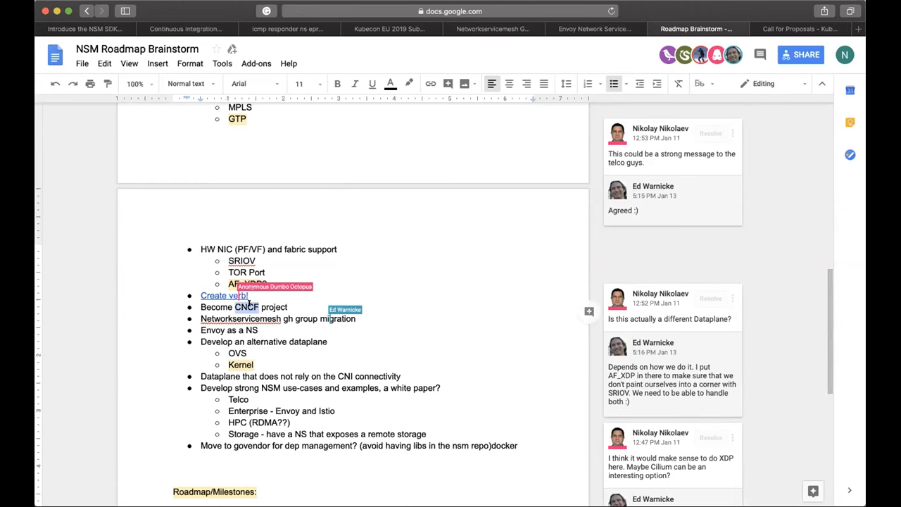
{"action": "mouse_move", "coordinate": [304, 308]}
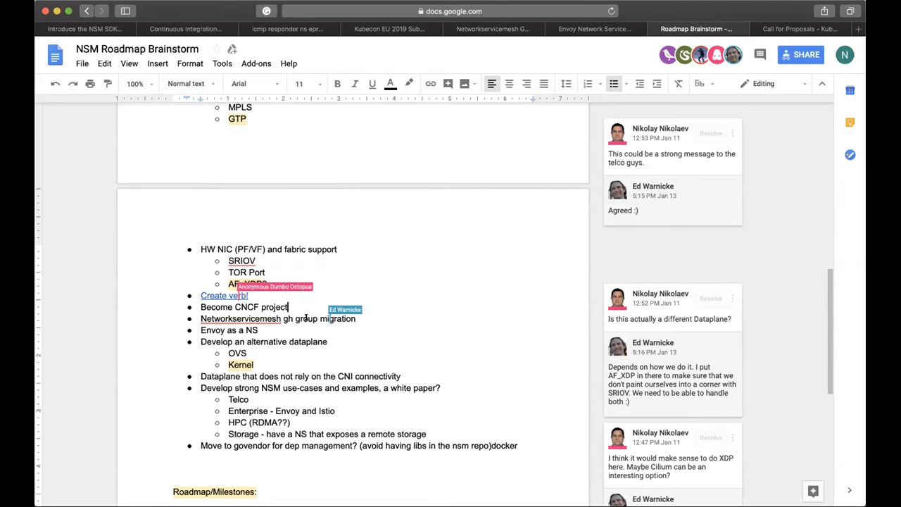
Scroll below the unchanged brainstorm list until the April 2019 milestone row appears.
{"action": "scroll", "scroll_direction": "down", "scroll_amount": 3}
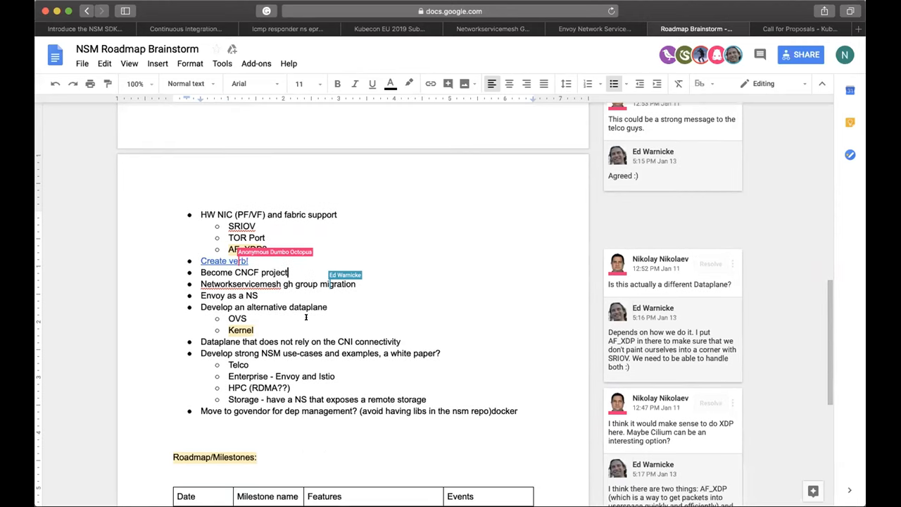
{"action": "scroll", "scroll_direction": "down", "scroll_amount": 3}
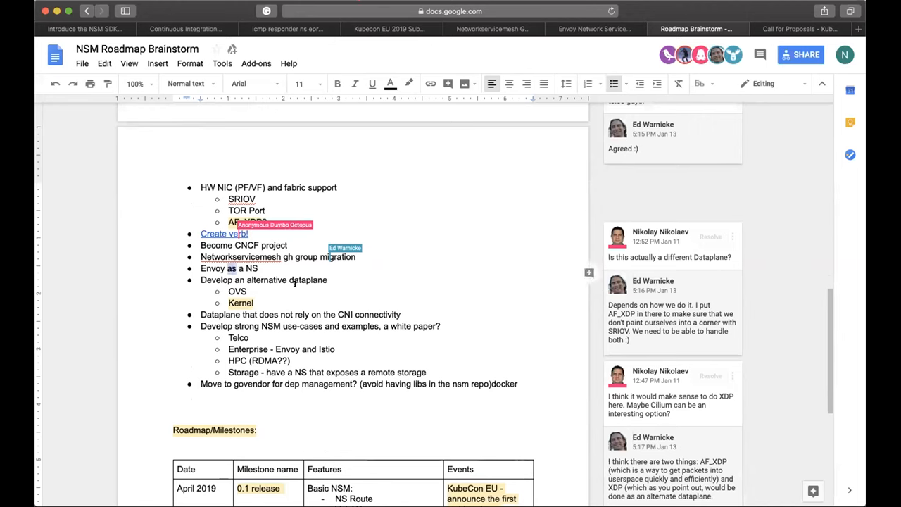
{"action": "scroll", "scroll_direction": "down", "scroll_amount": 3}
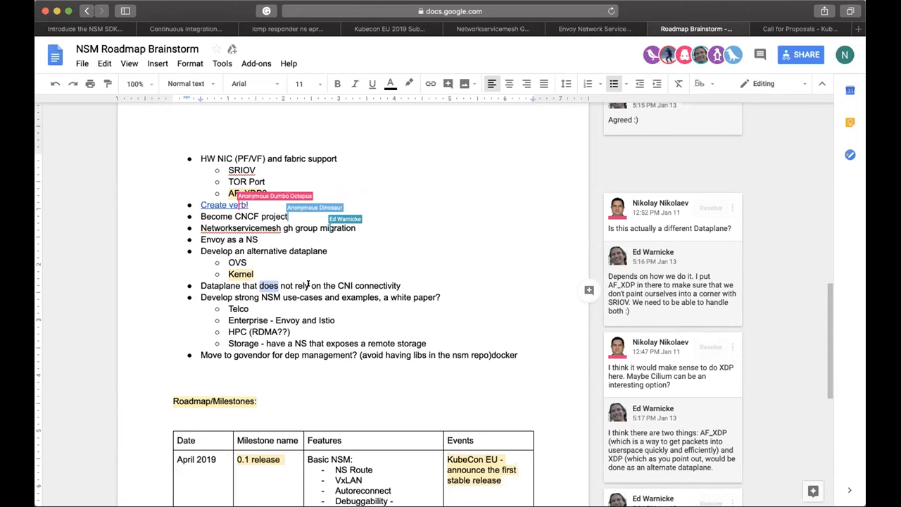
Add a linked '(proposal)' note to Become CNCF project and '(ligato -> nsm/nsm)' to gh group migration.
{"action": "type", "text": "("}
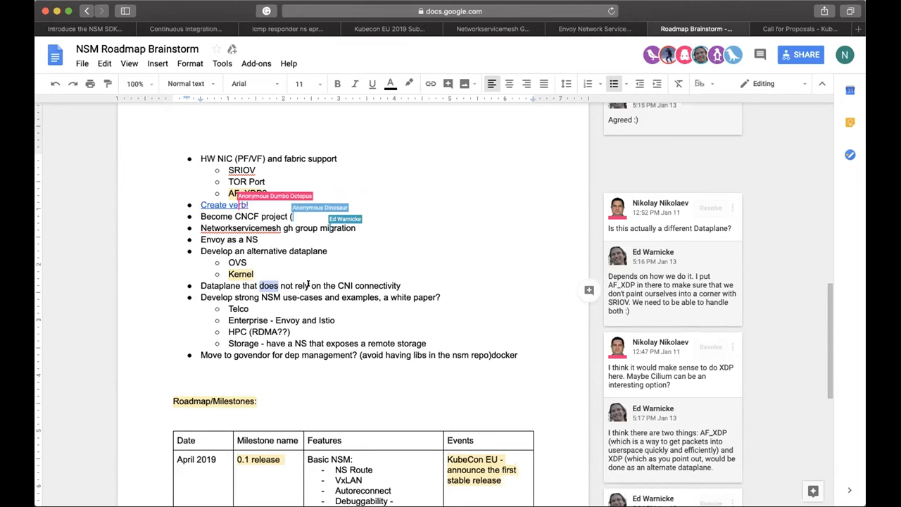
{"action": "type", "text": "proposal"}
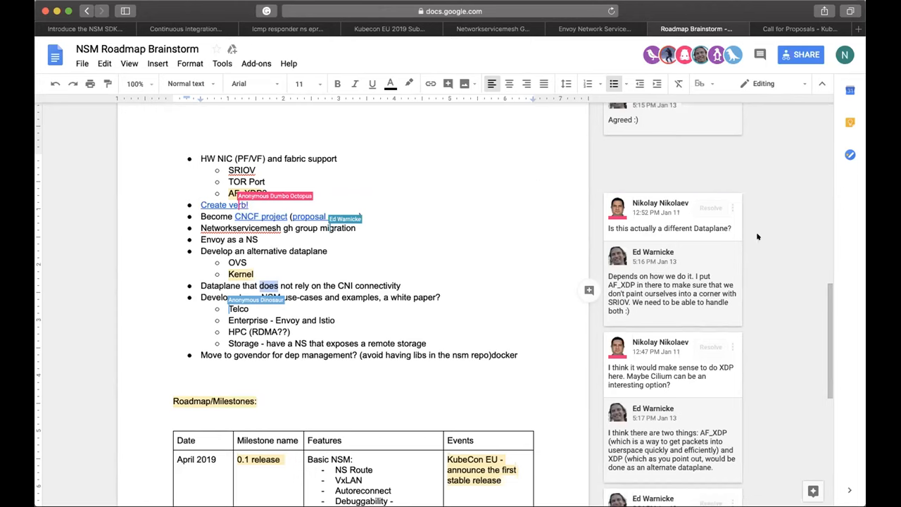
{"action": "mouse_move", "coordinate": [434, 244]}
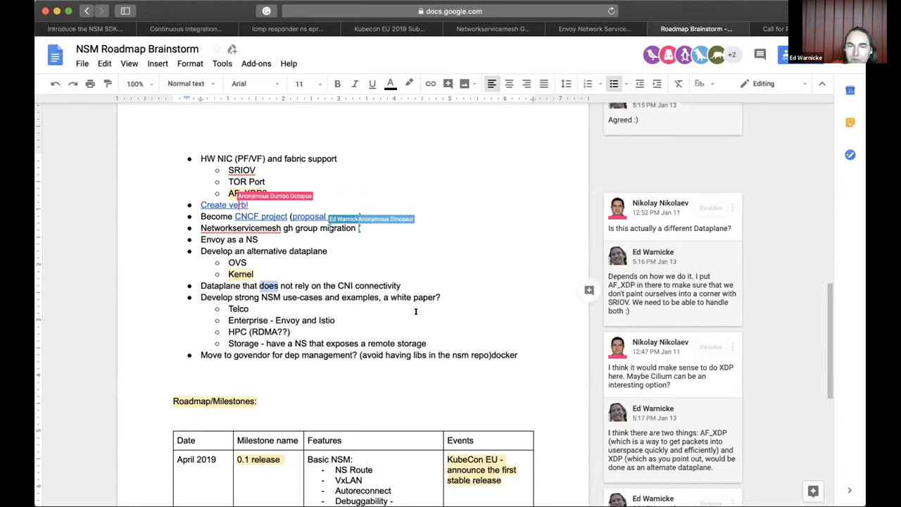
{"action": "type", "text": "("}
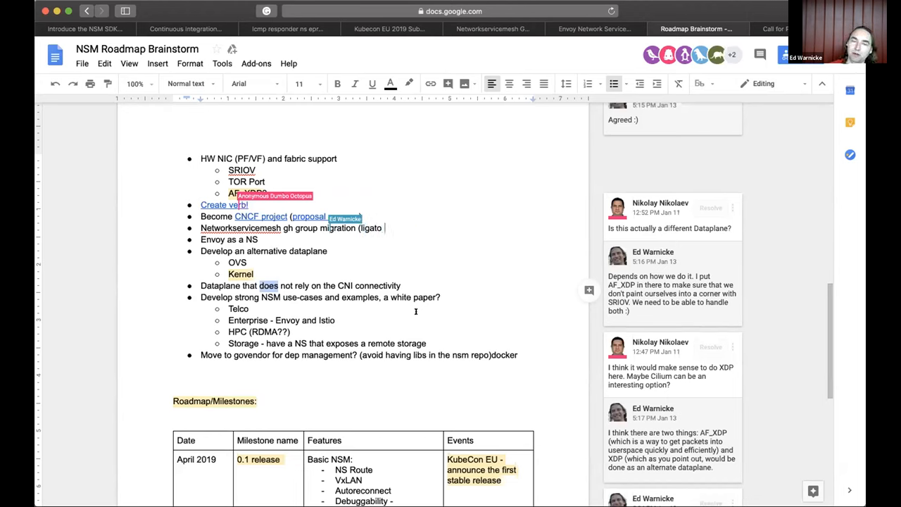
{"action": "type", "text": "-> nsm/nsm"}
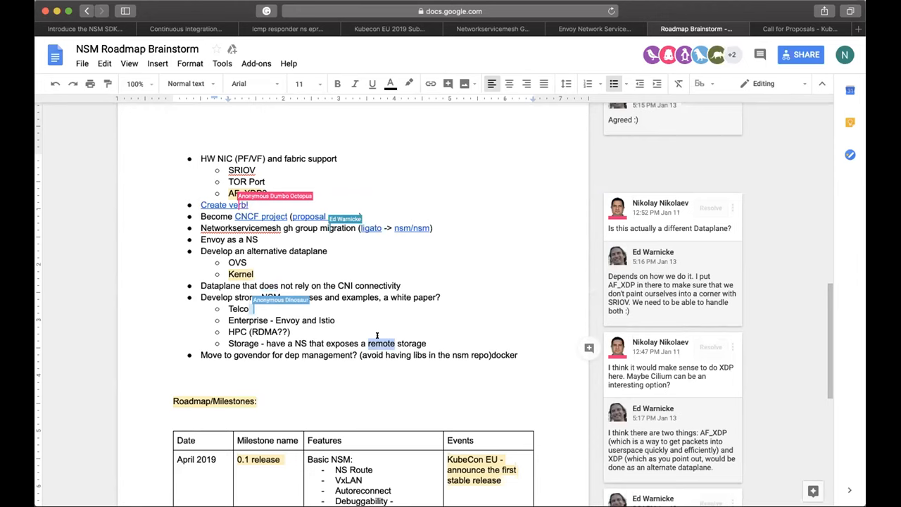
{"action": "mouse_move", "coordinate": [139, 350]}
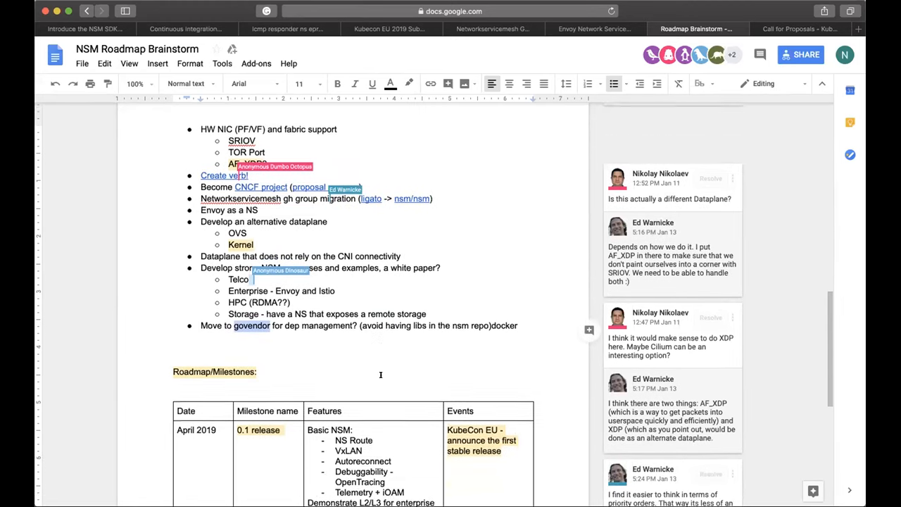
Scroll so the Roadmap/Milestones table shows fully through the August 2019 0.9 row.
{"action": "scroll", "scroll_direction": "down", "scroll_amount": 3}
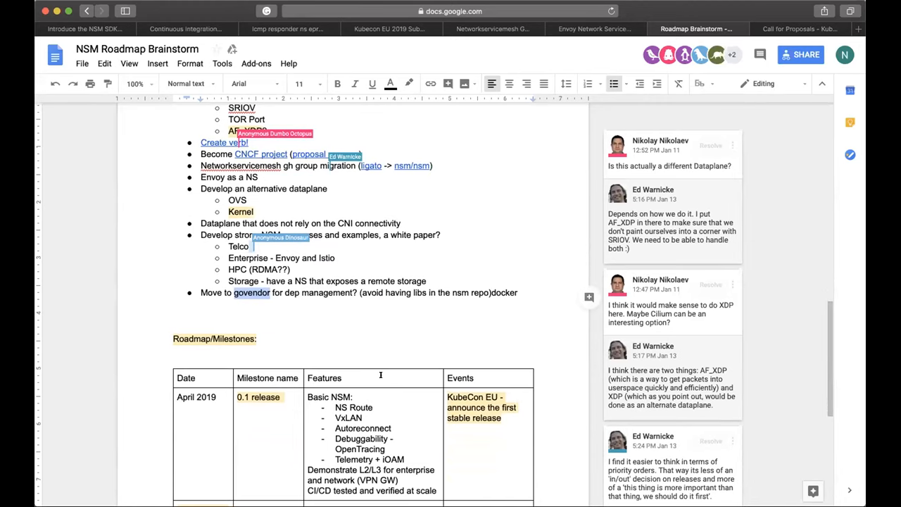
{"action": "scroll", "scroll_direction": "down", "scroll_amount": 3}
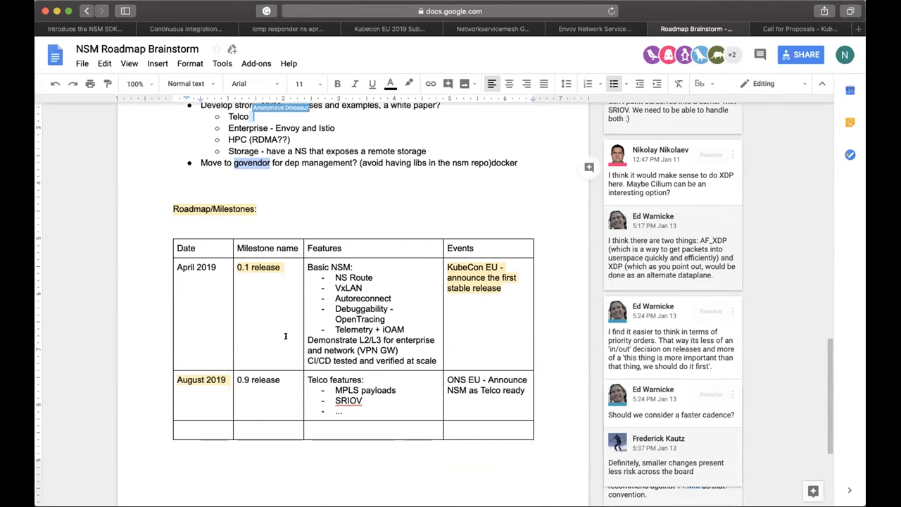